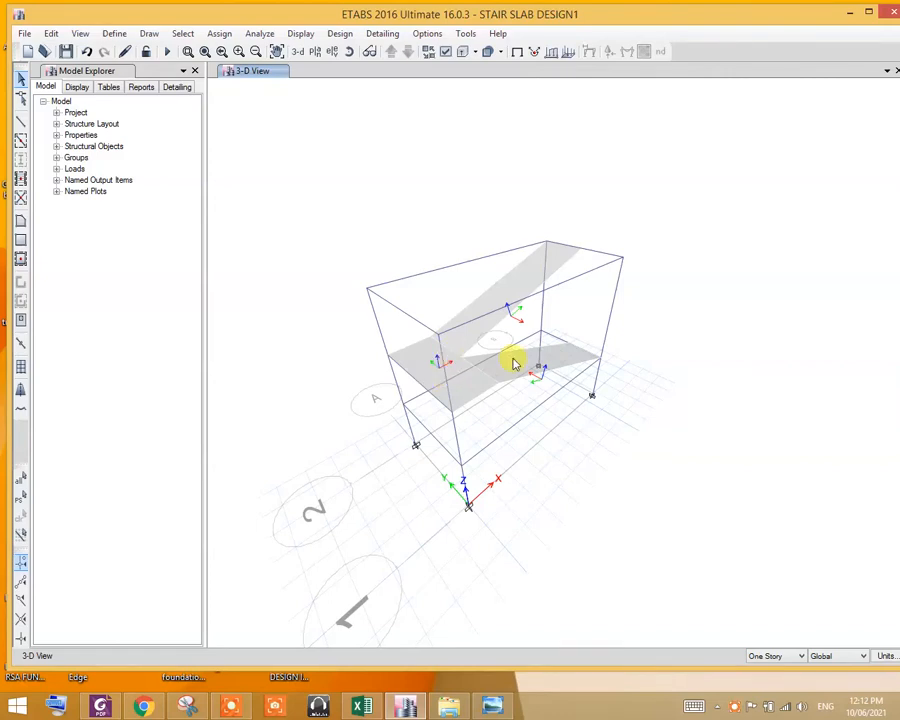
{"action": "mouse_move", "coordinate": [461, 342]}
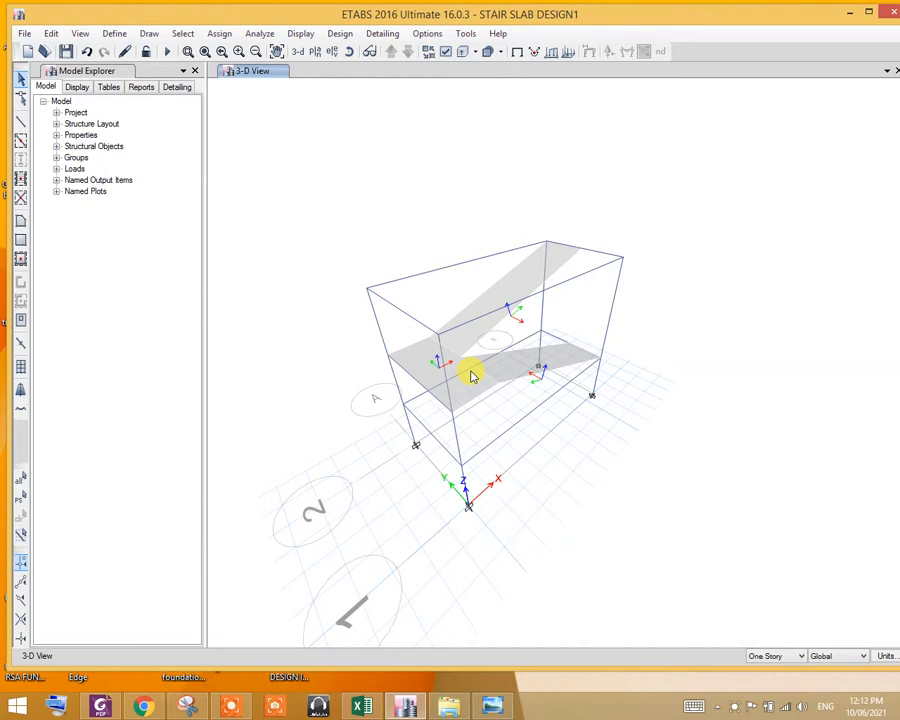
{"action": "mouse_move", "coordinate": [497, 384]}
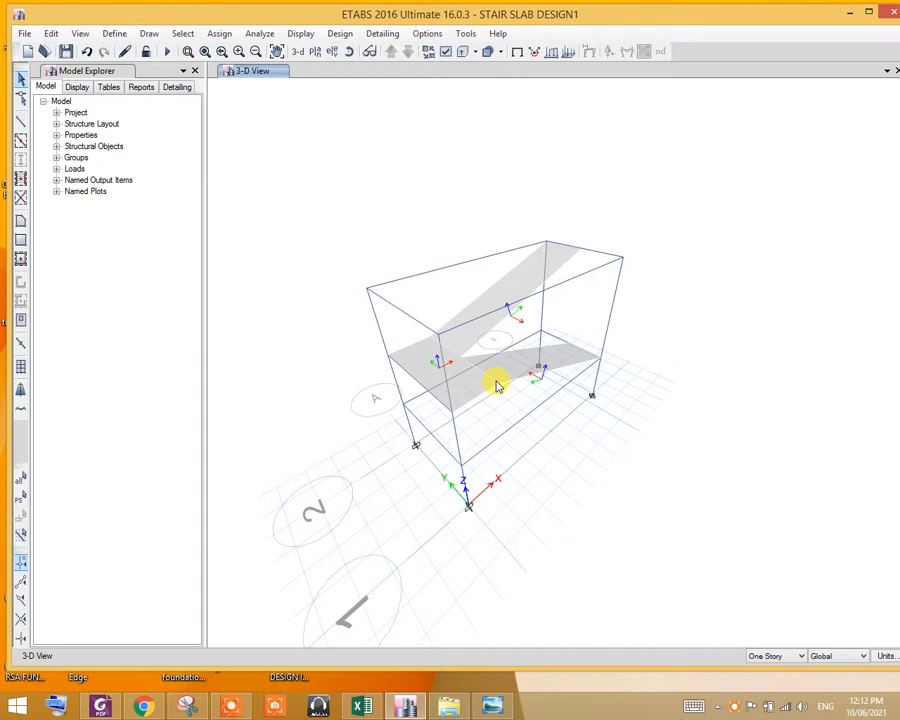
{"action": "mouse_move", "coordinate": [503, 380]}
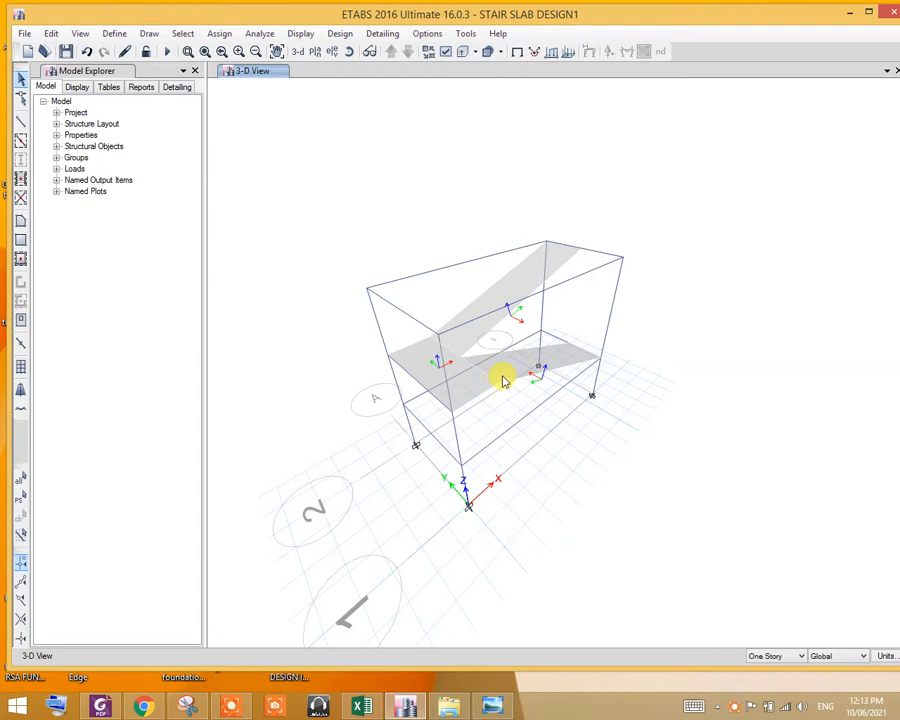
{"action": "mouse_move", "coordinate": [505, 390]}
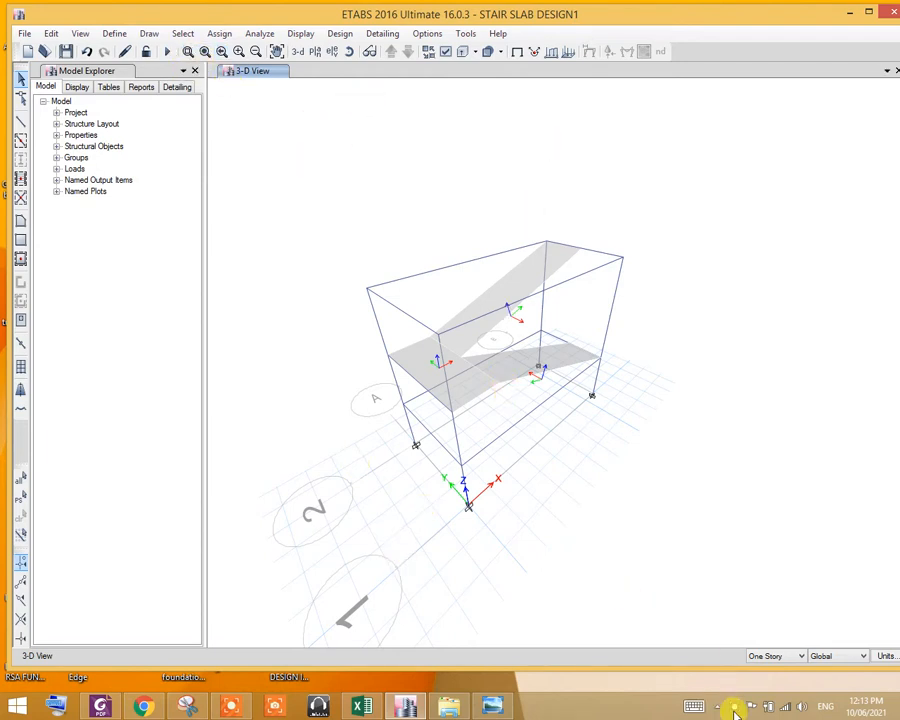
Adjust the 3D view, then turn on Shell Local Axes under Object Assignments display options.
{"action": "left_click", "coordinate": [735, 708]}
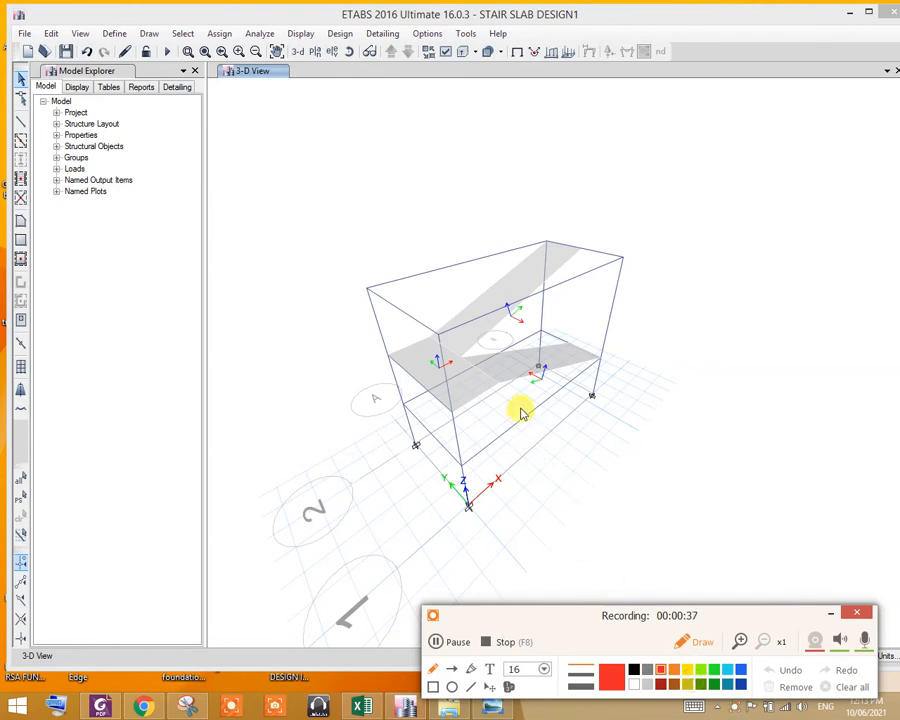
{"action": "mouse_move", "coordinate": [500, 388]}
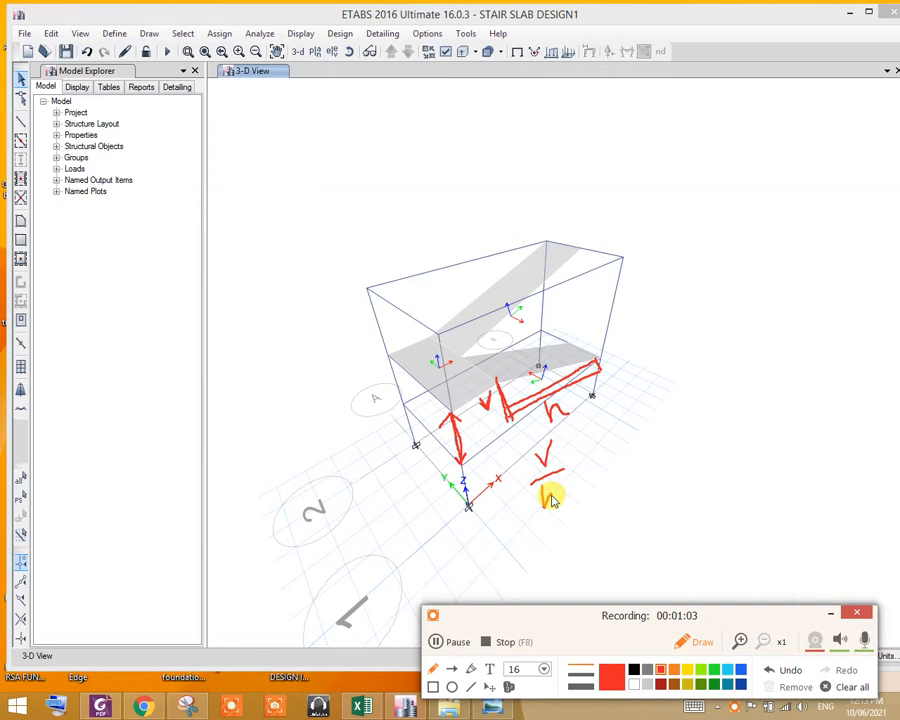
{"action": "left_click_drag", "start_coordinate": [545, 485], "coordinate": [560, 510]}
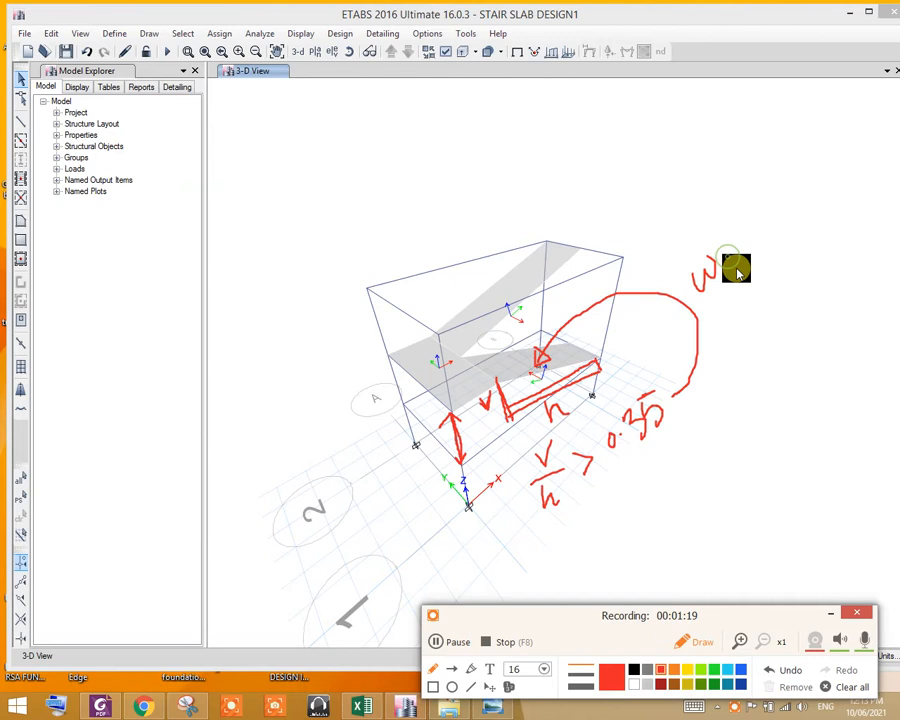
{"action": "left_click_drag", "start_coordinate": [735, 265], "coordinate": [740, 295]}
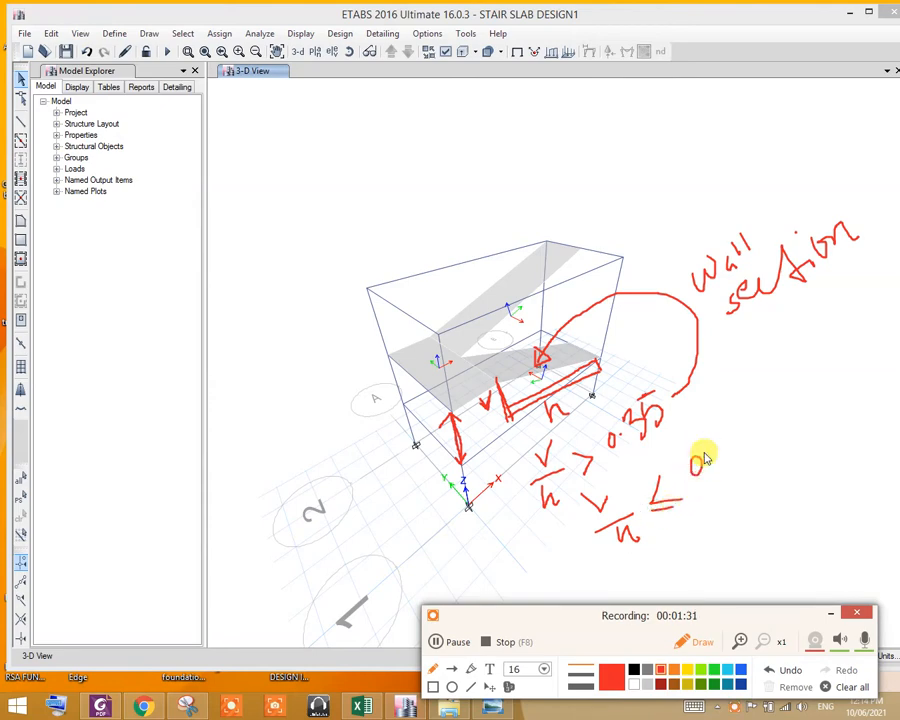
{"action": "left_click_drag", "start_coordinate": [690, 460], "coordinate": [735, 425]}
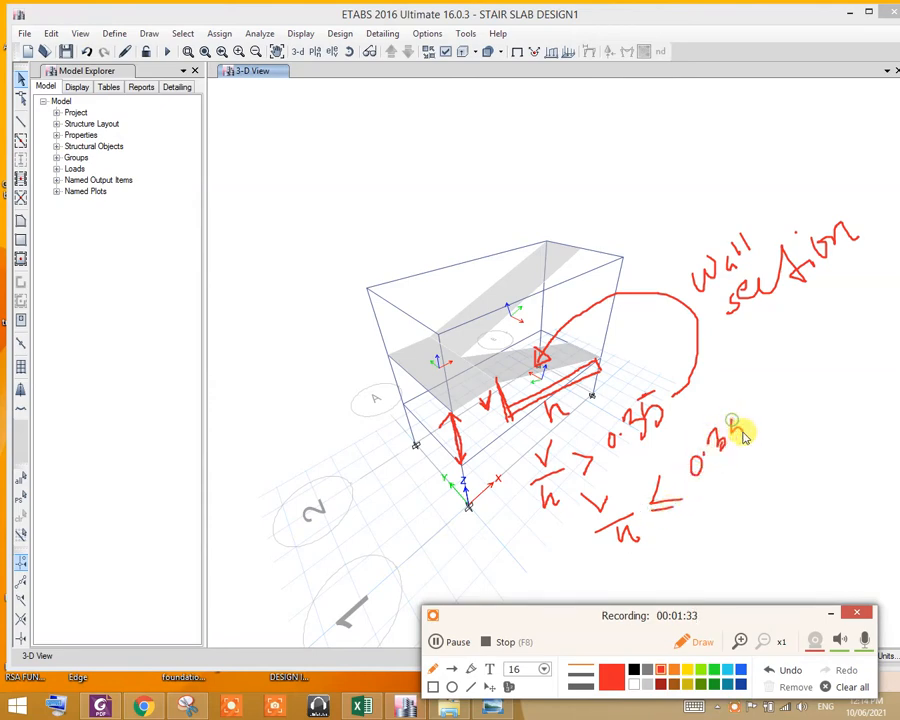
{"action": "left_click_drag", "start_coordinate": [730, 440], "coordinate": [760, 398]}
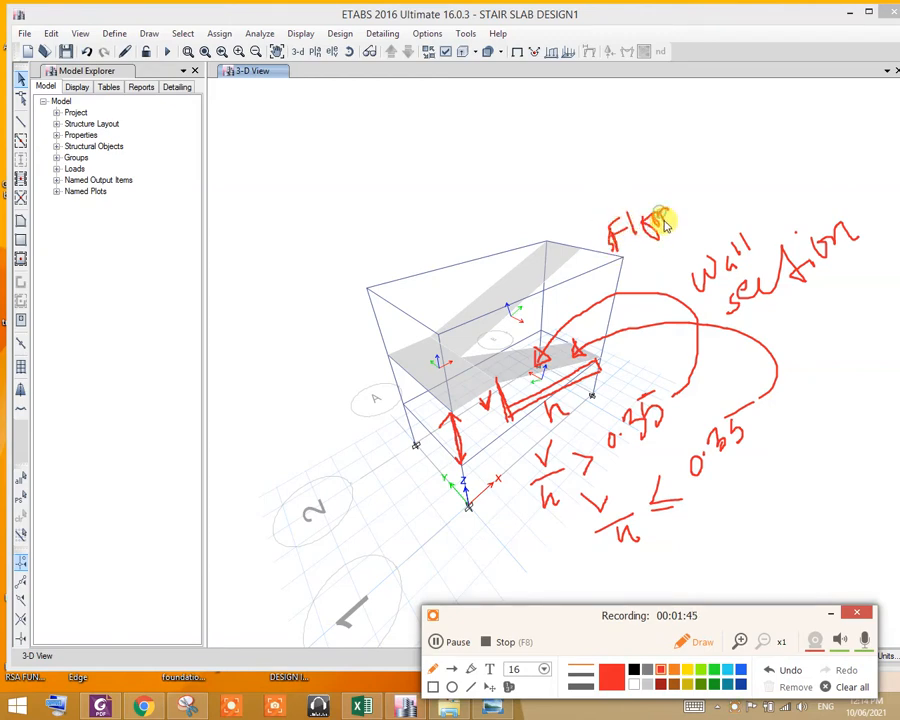
{"action": "mouse_move", "coordinate": [690, 185]}
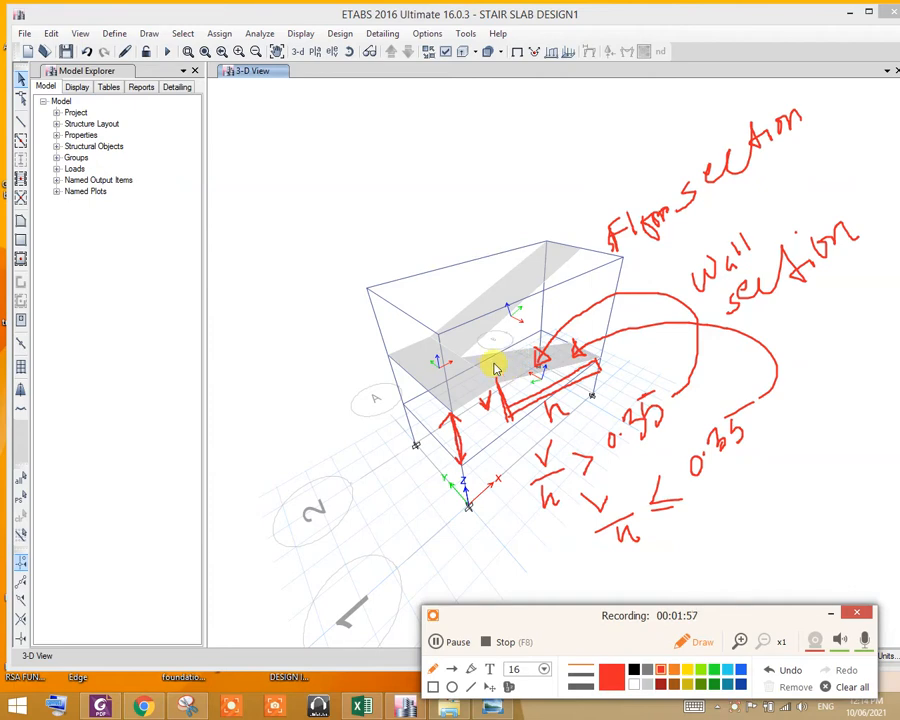
{"action": "mouse_move", "coordinate": [535, 375]}
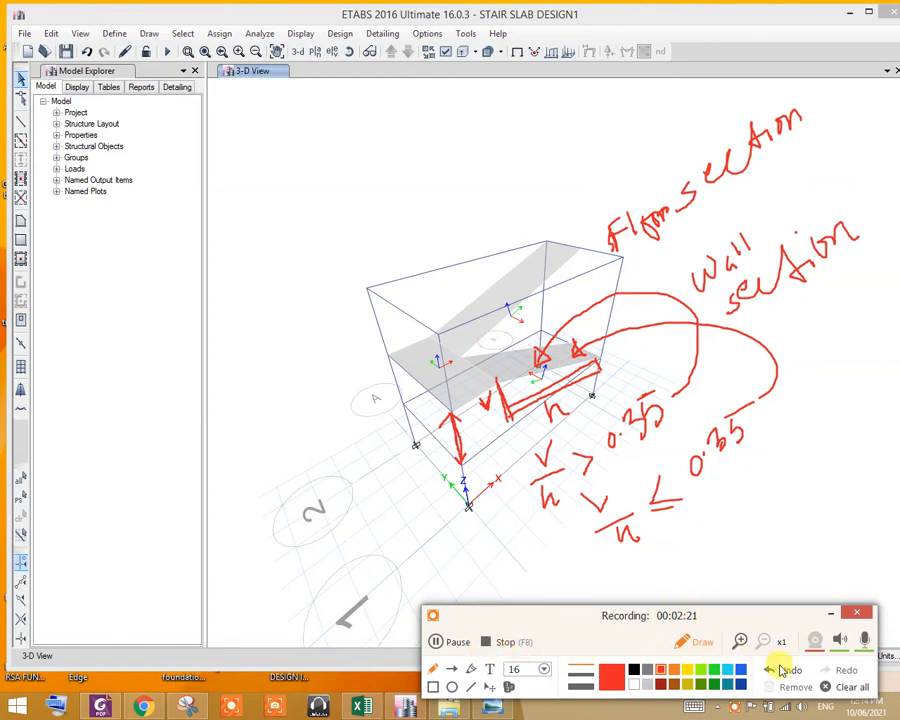
{"action": "left_click", "coordinate": [852, 687]}
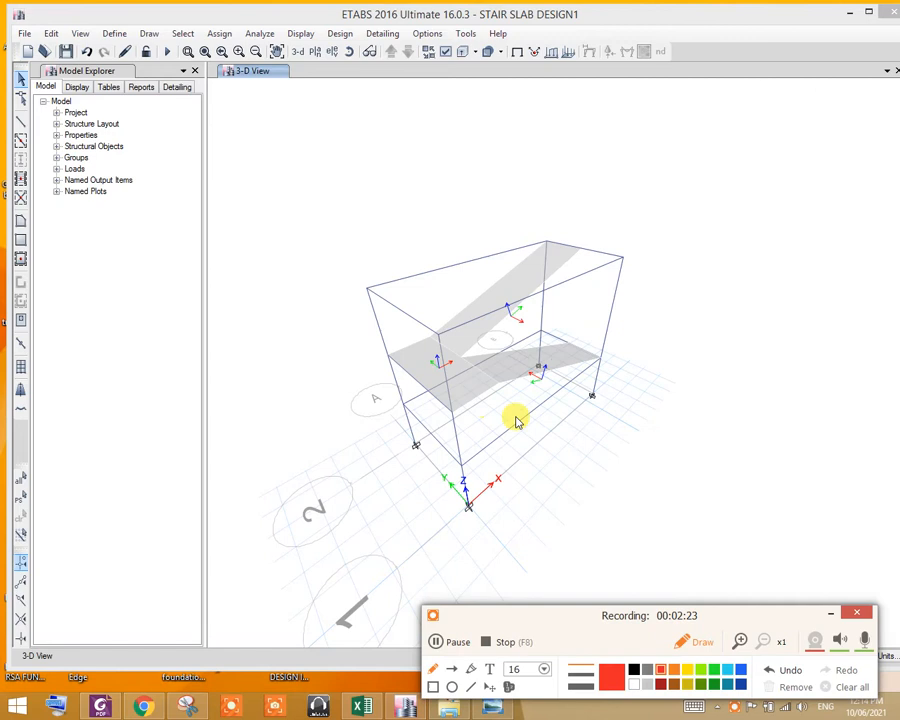
{"action": "mouse_move", "coordinate": [391, 334]}
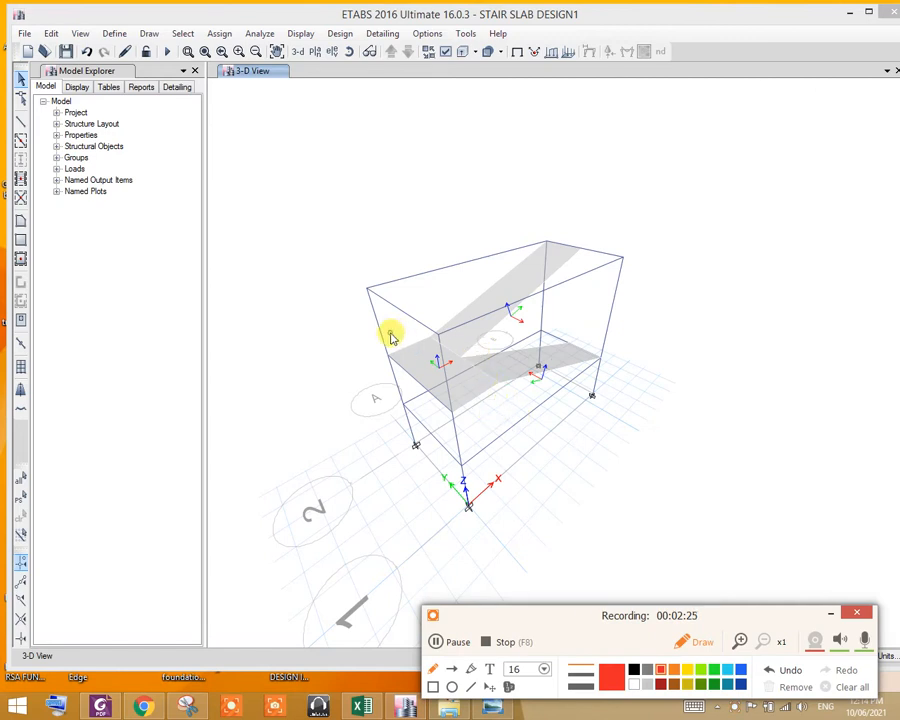
{"action": "mouse_move", "coordinate": [748, 580]}
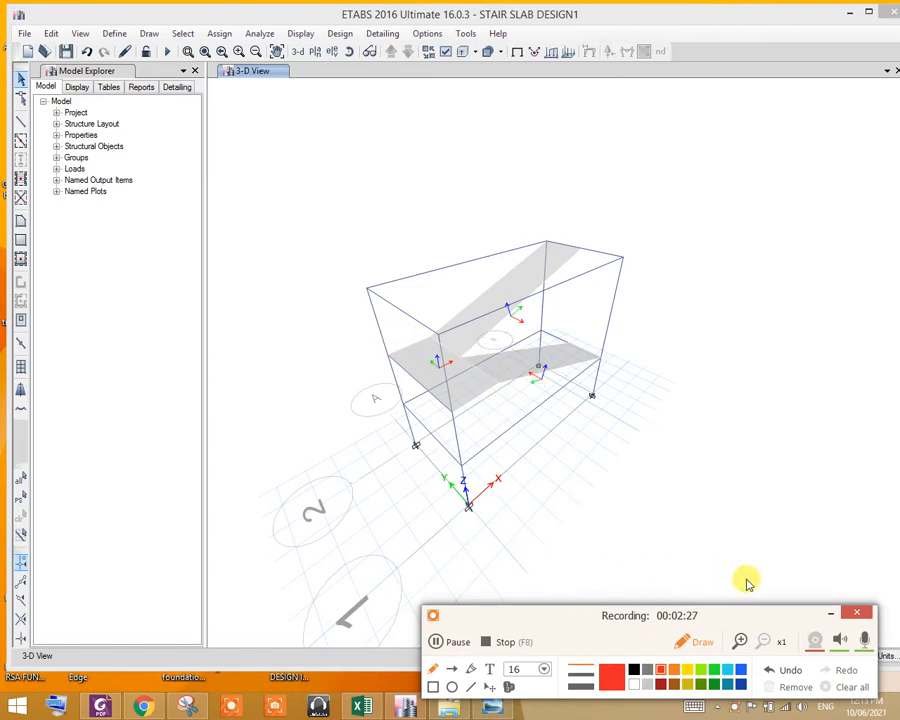
{"action": "mouse_move", "coordinate": [517, 187]}
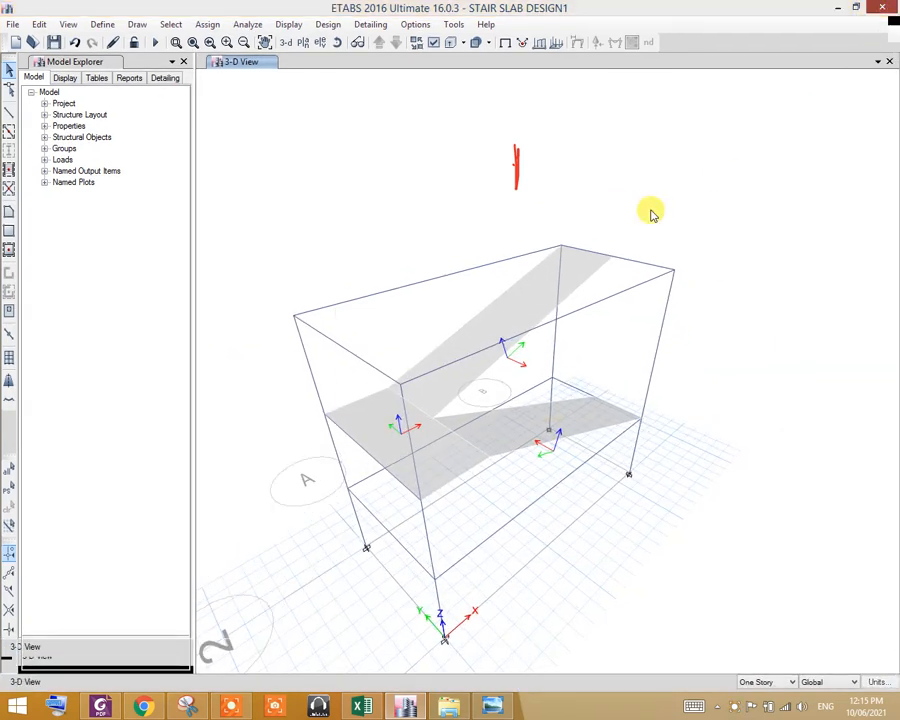
{"action": "mouse_move", "coordinate": [513, 357]}
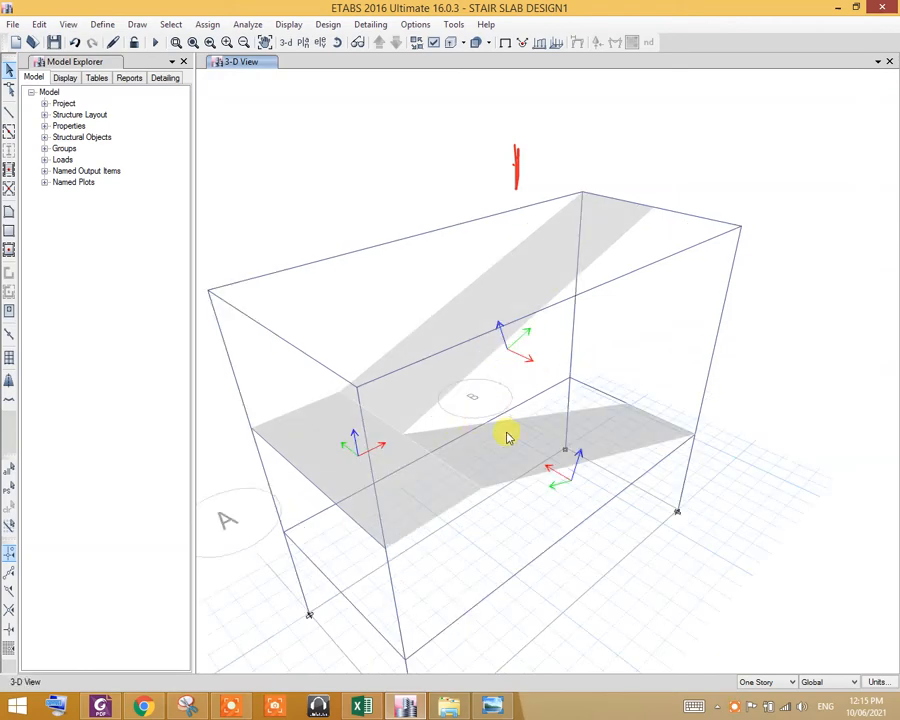
{"action": "mouse_move", "coordinate": [585, 462]}
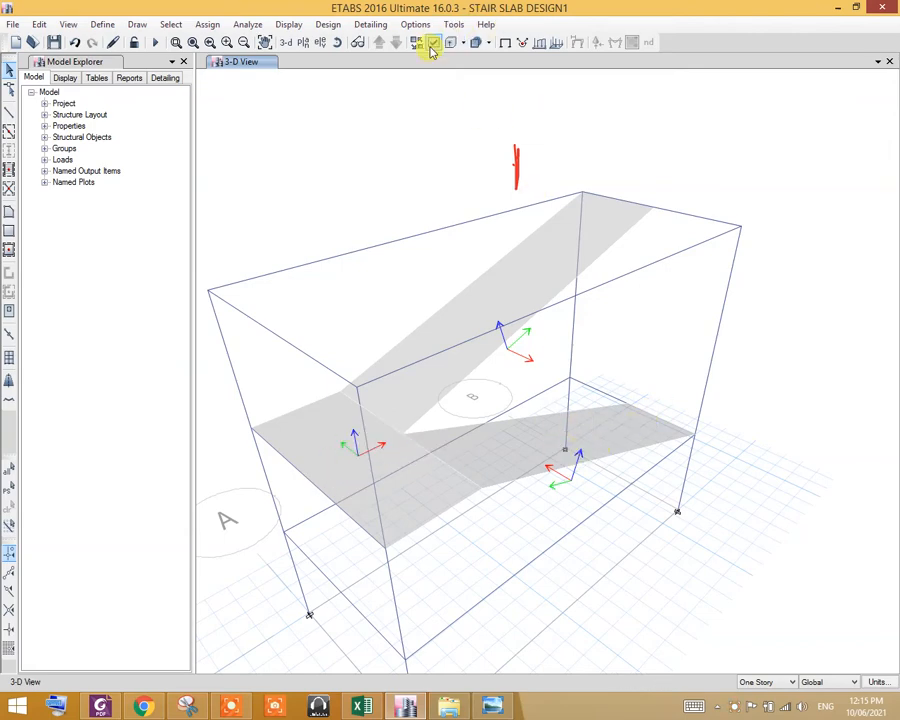
{"action": "left_click", "coordinate": [432, 42]}
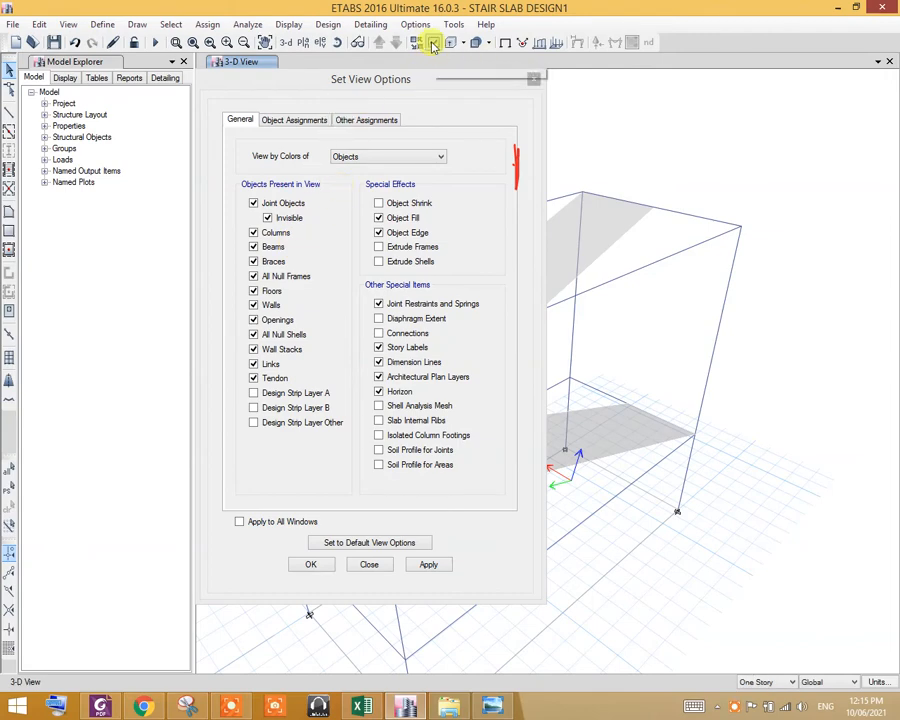
{"action": "left_click", "coordinate": [294, 120]}
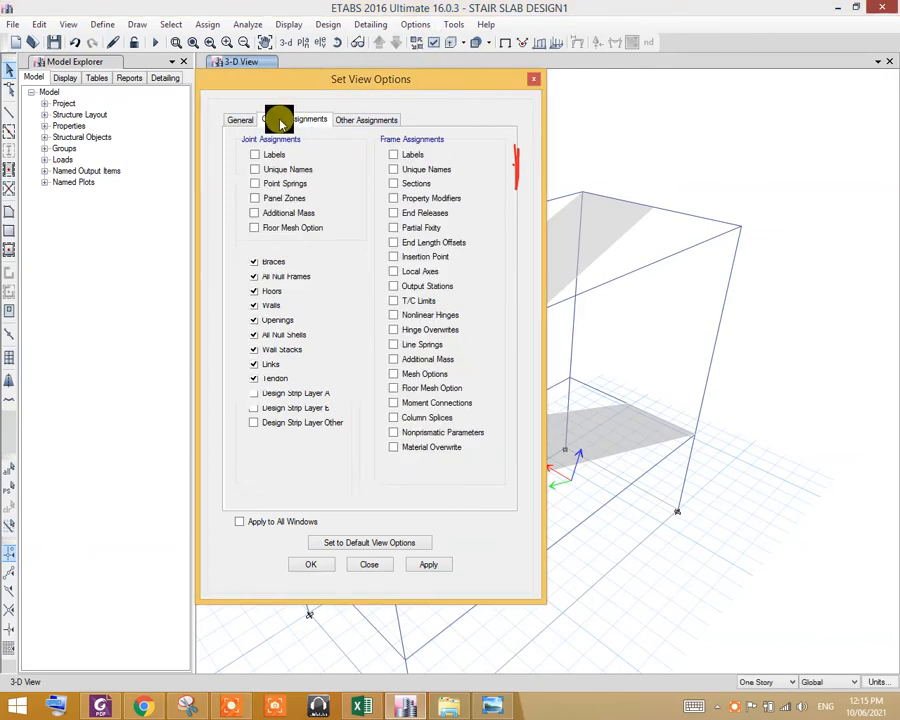
{"action": "left_click", "coordinate": [294, 120]}
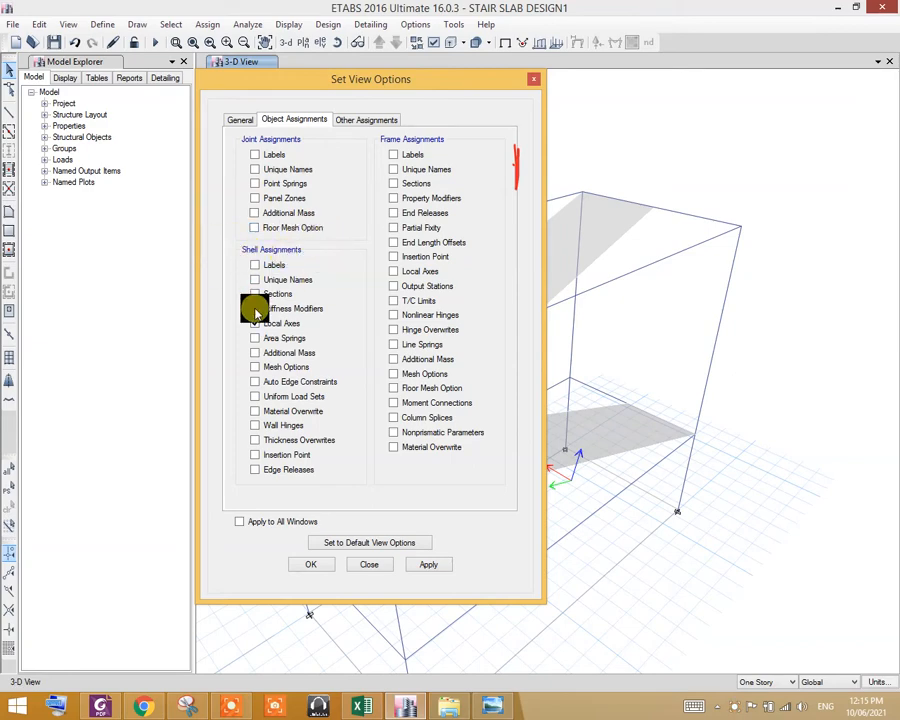
{"action": "left_click", "coordinate": [255, 323]}
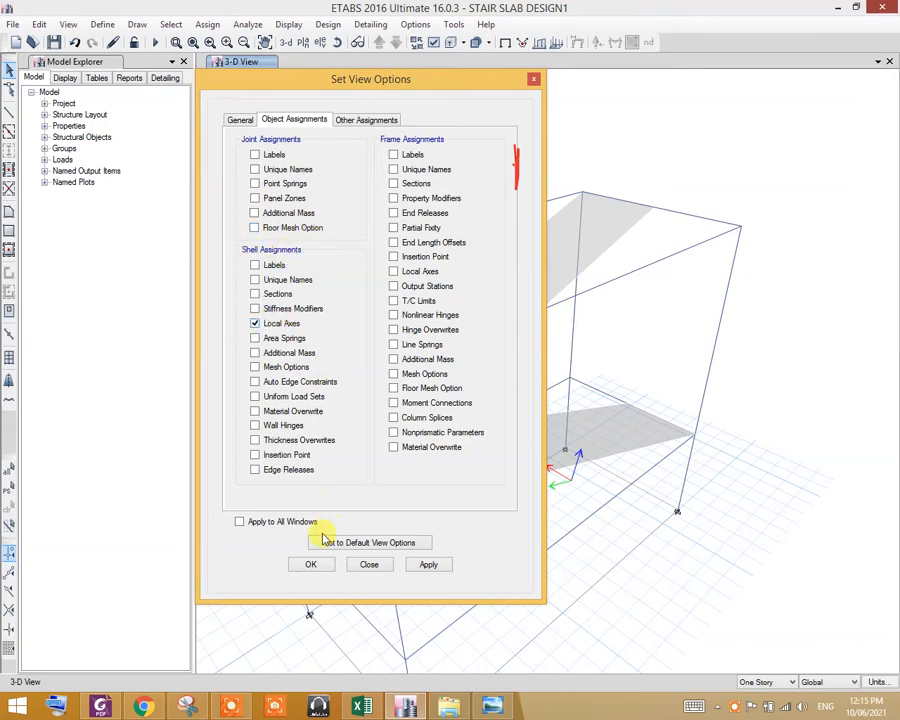
{"action": "left_click", "coordinate": [311, 564]}
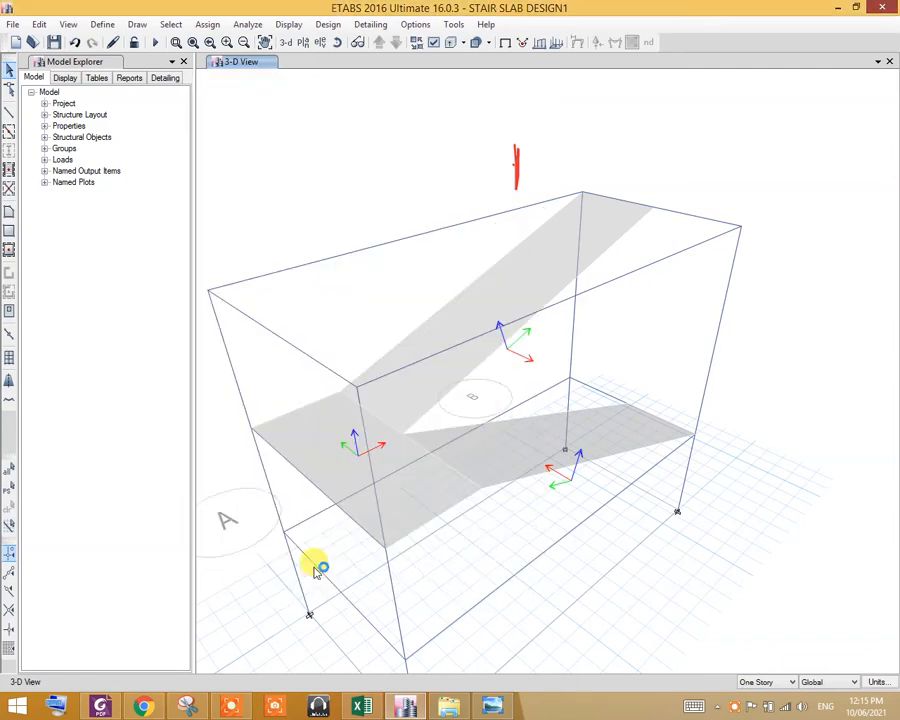
{"action": "mouse_move", "coordinate": [503, 352]}
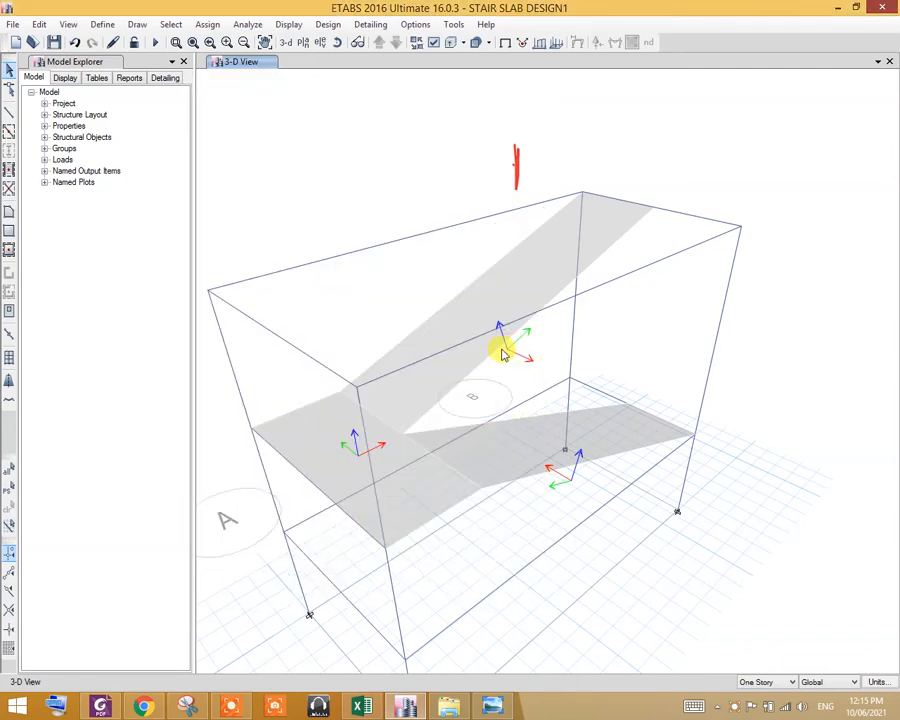
{"action": "mouse_move", "coordinate": [527, 365]}
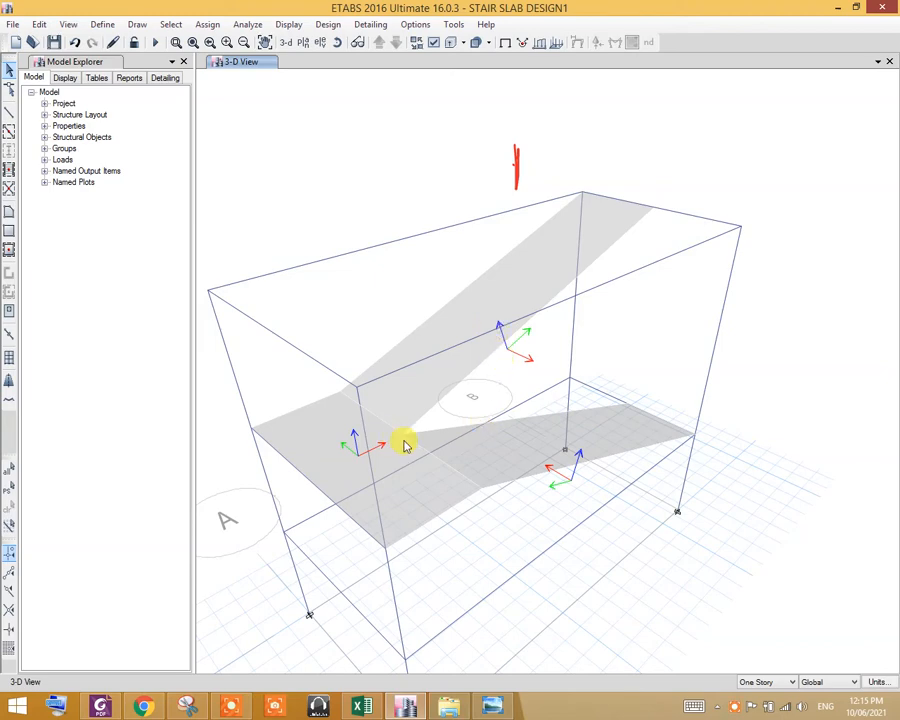
{"action": "mouse_move", "coordinate": [435, 487]}
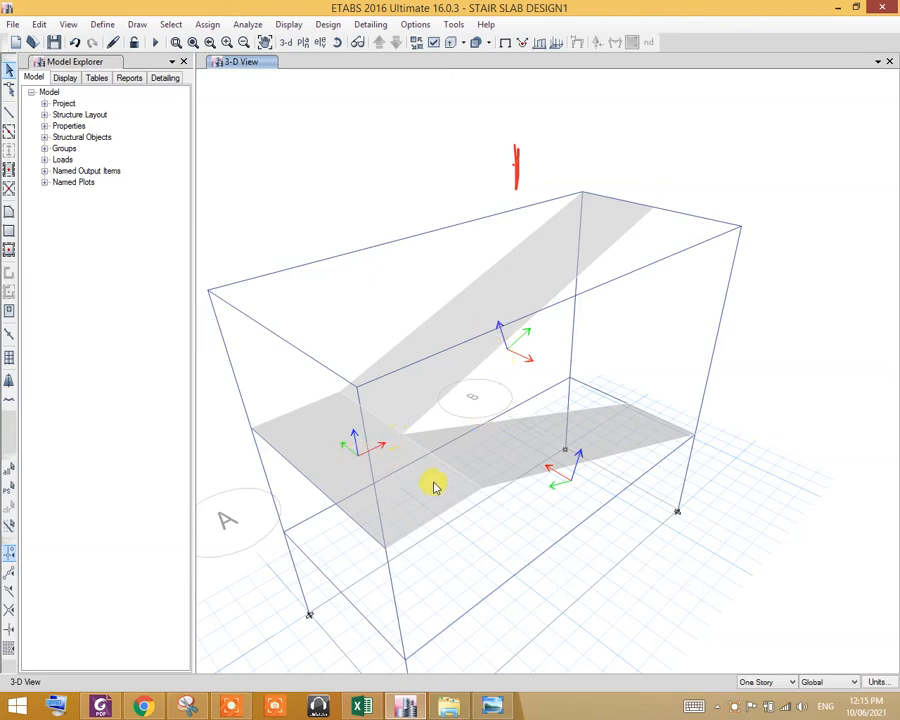
{"action": "mouse_move", "coordinate": [355, 458]}
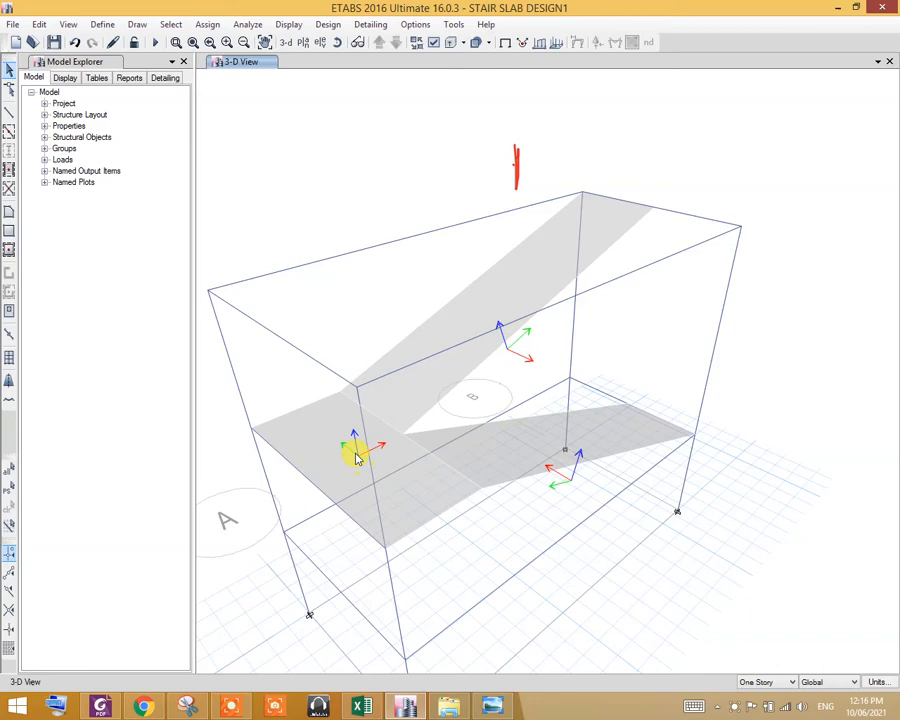
{"action": "mouse_move", "coordinate": [443, 460]}
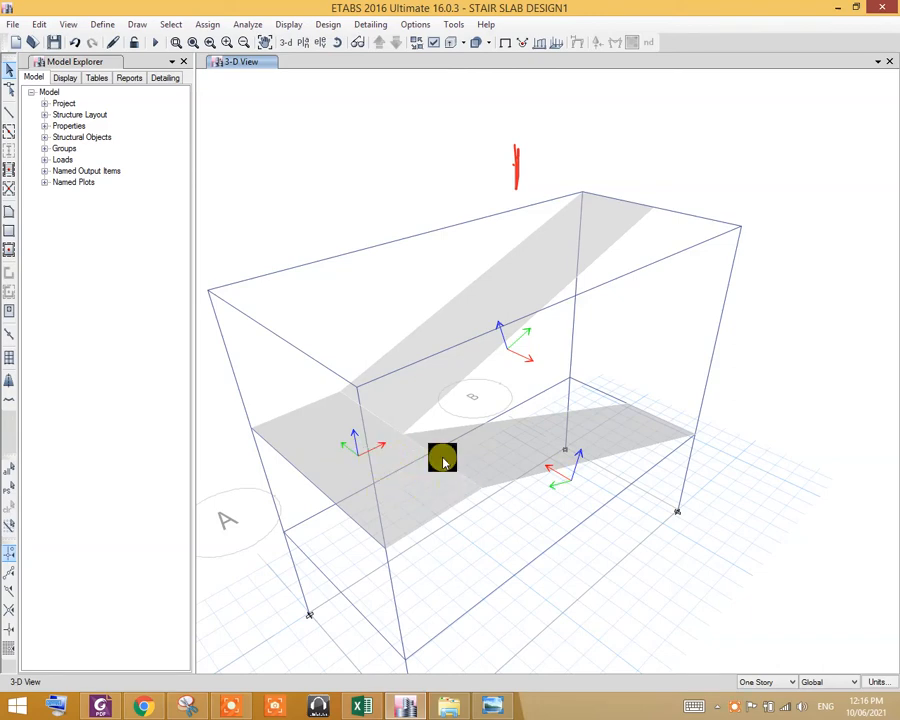
{"action": "mouse_move", "coordinate": [470, 464]}
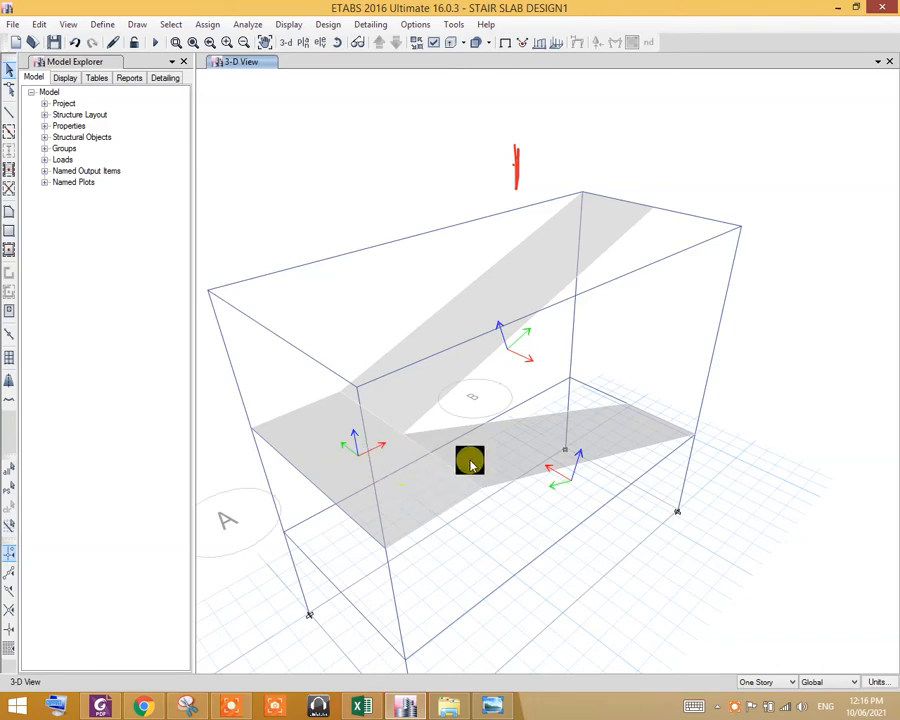
{"action": "mouse_move", "coordinate": [565, 480]}
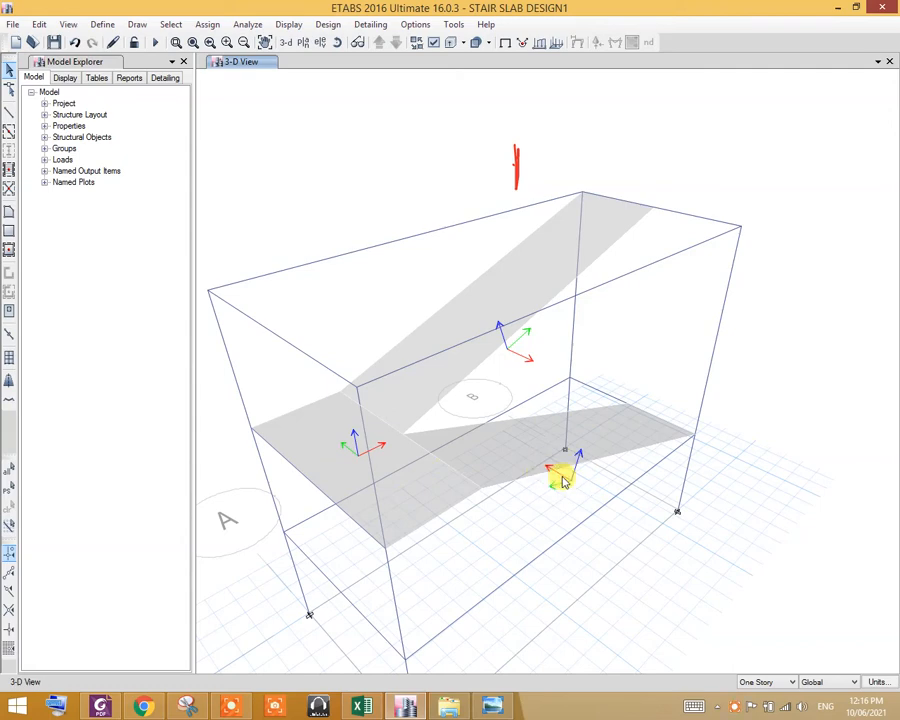
Select the lower landing shell and add the upper landing shell.
{"action": "left_click", "coordinate": [555, 480]}
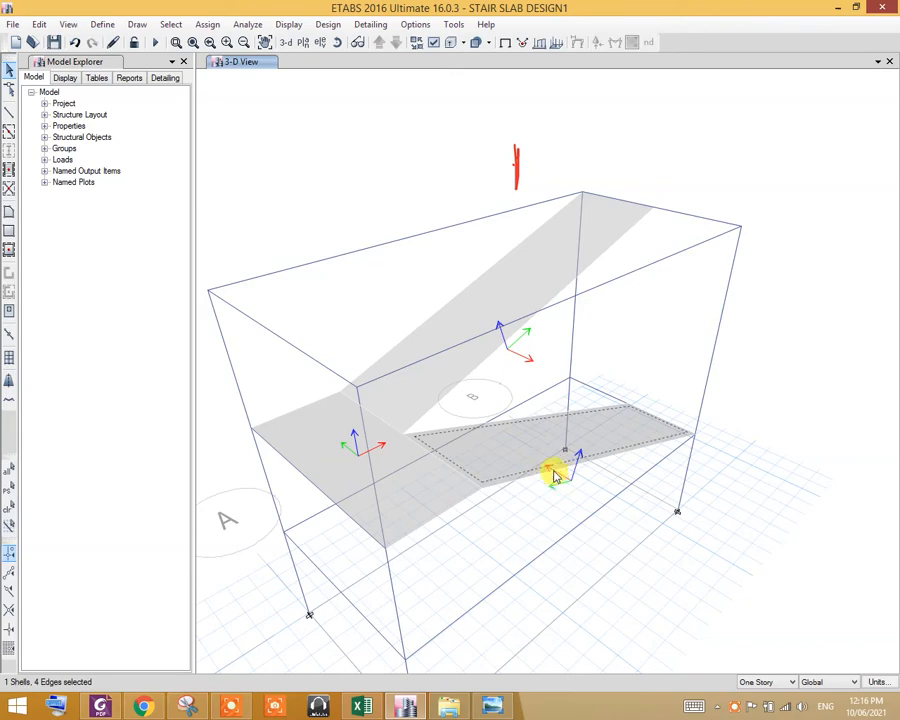
{"action": "mouse_move", "coordinate": [540, 490]}
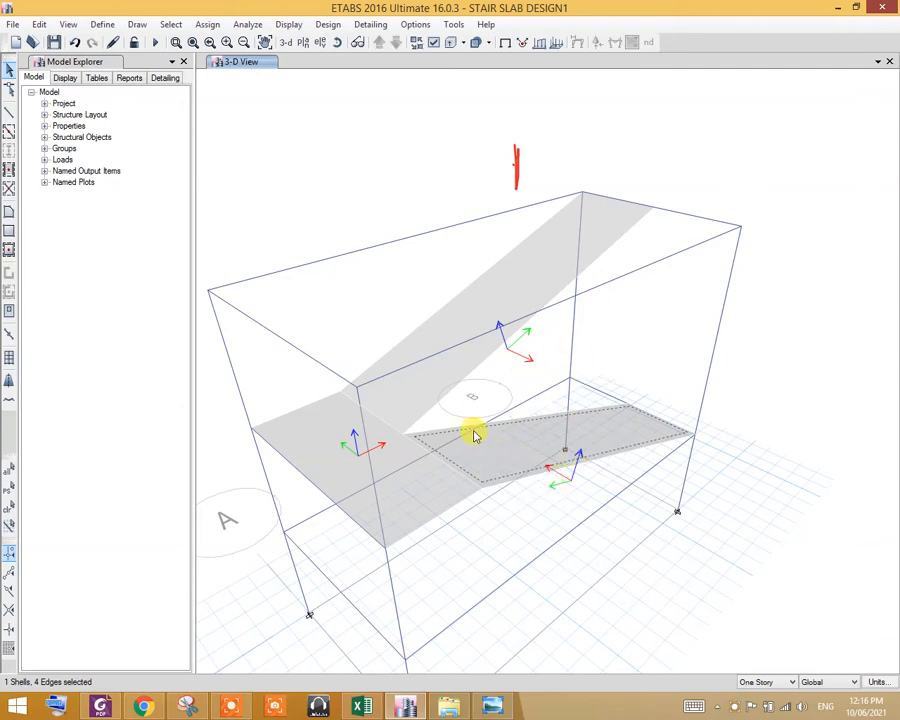
{"action": "mouse_move", "coordinate": [500, 327]}
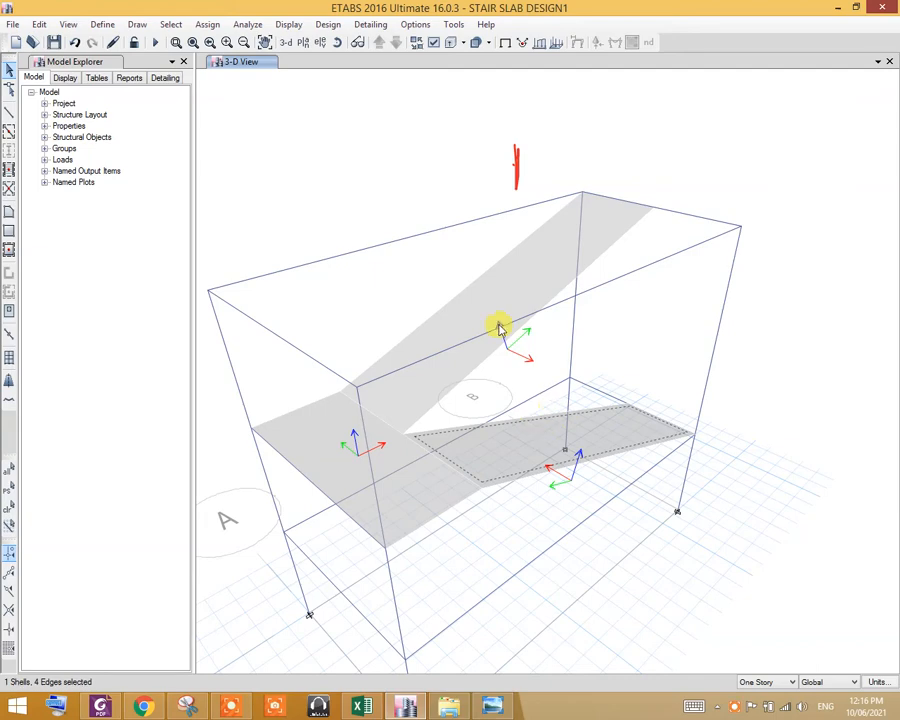
{"action": "mouse_move", "coordinate": [348, 511]}
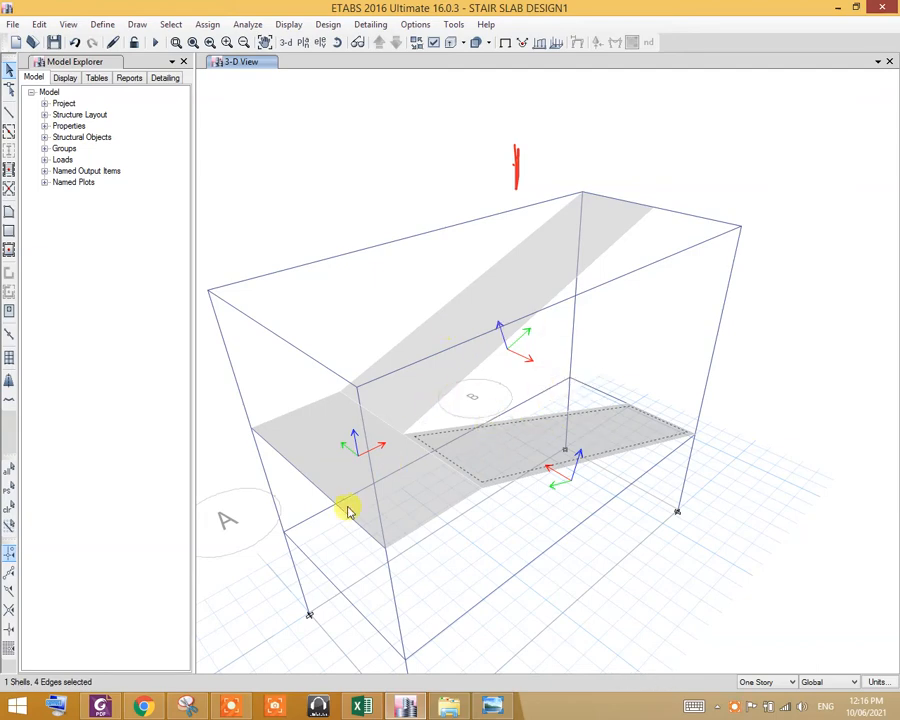
{"action": "mouse_move", "coordinate": [343, 397]}
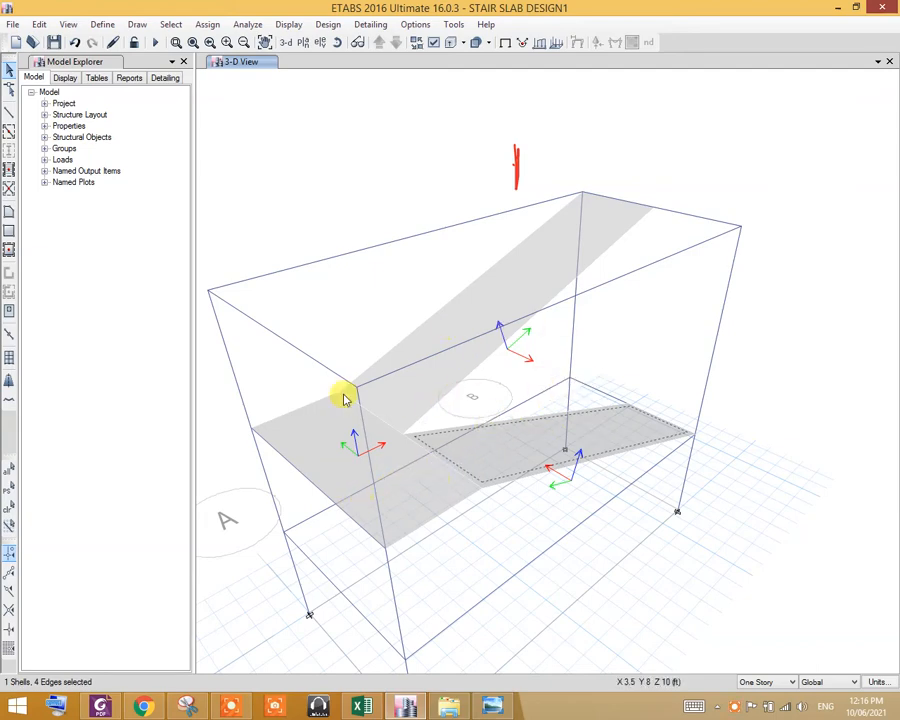
{"action": "mouse_move", "coordinate": [620, 360]}
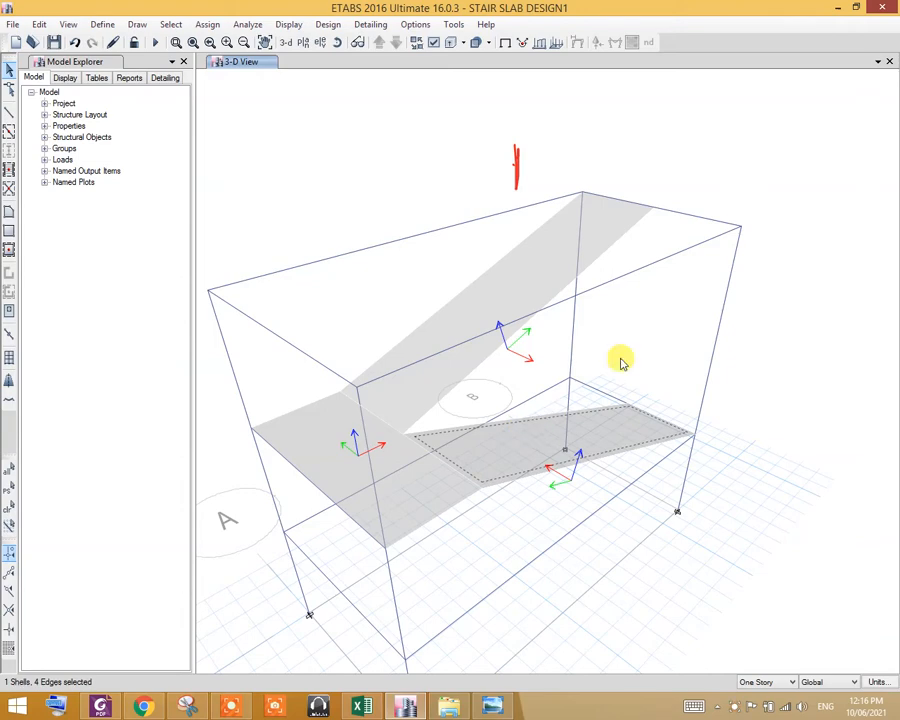
{"action": "mouse_move", "coordinate": [618, 438]}
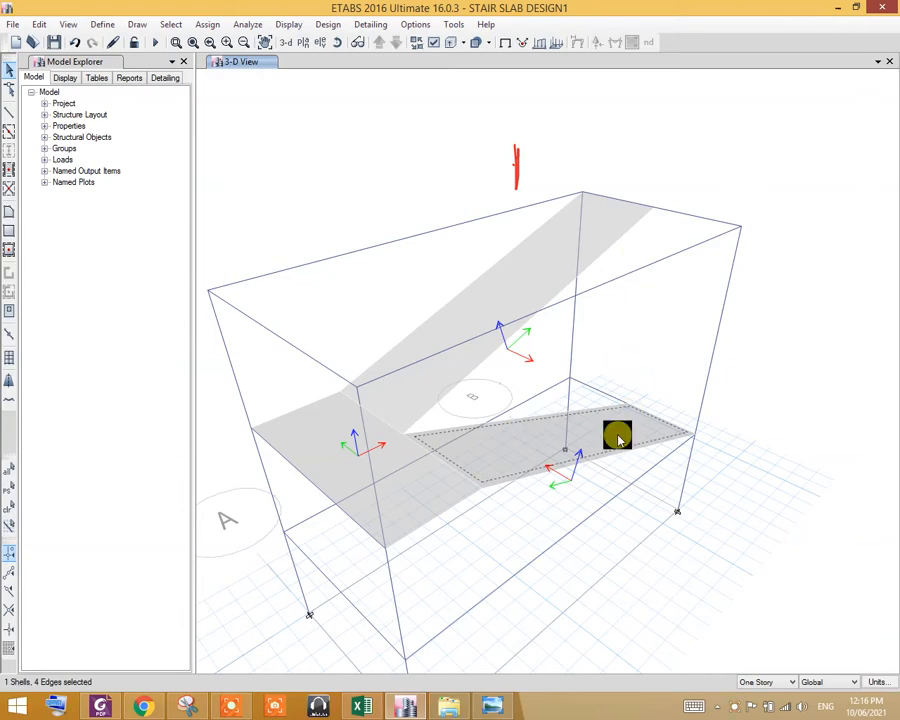
{"action": "mouse_move", "coordinate": [538, 432]}
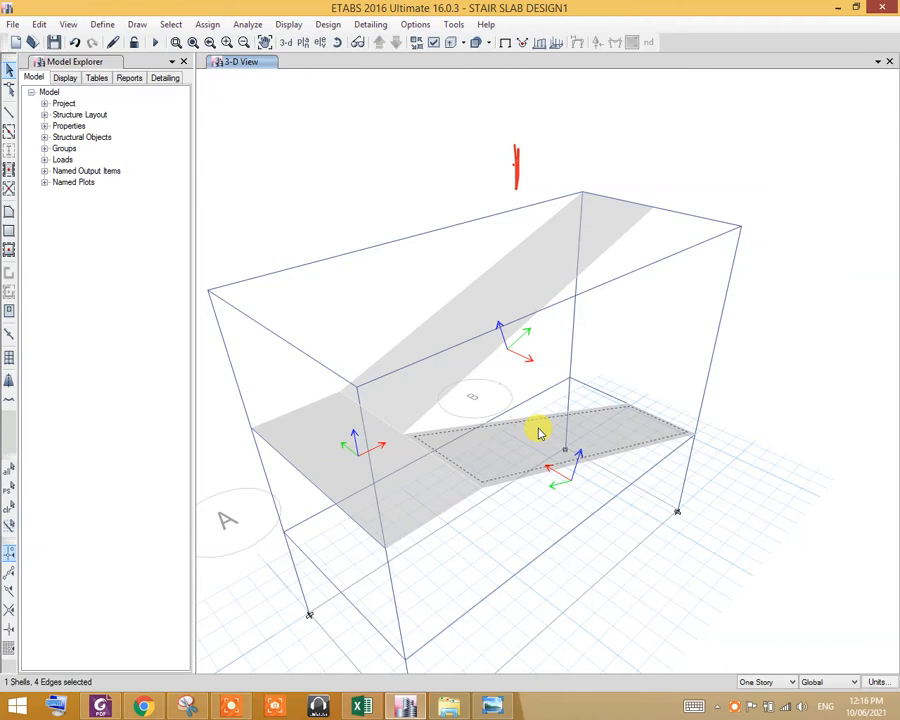
{"action": "left_click", "coordinate": [449, 330]}
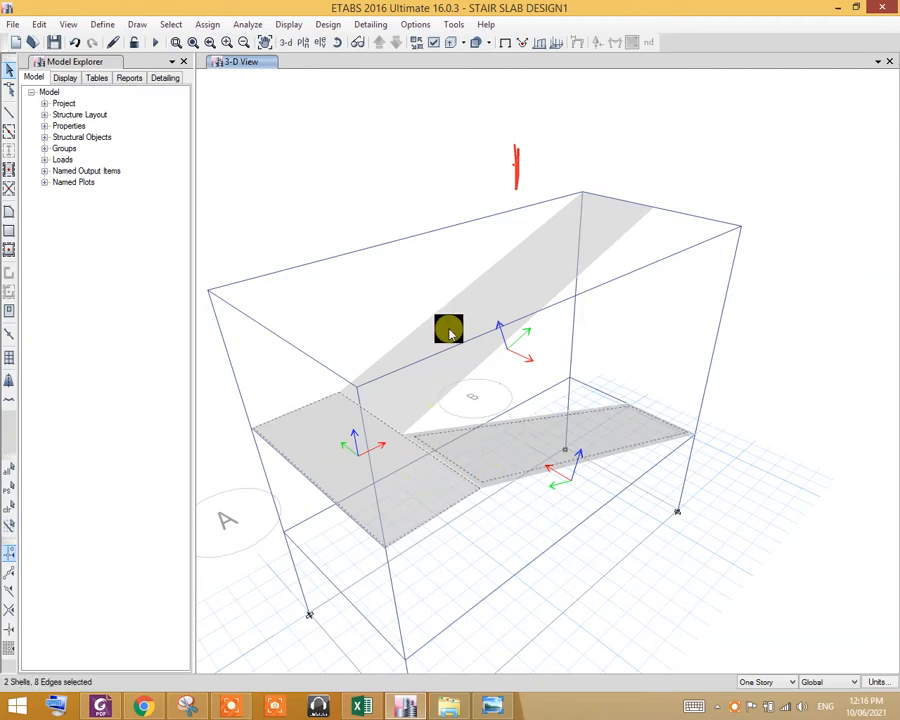
Add the inclined flight slab and assign a 100 lb/ft² uniform live load.
{"action": "left_click", "coordinate": [207, 24]}
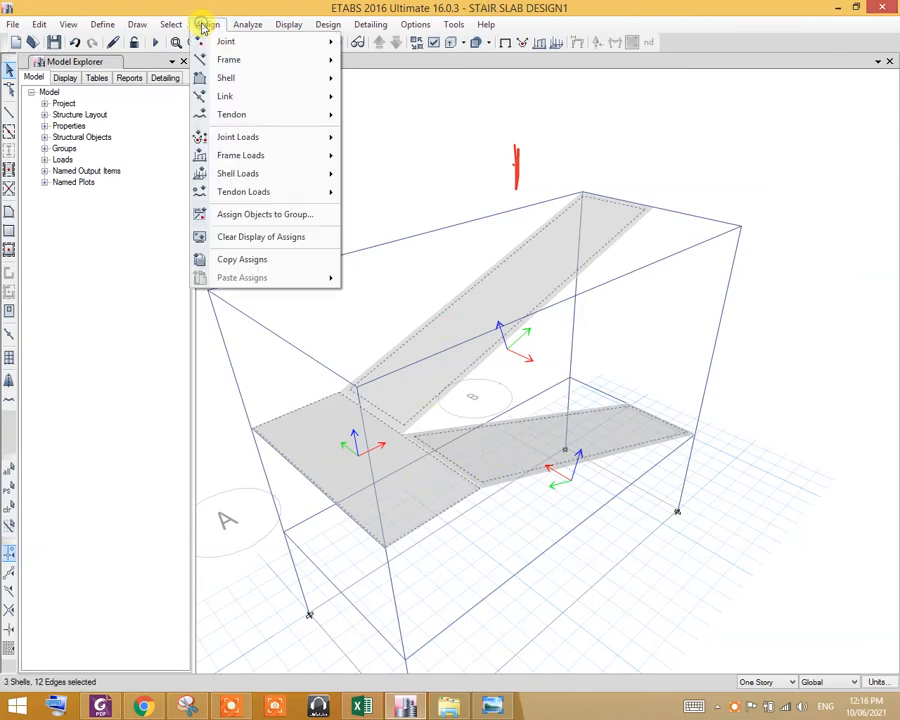
{"action": "mouse_move", "coordinate": [238, 173]}
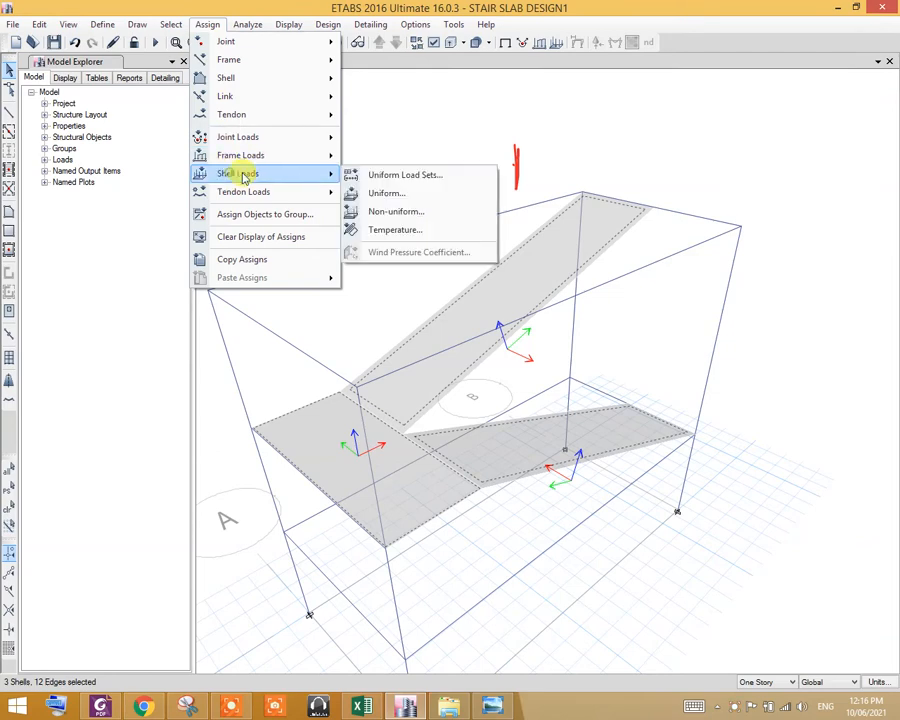
{"action": "left_click", "coordinate": [386, 193]}
{"action": "type", "text": "100"}
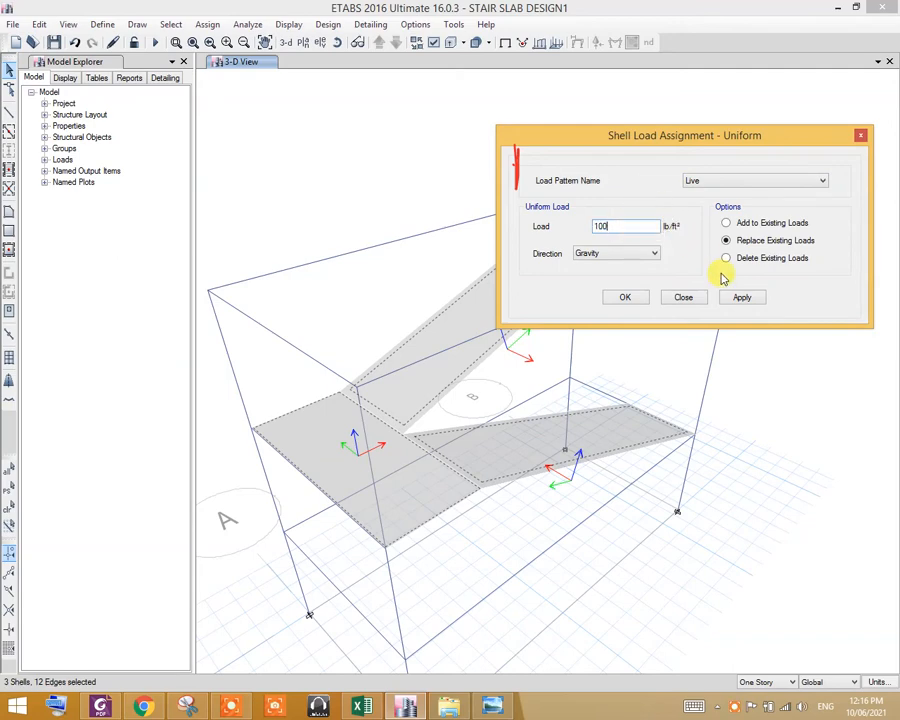
{"action": "left_click", "coordinate": [741, 297]}
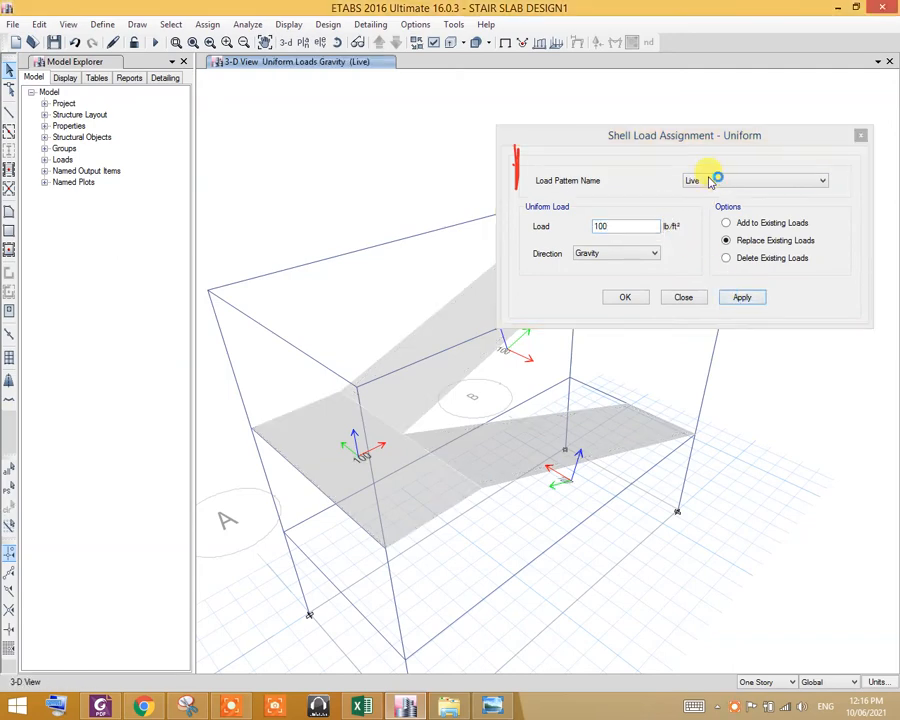
{"action": "left_click_drag", "start_coordinate": [660, 135], "coordinate": [620, 131]}
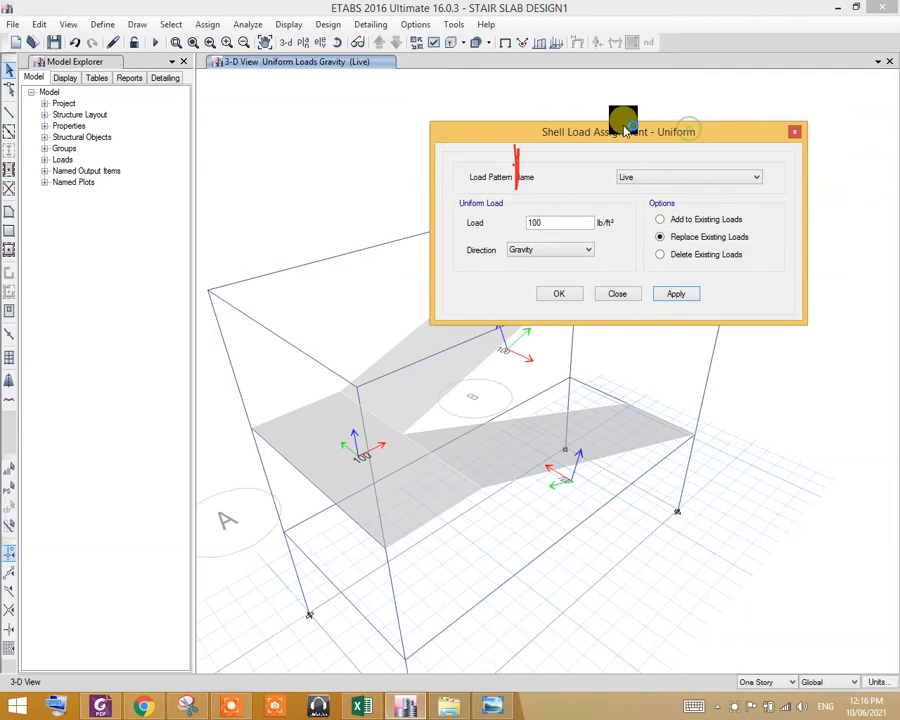
Assign a 40 lb/ft² uniform Dead load to the slabs and close the dialog.
{"action": "left_click", "coordinate": [812, 167]}
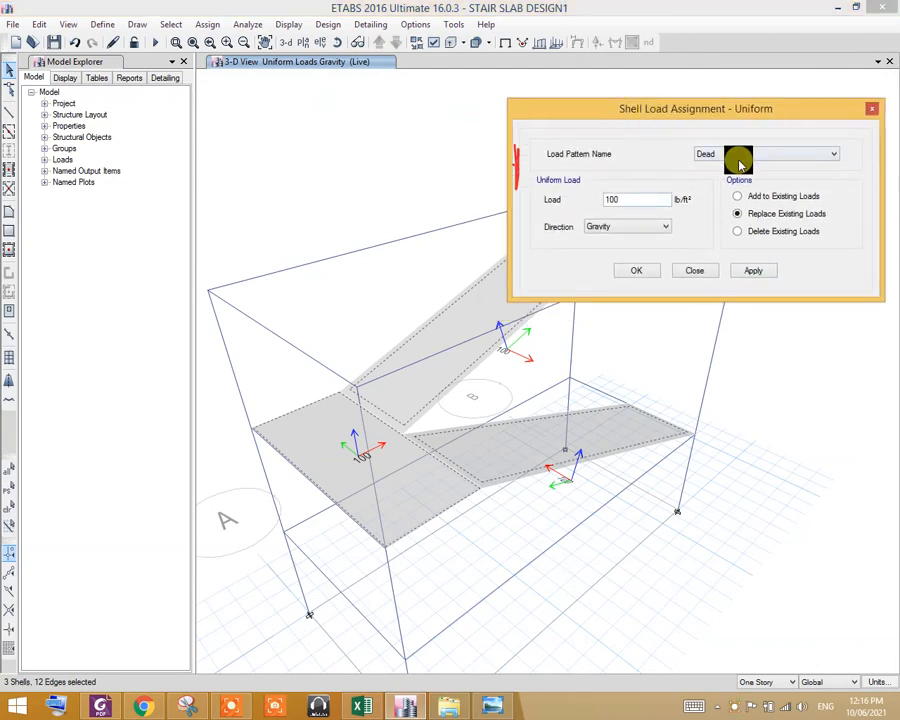
{"action": "triple_click", "coordinate": [637, 199]}
{"action": "type", "text": "40"}
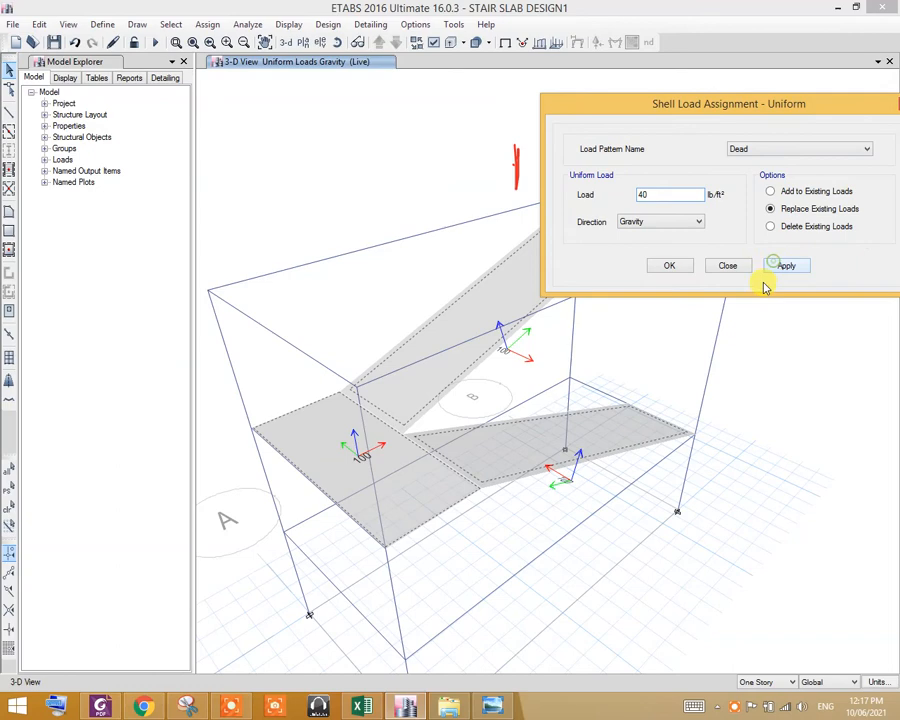
{"action": "left_click", "coordinate": [787, 265]}
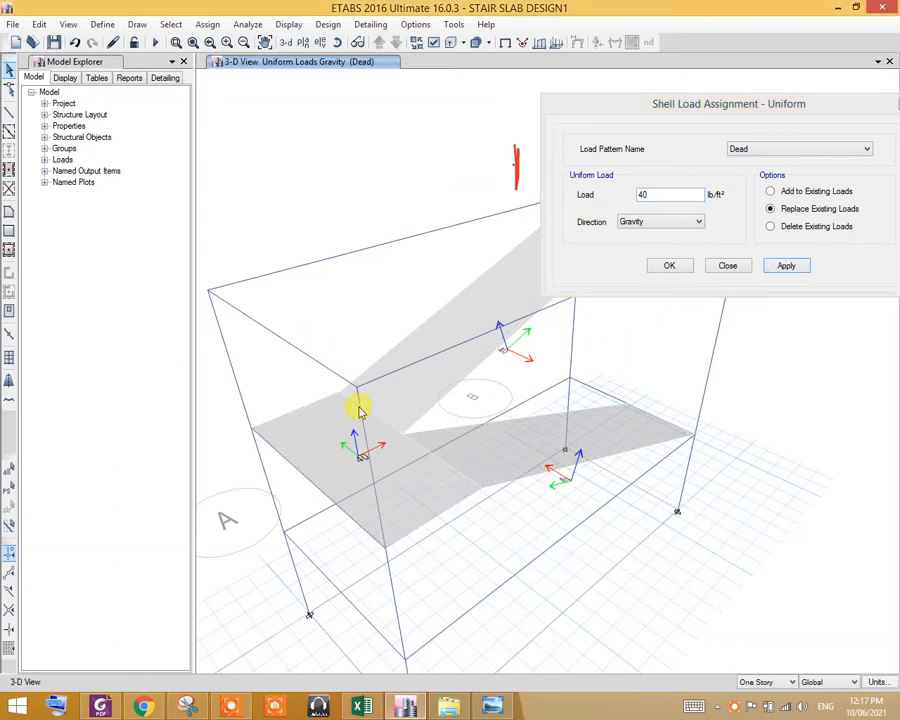
{"action": "left_click_drag", "start_coordinate": [729, 103], "coordinate": [683, 112]}
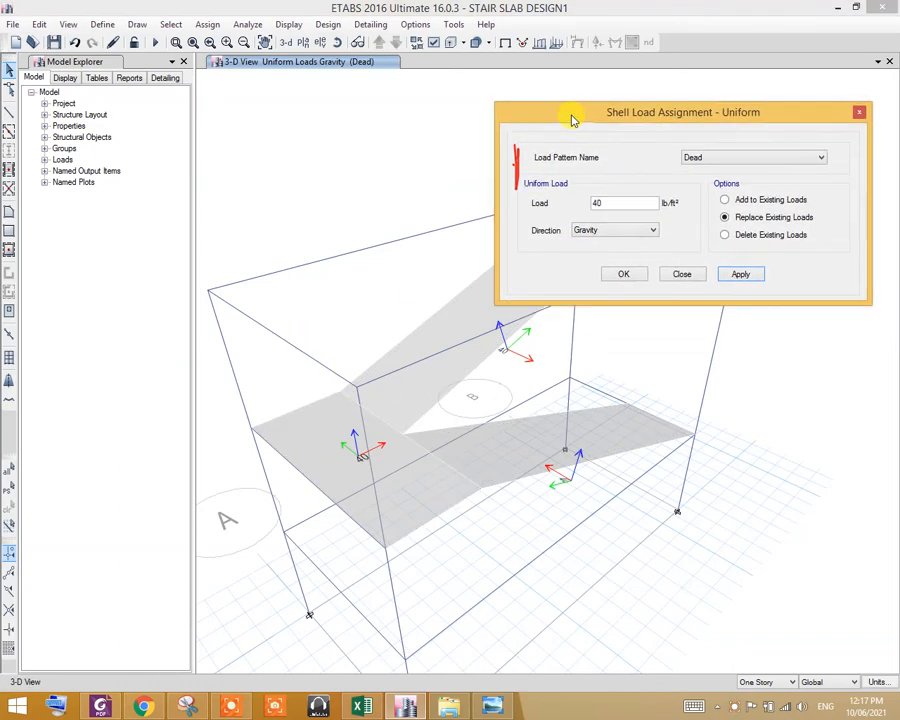
{"action": "left_click_drag", "start_coordinate": [683, 112], "coordinate": [718, 88]}
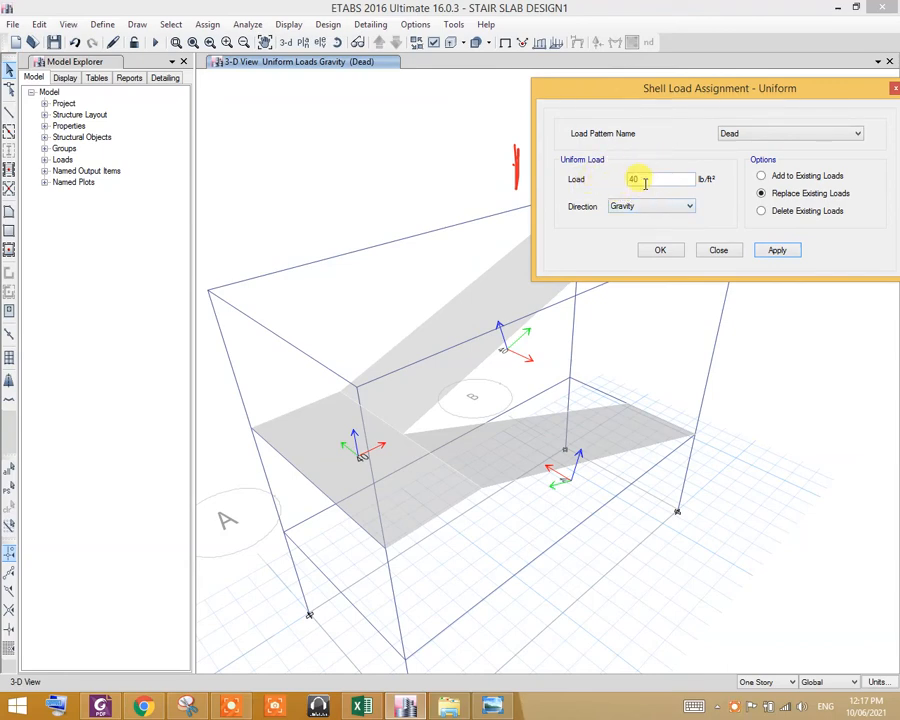
{"action": "left_click", "coordinate": [447, 468]}
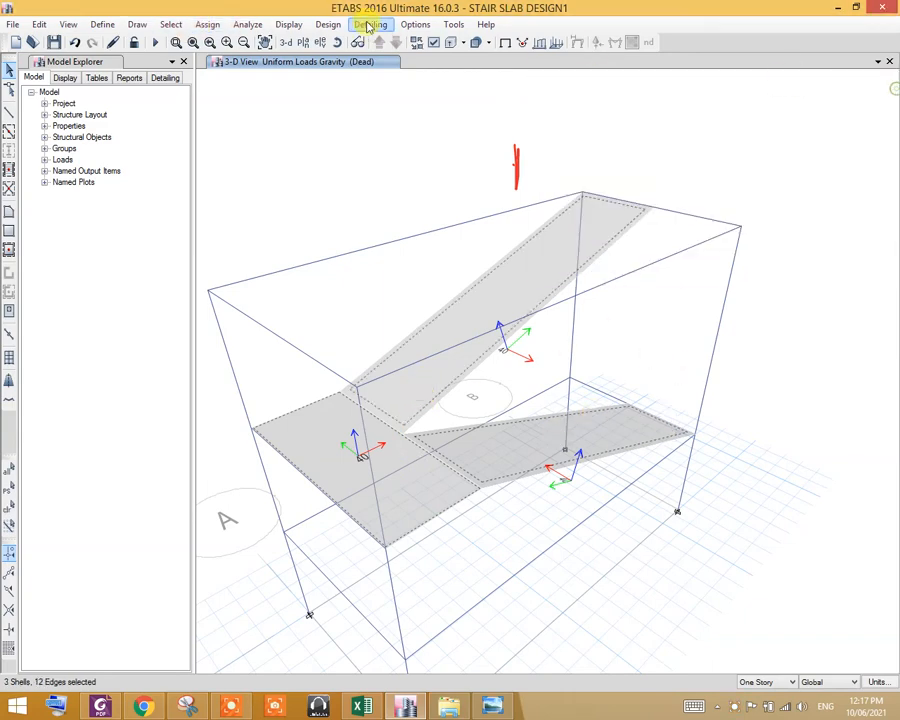
Set Floor Auto Mesh Options to Auto Cookie Cut Object into Structural Elements.
{"action": "left_click", "coordinate": [207, 24]}
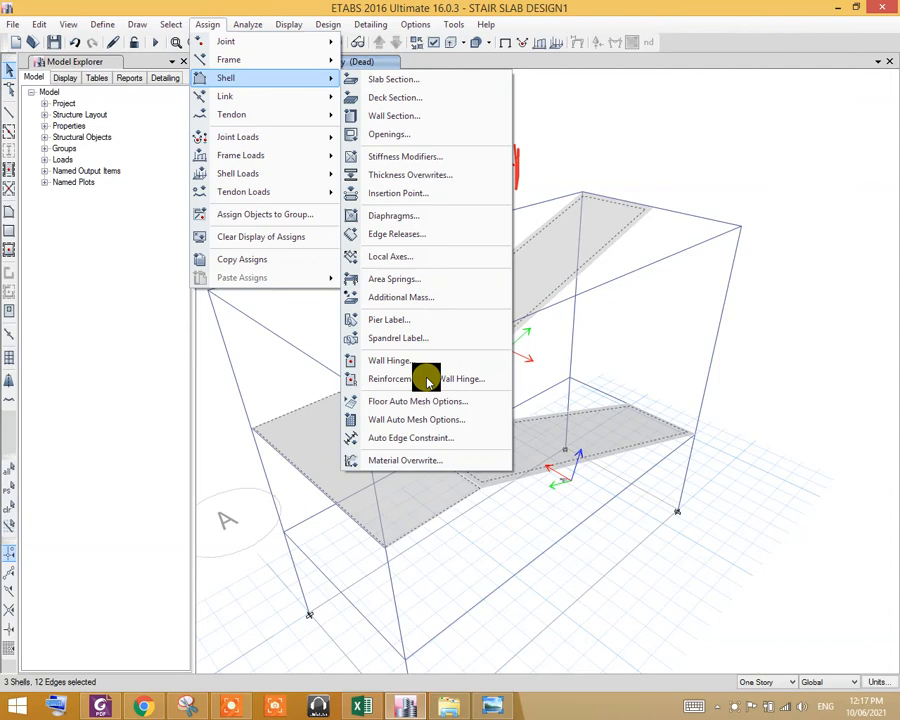
{"action": "left_click", "coordinate": [417, 401]}
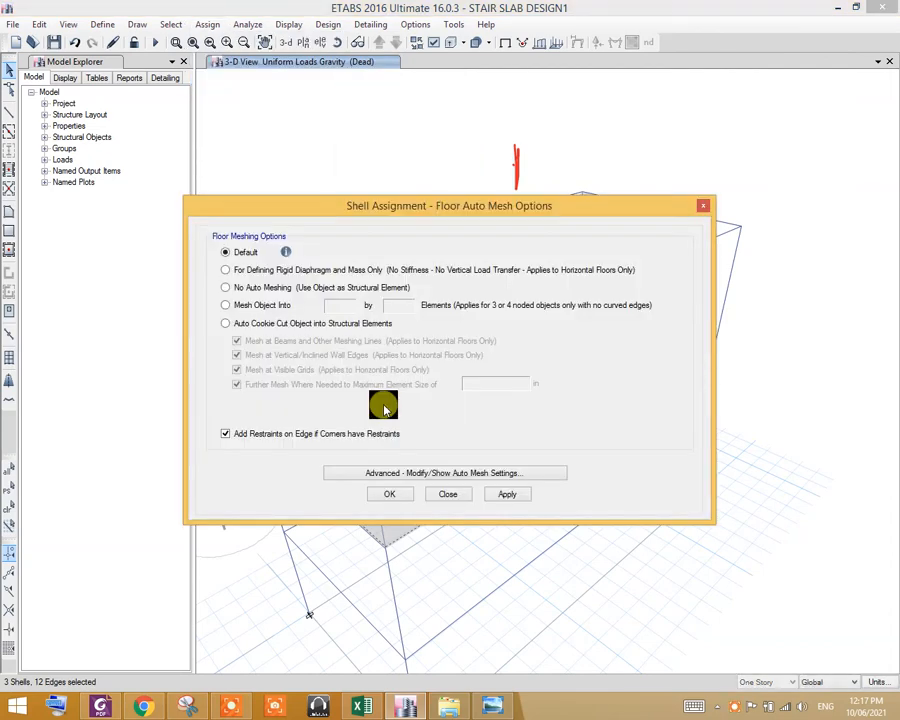
{"action": "left_click_drag", "start_coordinate": [449, 205], "coordinate": [616, 157]}
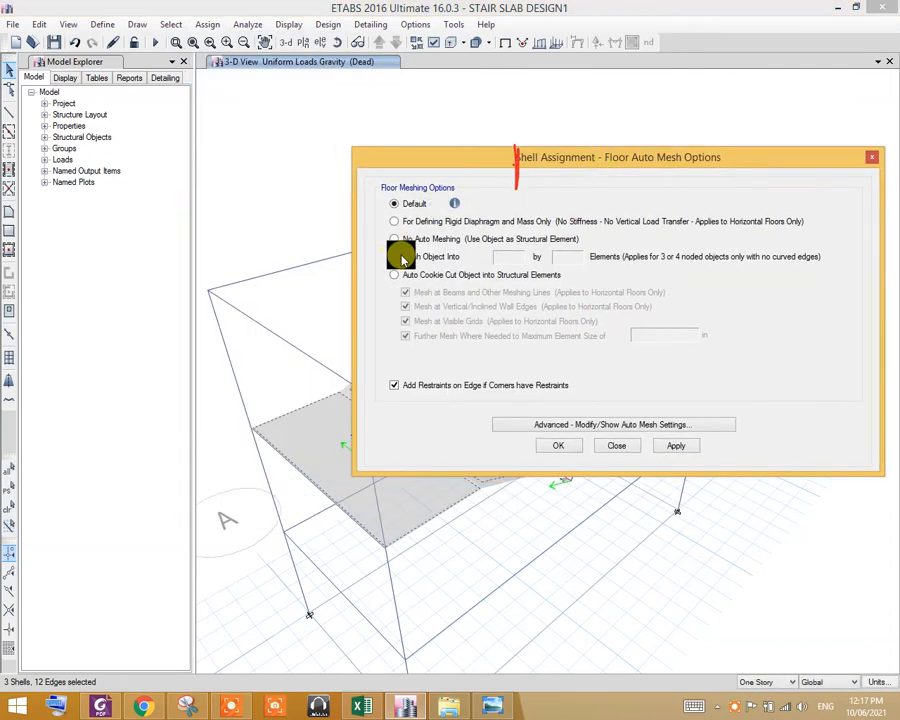
{"action": "left_click", "coordinate": [394, 274]}
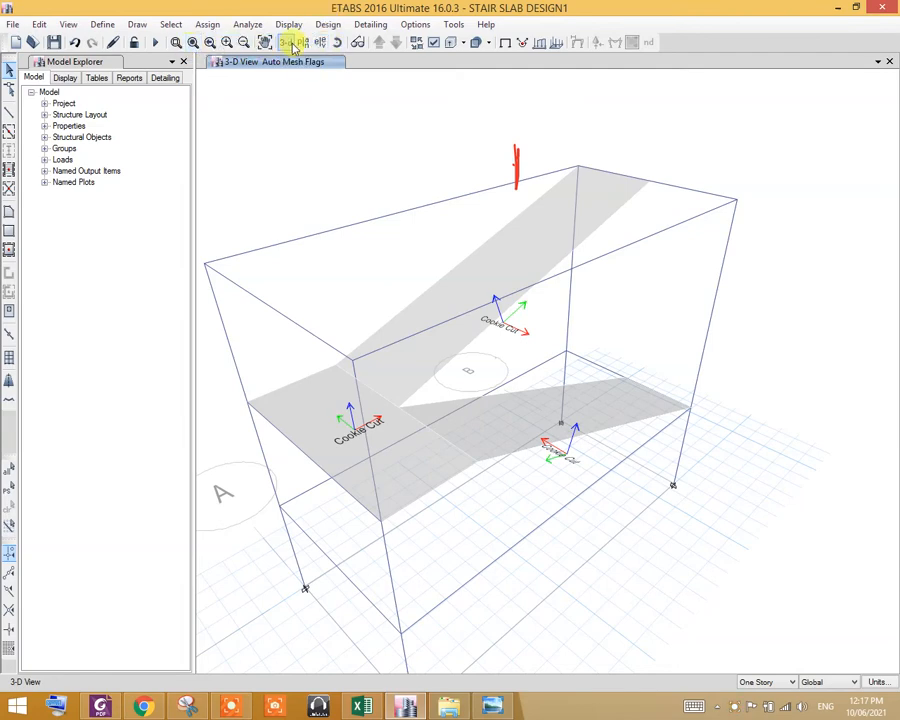
{"action": "left_click", "coordinate": [327, 24]}
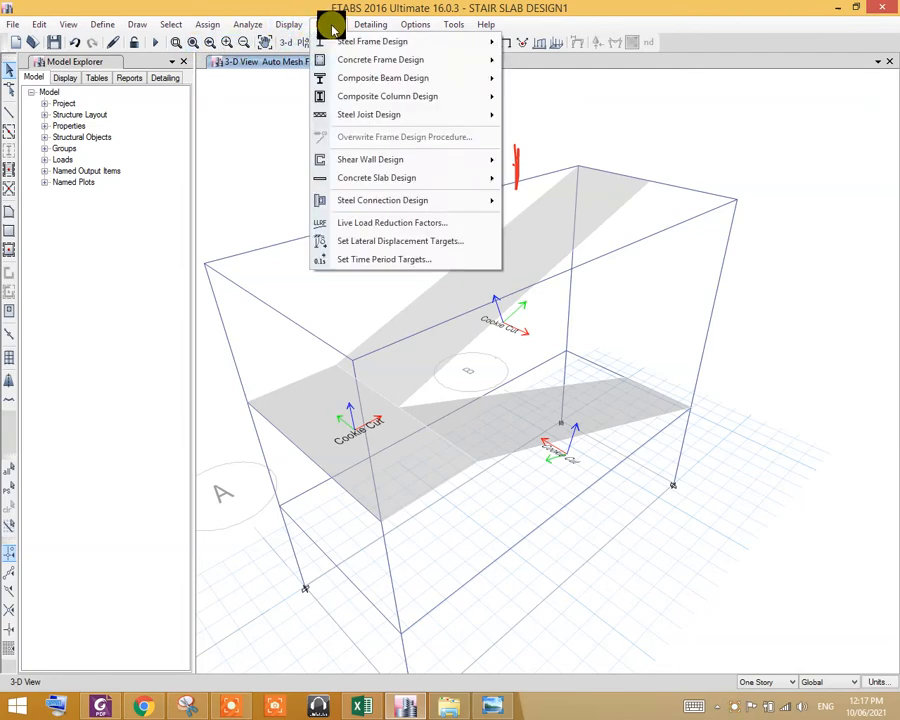
{"action": "mouse_move", "coordinate": [378, 177]}
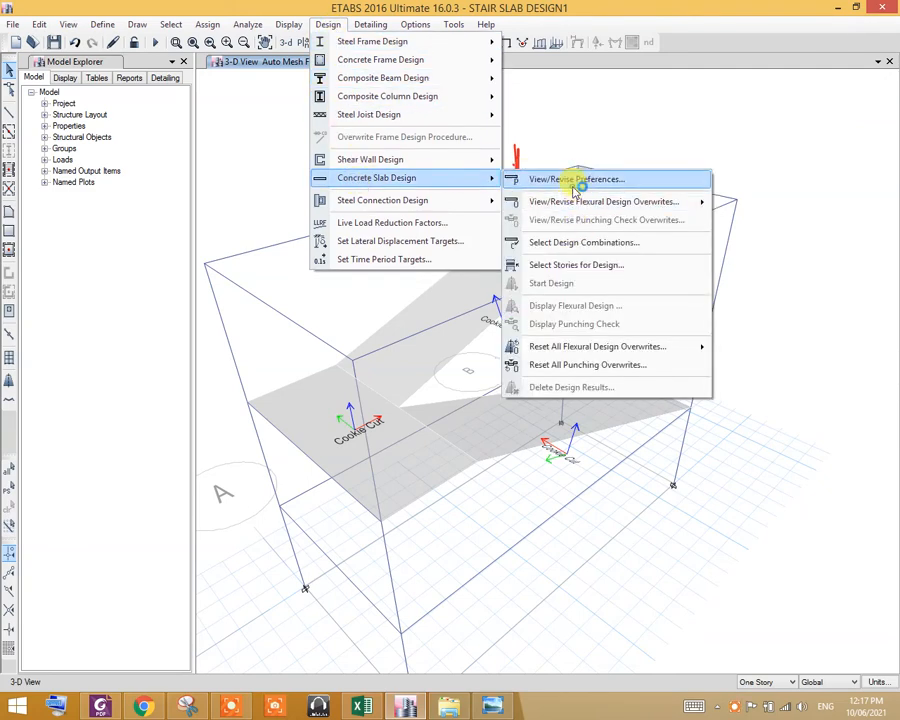
{"action": "left_click", "coordinate": [575, 179]}
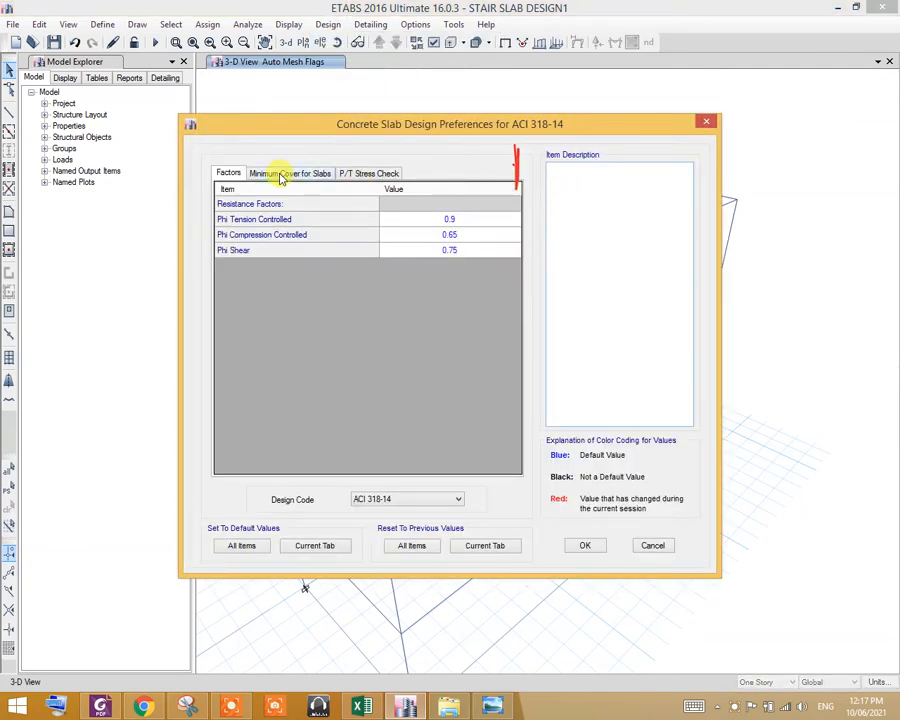
{"action": "left_click", "coordinate": [290, 172]}
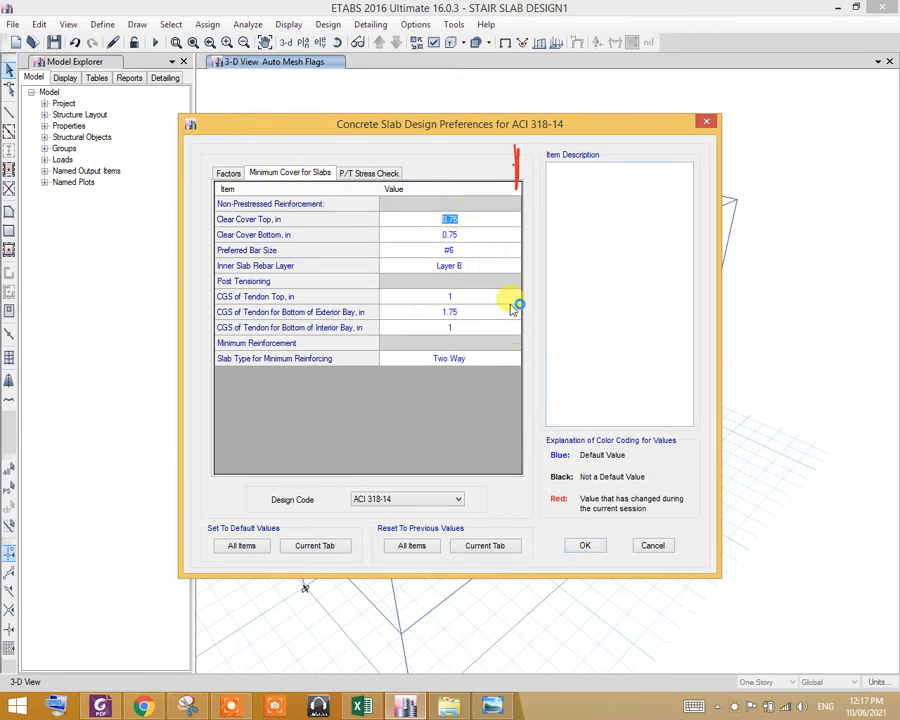
{"action": "left_click", "coordinate": [513, 250]}
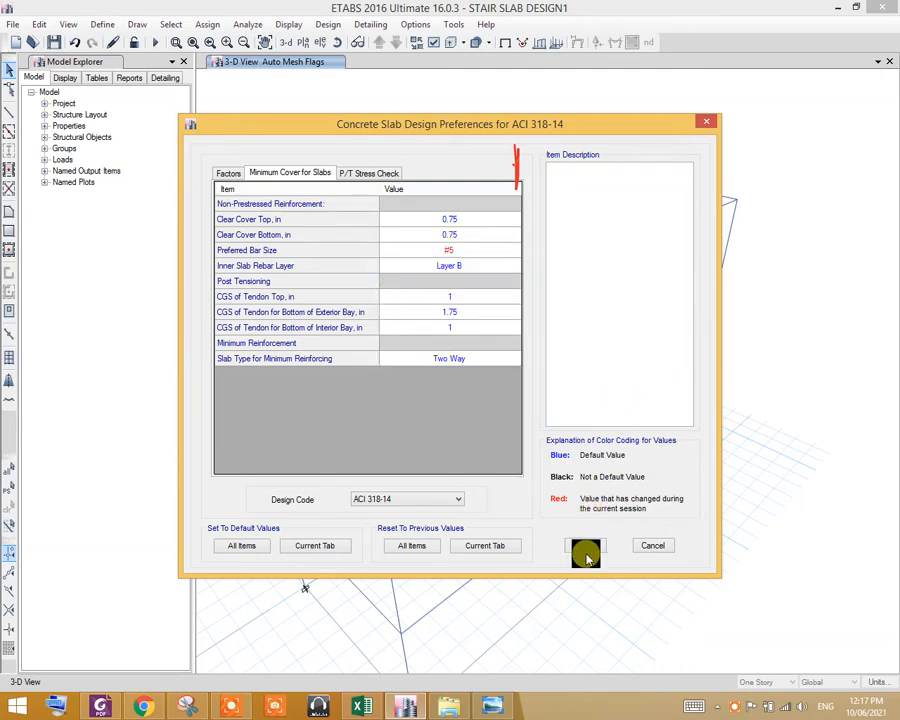
{"action": "left_click", "coordinate": [585, 545]}
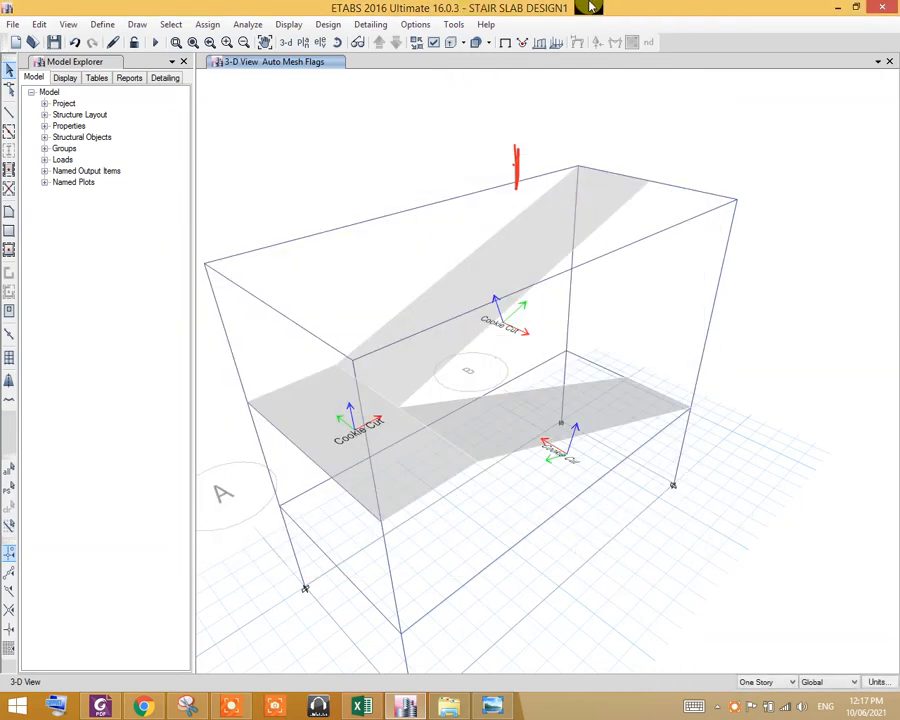
{"action": "mouse_move", "coordinate": [442, 138]}
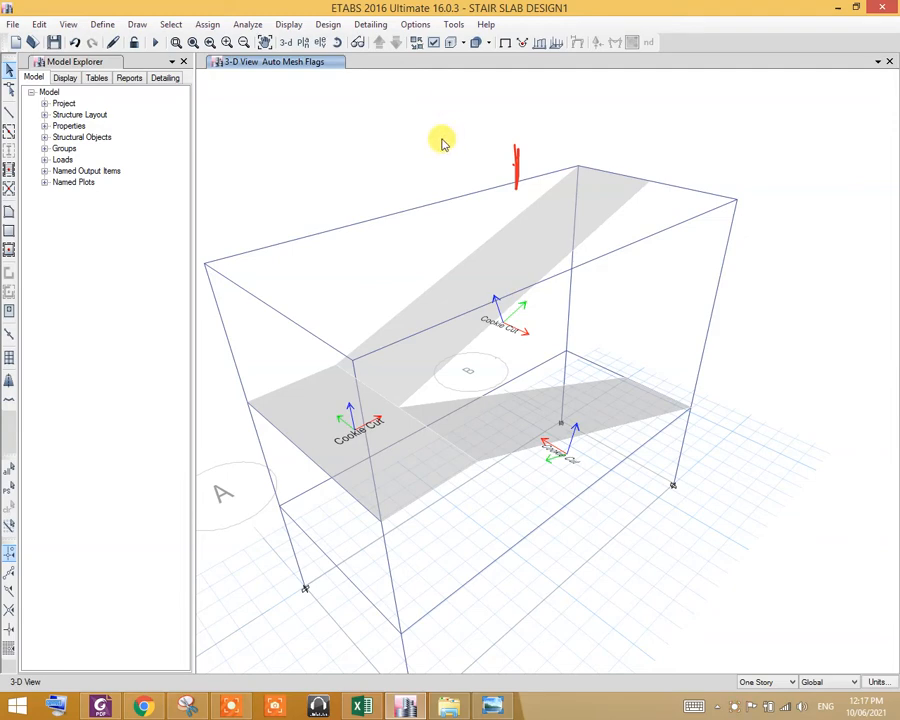
Open the Design menu for the concrete slab design commands.
{"action": "left_click", "coordinate": [328, 24]}
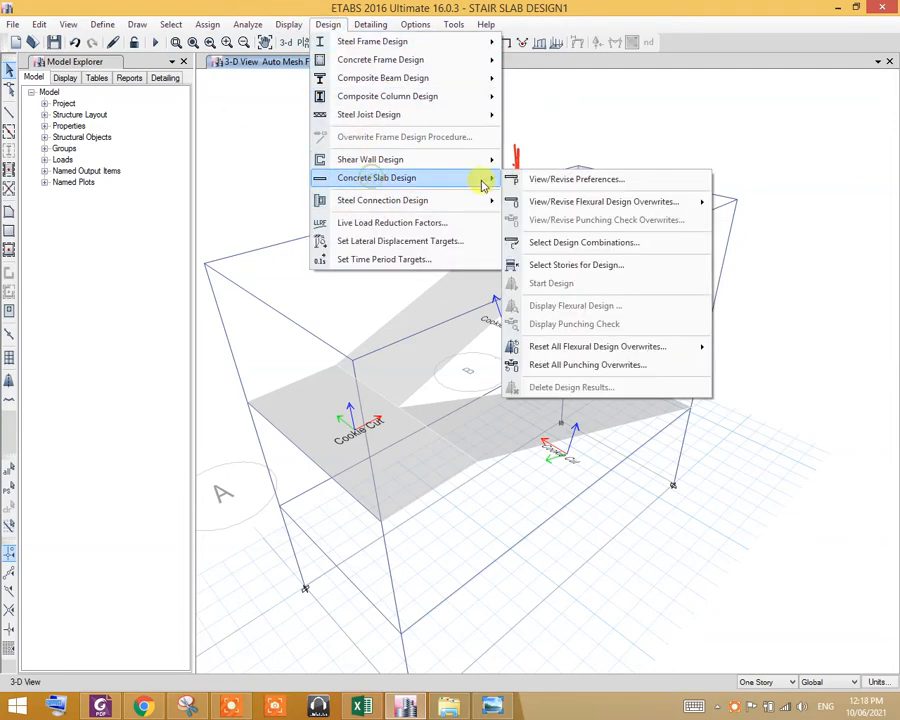
{"action": "mouse_move", "coordinate": [563, 179]}
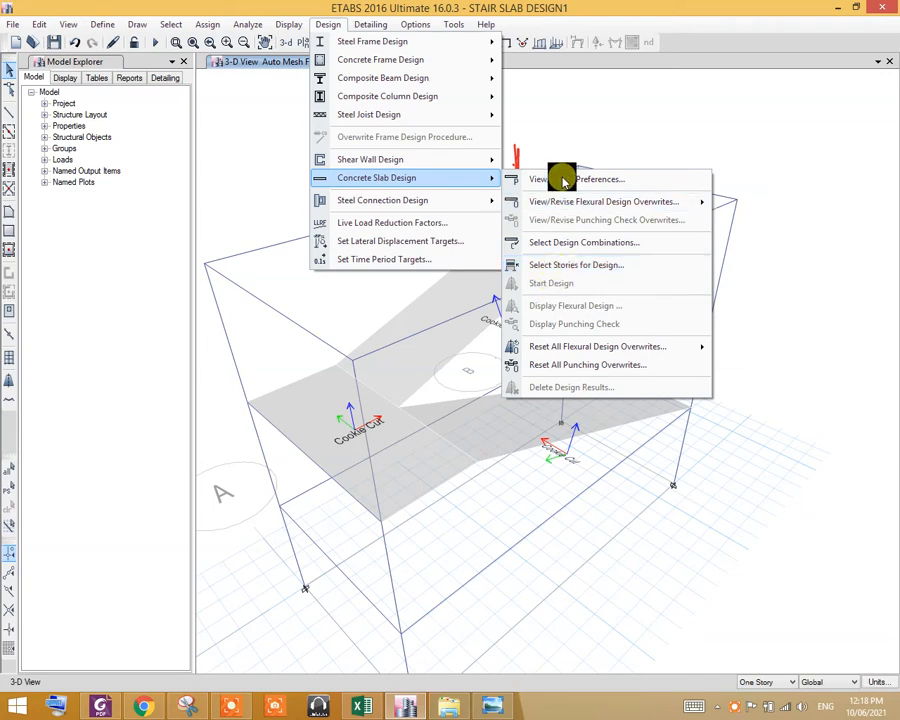
{"action": "mouse_move", "coordinate": [603, 201]}
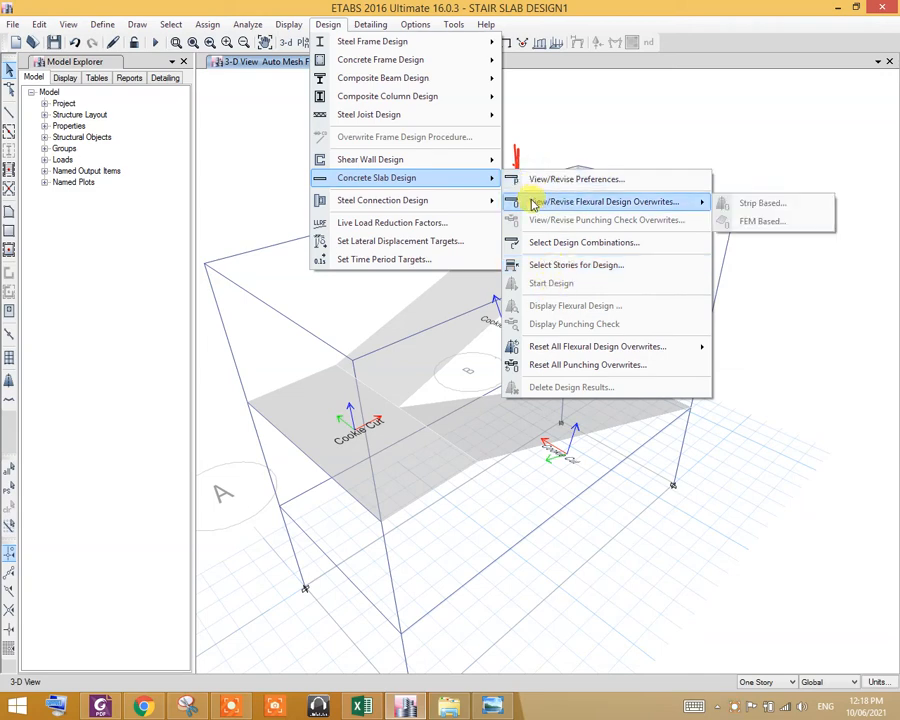
{"action": "mouse_move", "coordinate": [584, 242]}
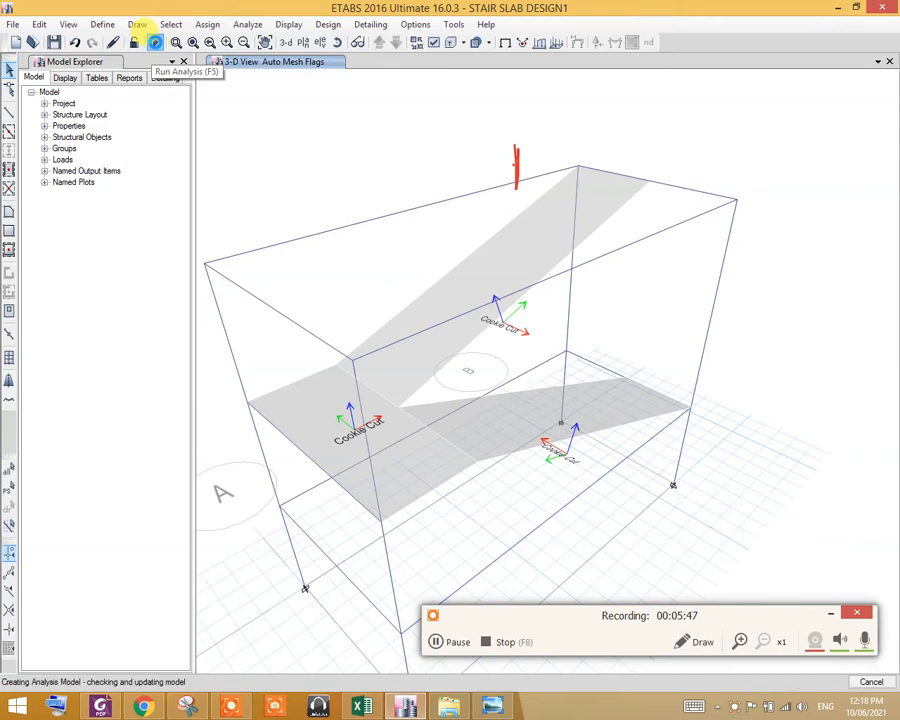
Run the analysis so the Dead load deformed shape displays.
{"action": "left_click", "coordinate": [155, 42]}
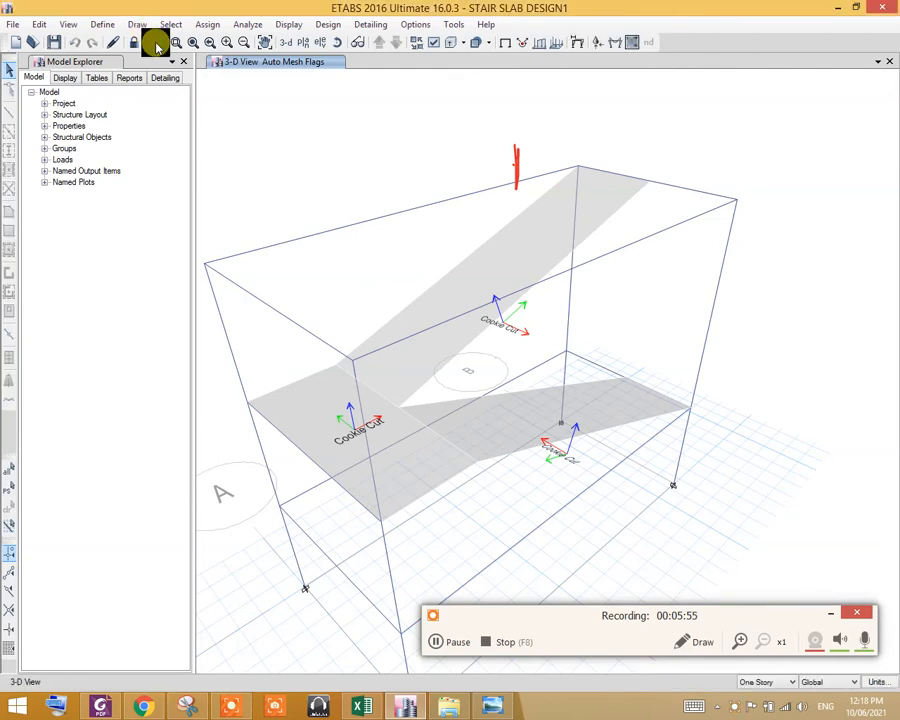
{"action": "left_click", "coordinate": [155, 42]}
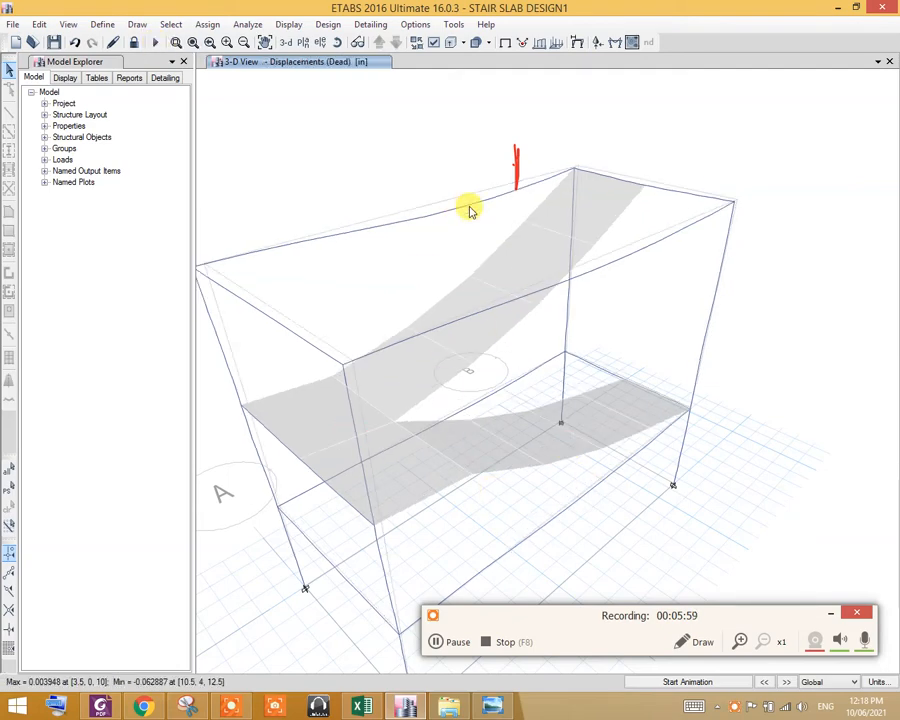
{"action": "mouse_move", "coordinate": [475, 483]}
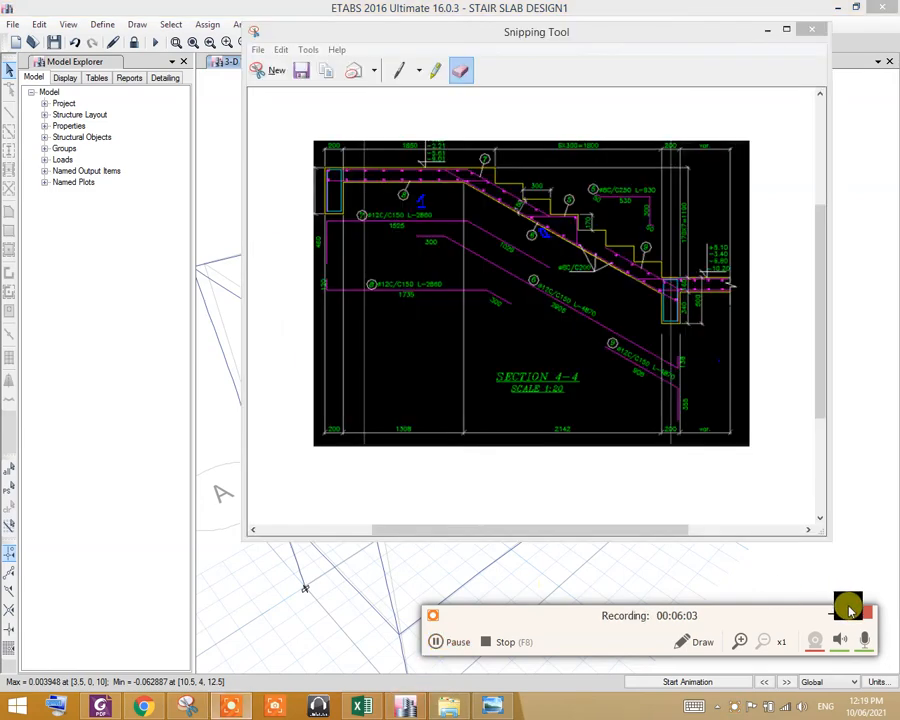
Maximize the Section 4-4 snip and open the Screenshots folder.
{"action": "left_click", "coordinate": [536, 32]}
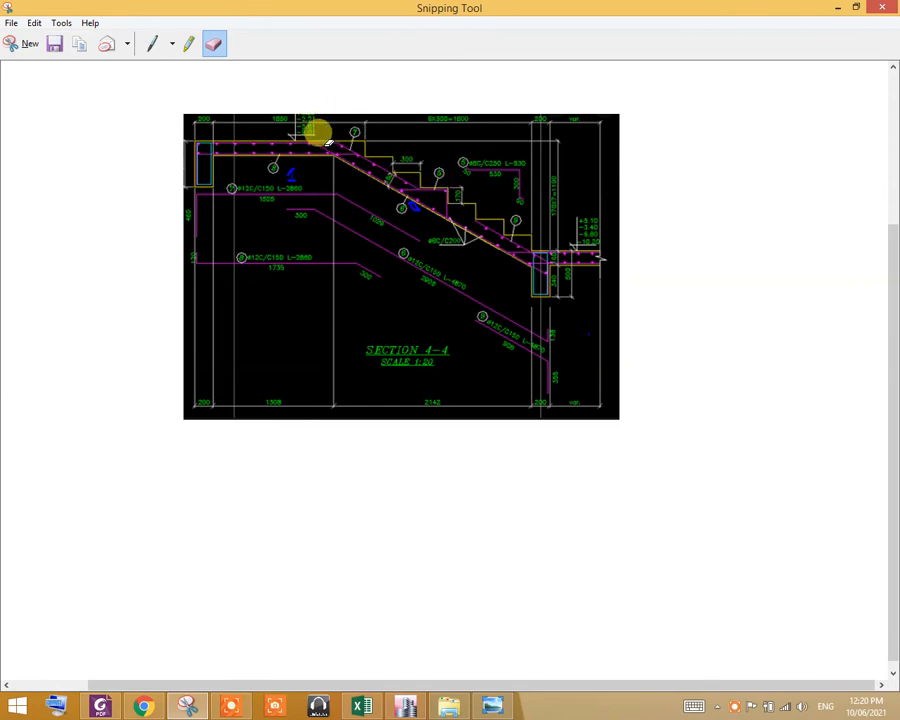
{"action": "mouse_move", "coordinate": [400, 160]}
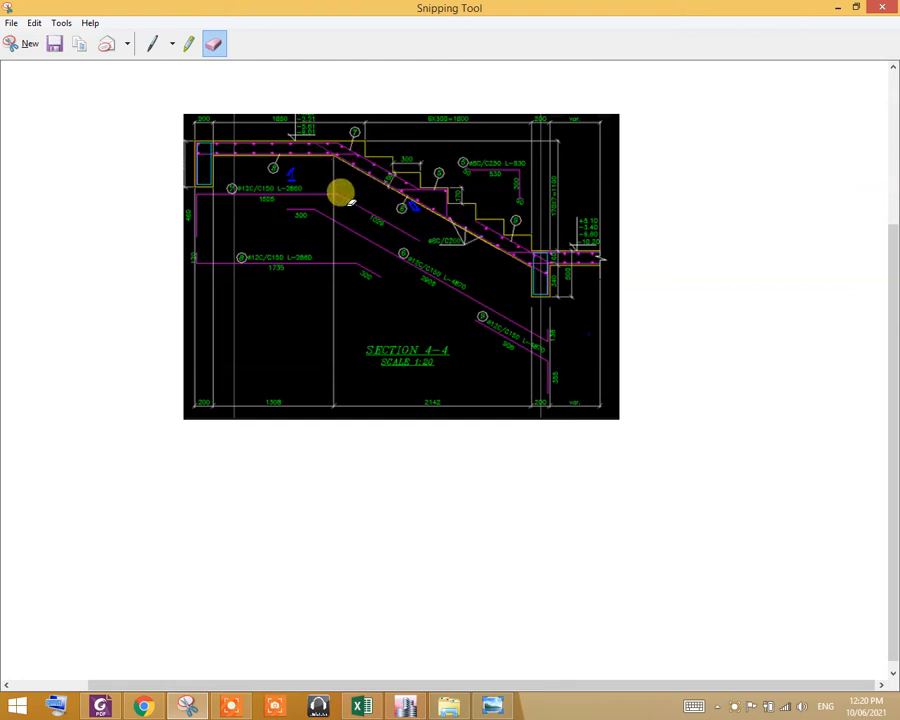
{"action": "left_click", "coordinate": [447, 707]}
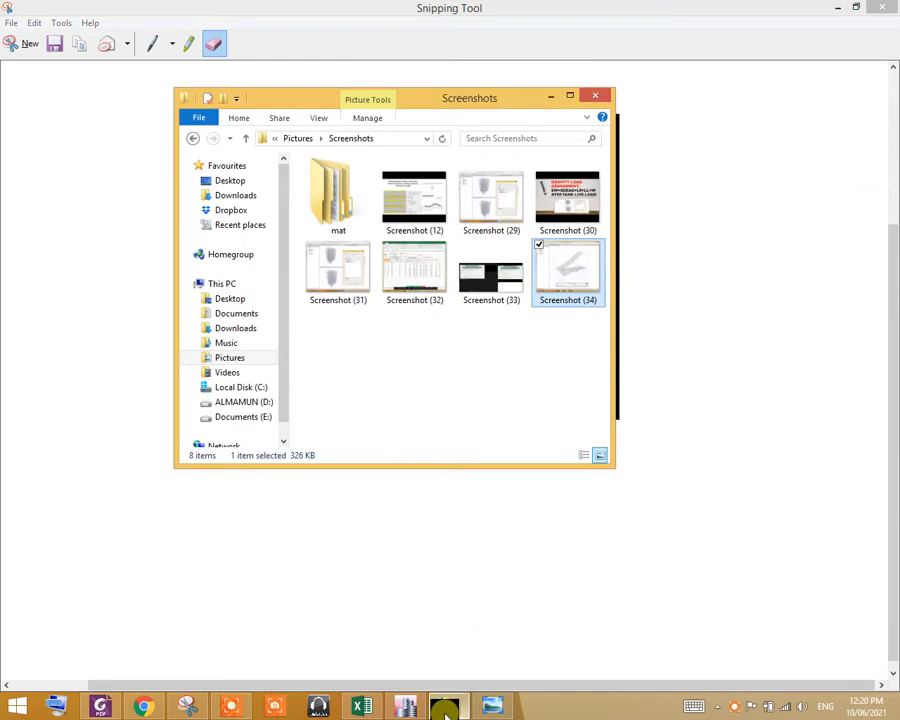
Open Screenshot (34) in Windows Photo Viewer.
{"action": "double_click", "coordinate": [567, 270]}
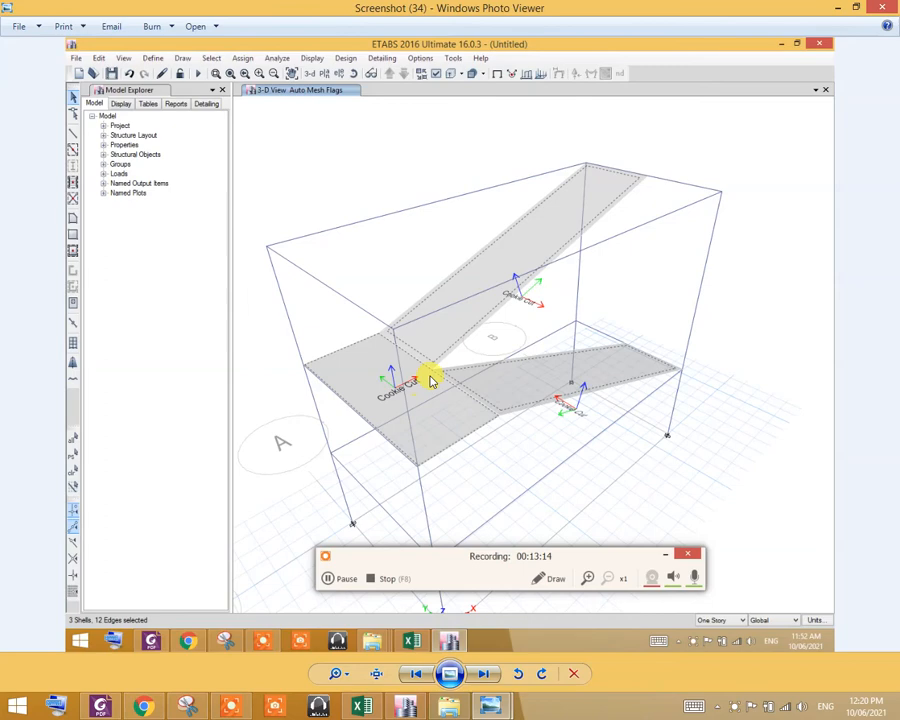
{"action": "mouse_move", "coordinate": [415, 423]}
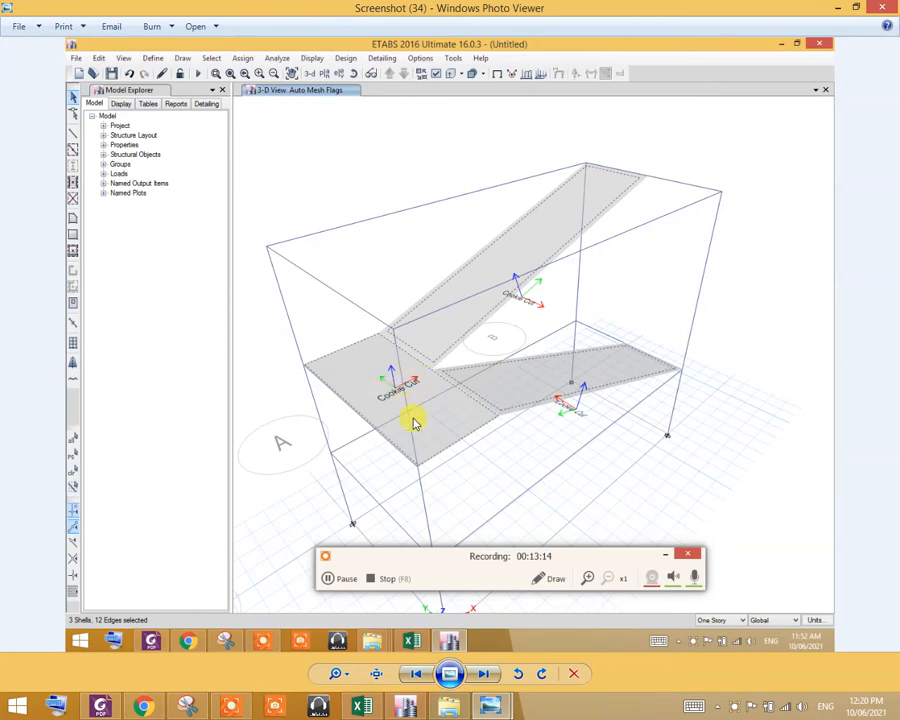
{"action": "mouse_move", "coordinate": [380, 400]}
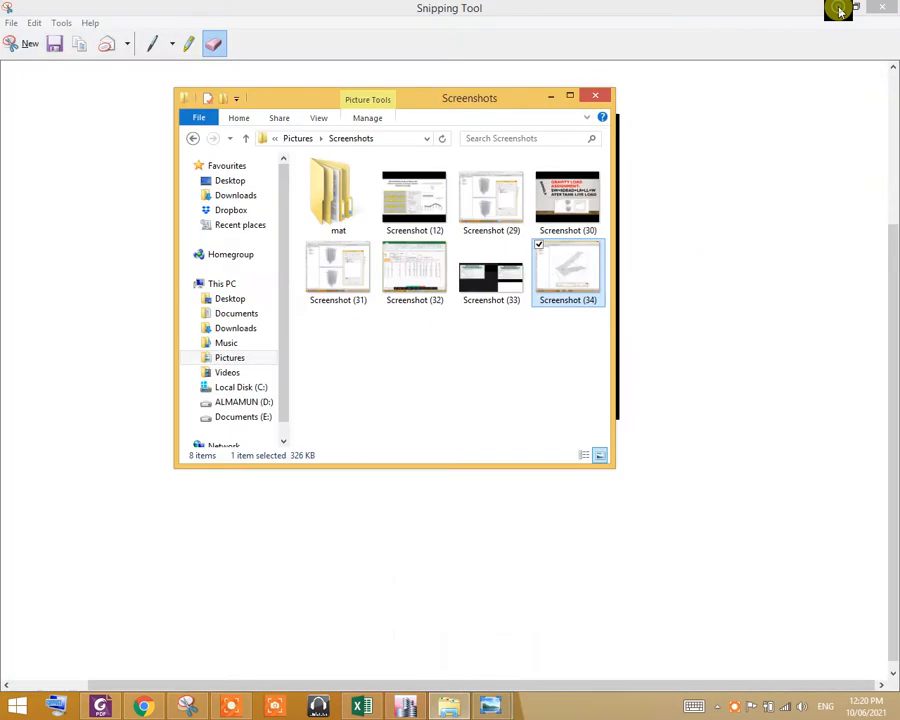
{"action": "mouse_move", "coordinate": [490, 705]}
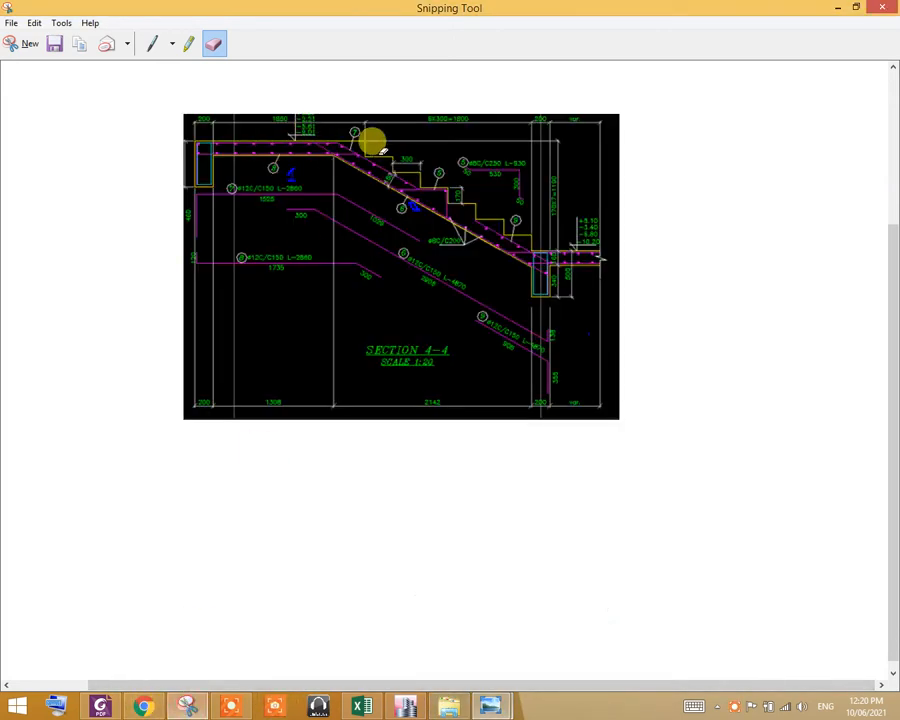
{"action": "mouse_move", "coordinate": [215, 85]}
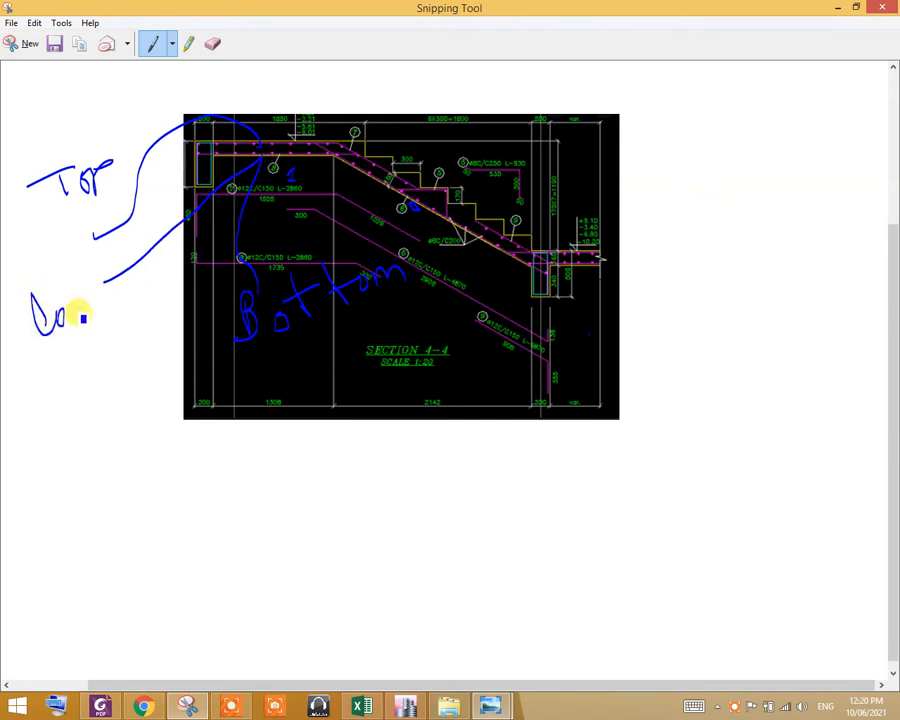
Handwrite local-1 and local-2 direction labels with leader lines to the bars.
{"action": "left_click_drag", "start_coordinate": [80, 315], "coordinate": [155, 290]}
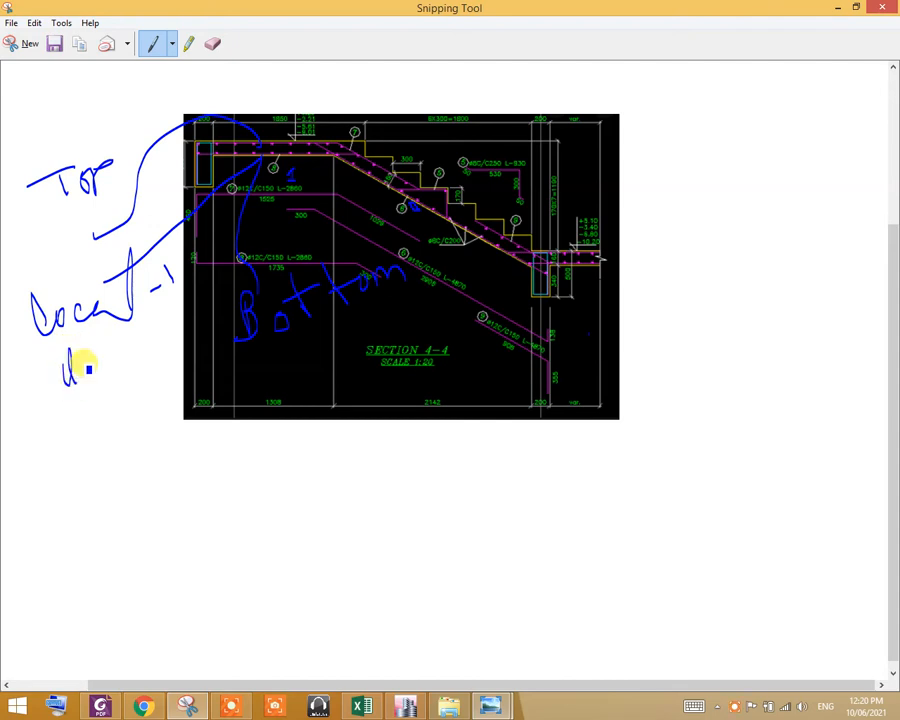
{"action": "left_click_drag", "start_coordinate": [70, 370], "coordinate": [110, 360]}
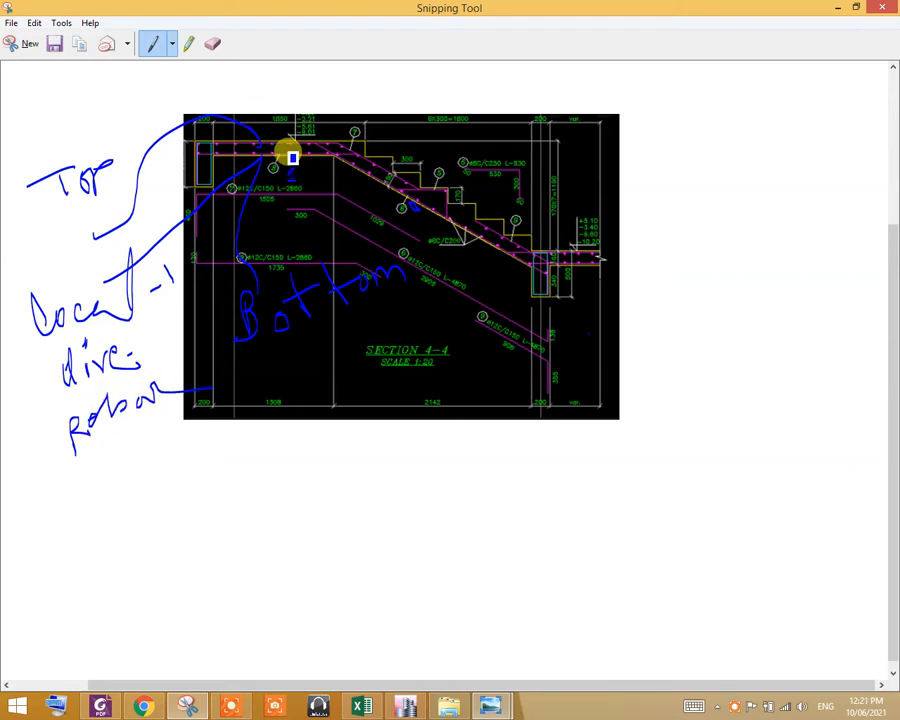
{"action": "mouse_move", "coordinate": [300, 155]}
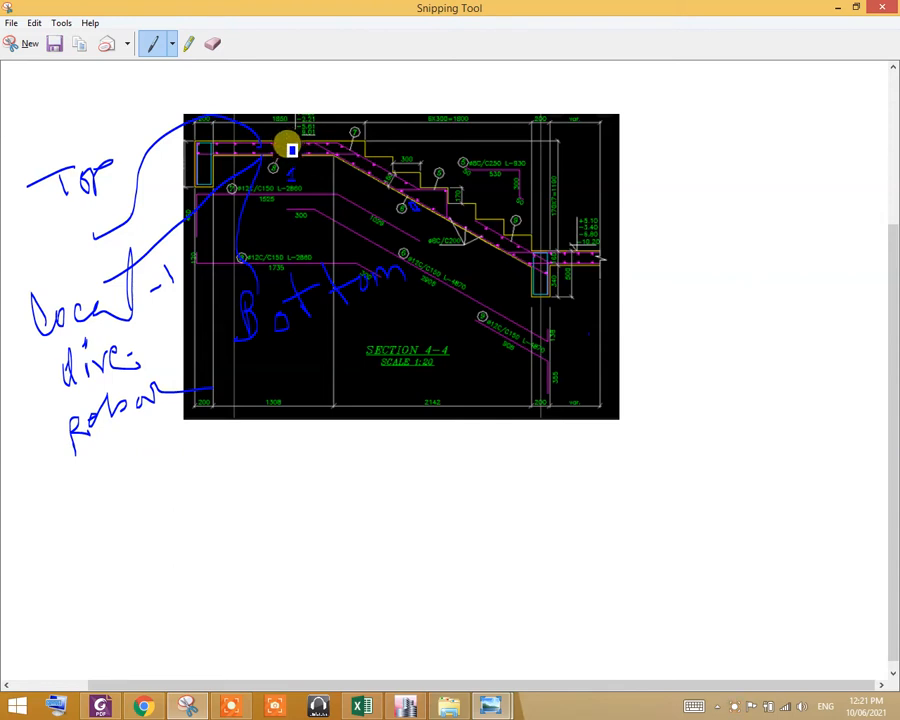
{"action": "left_click_drag", "start_coordinate": [290, 150], "coordinate": [77, 540]}
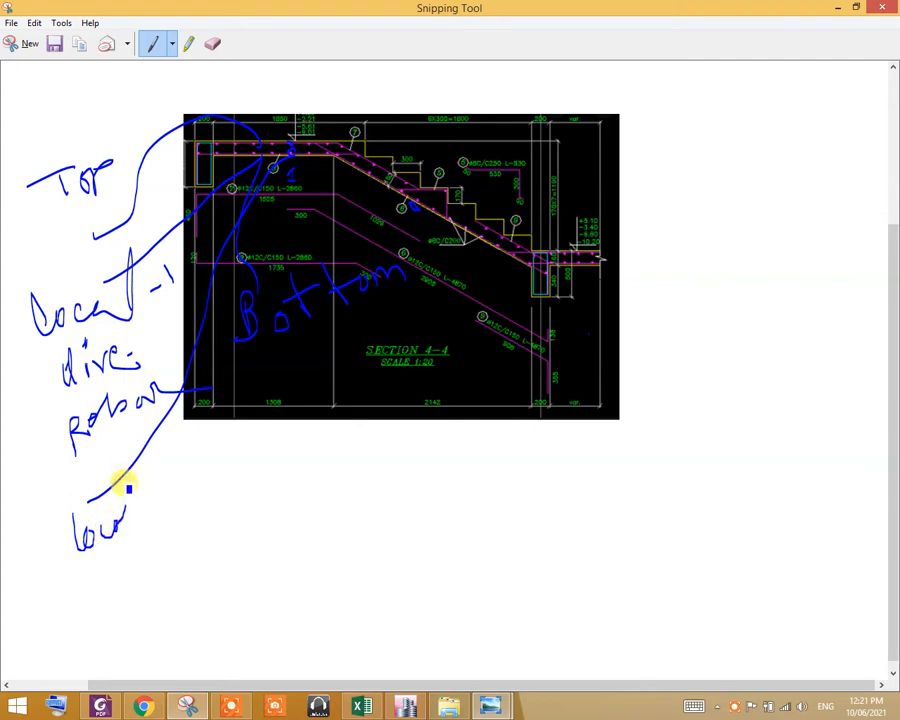
{"action": "left_click_drag", "start_coordinate": [130, 500], "coordinate": [225, 470]}
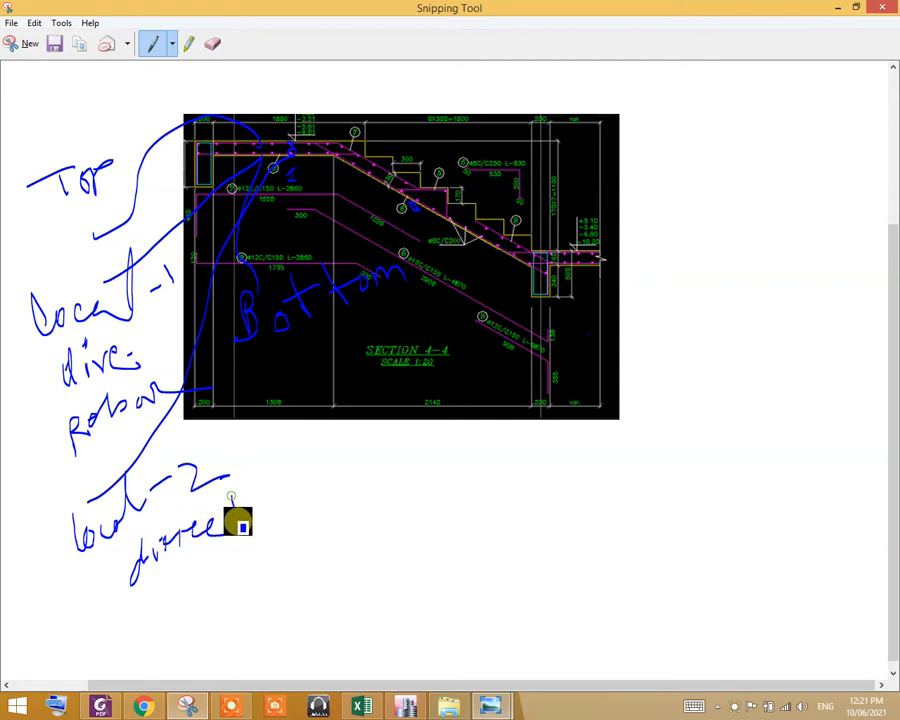
{"action": "left_click_drag", "start_coordinate": [230, 510], "coordinate": [270, 490]}
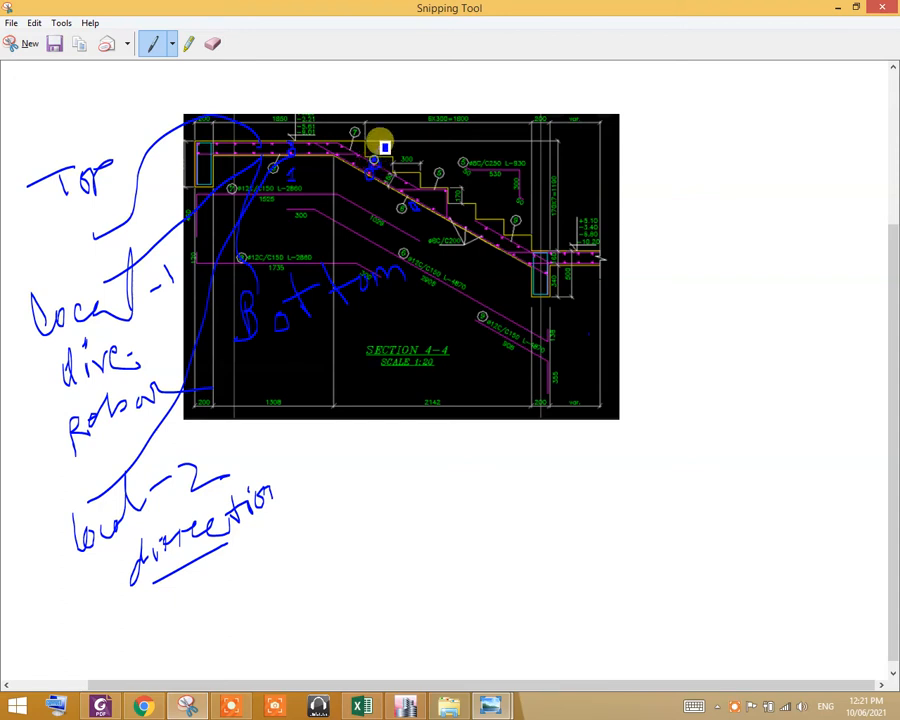
Mark the inclined top bar and handwrite a local-1 direction label beside it.
{"action": "left_click_drag", "start_coordinate": [378, 148], "coordinate": [608, 78]}
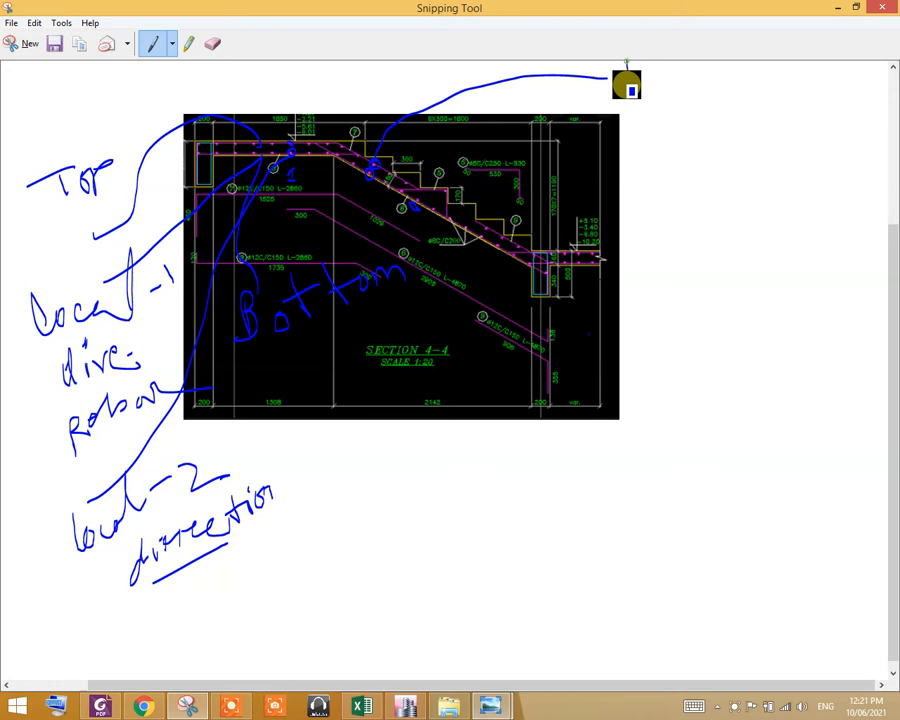
{"action": "left_click_drag", "start_coordinate": [625, 80], "coordinate": [700, 80]}
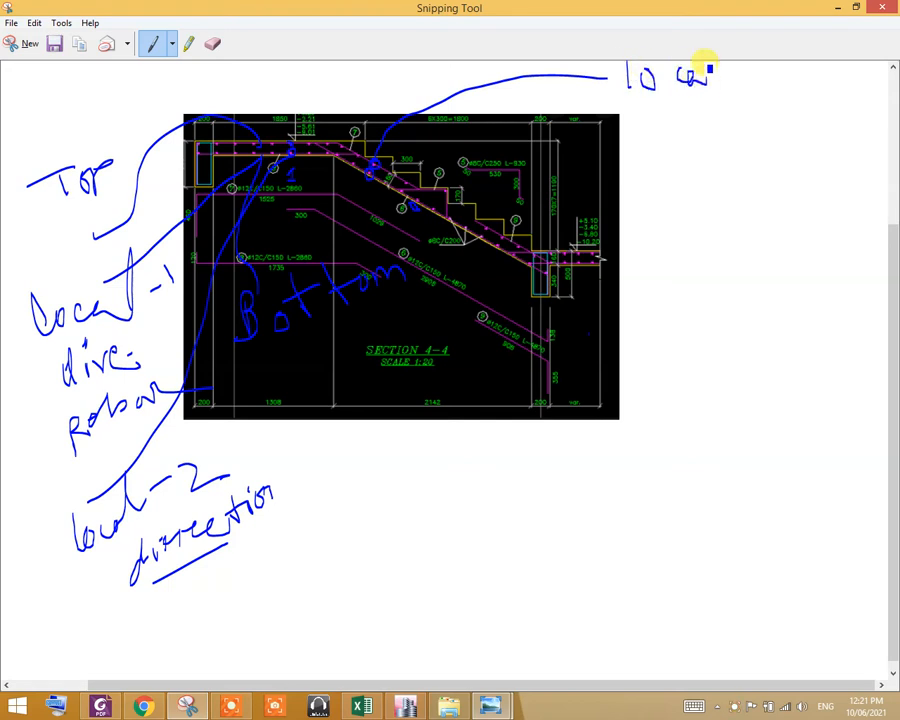
{"action": "left_click_drag", "start_coordinate": [690, 75], "coordinate": [760, 80]}
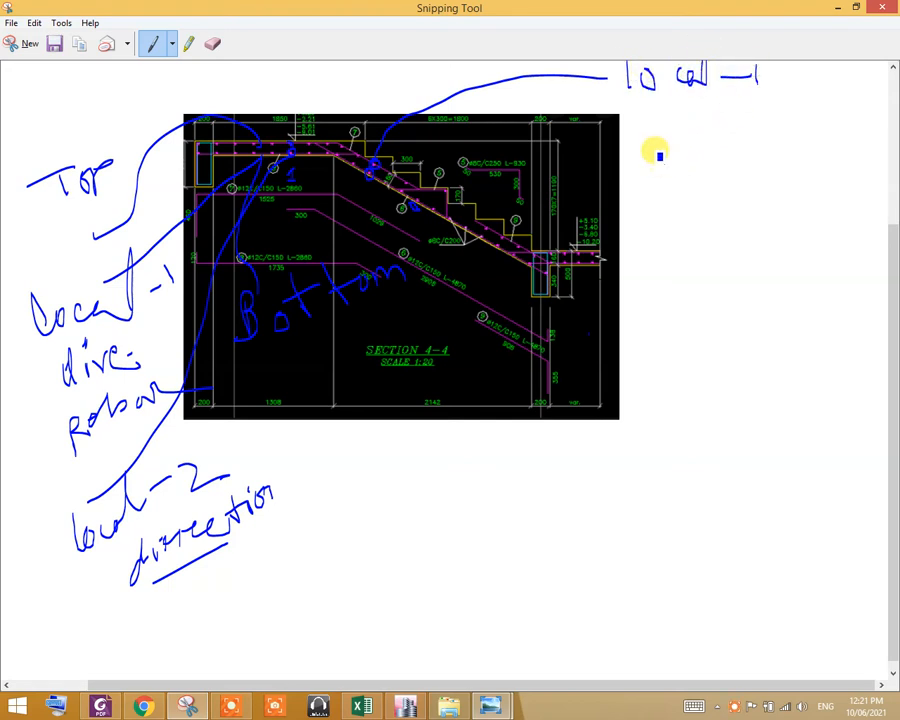
{"action": "left_click_drag", "start_coordinate": [655, 155], "coordinate": [695, 165]}
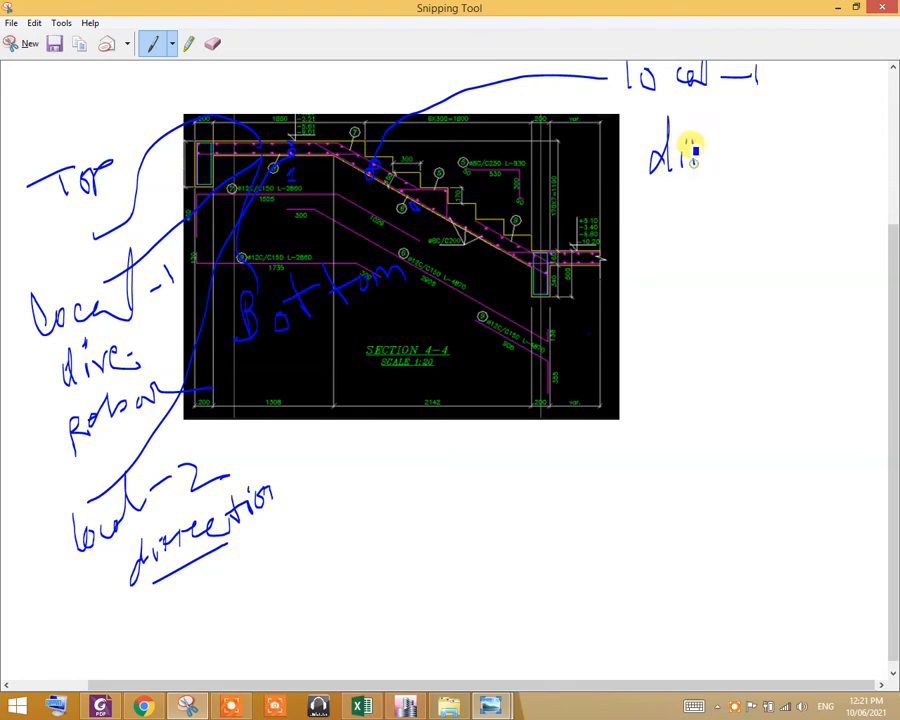
{"action": "left_click_drag", "start_coordinate": [690, 150], "coordinate": [770, 135]}
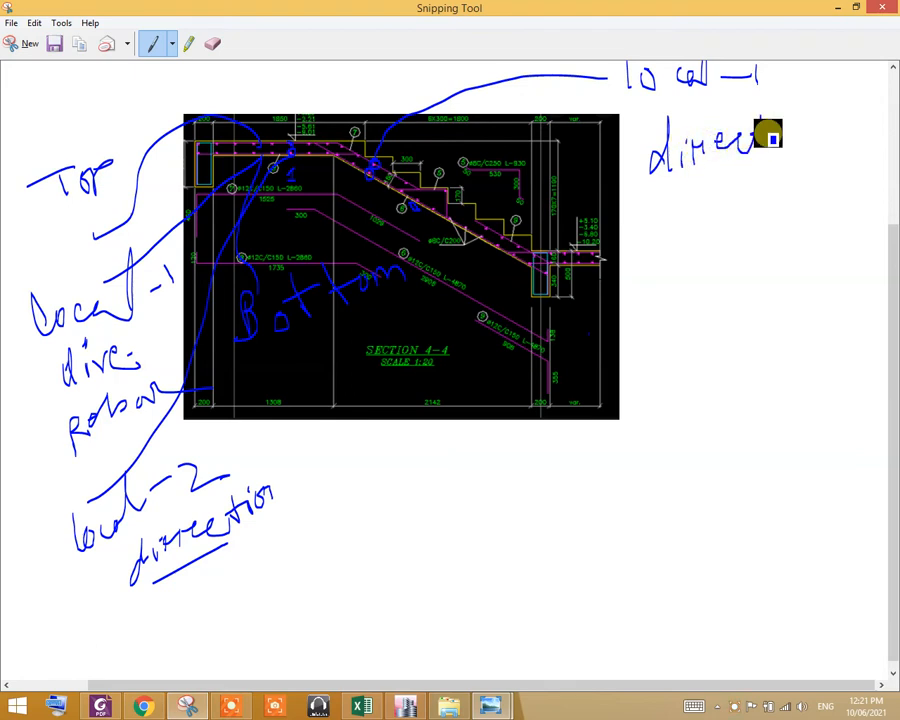
{"action": "left_click_drag", "start_coordinate": [770, 135], "coordinate": [800, 125]}
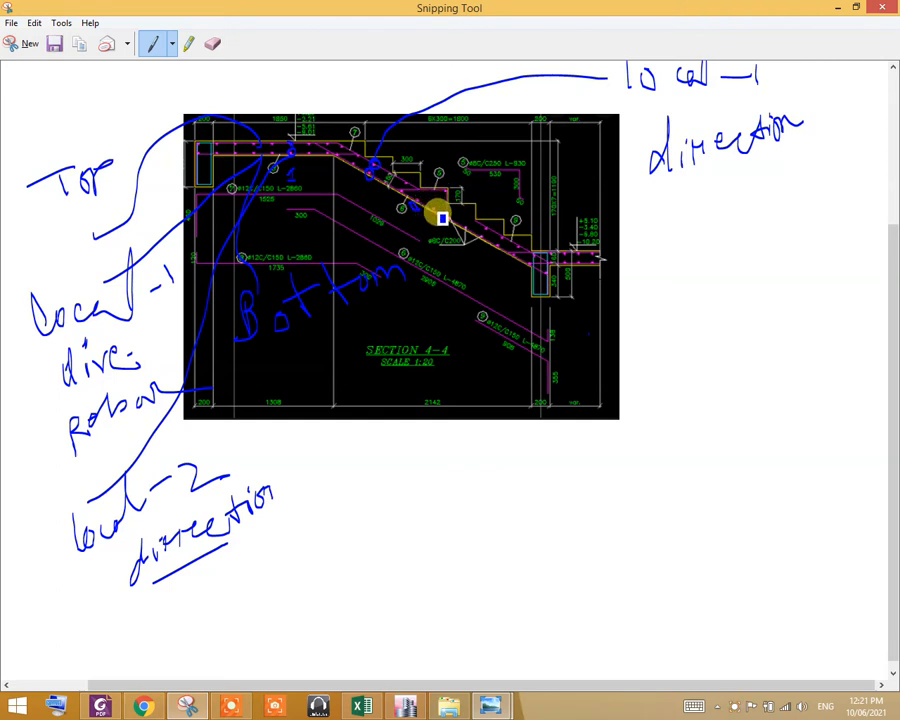
Mark the bars along the stair steps and open Screenshot (34).
{"action": "left_click_drag", "start_coordinate": [440, 215], "coordinate": [460, 480]}
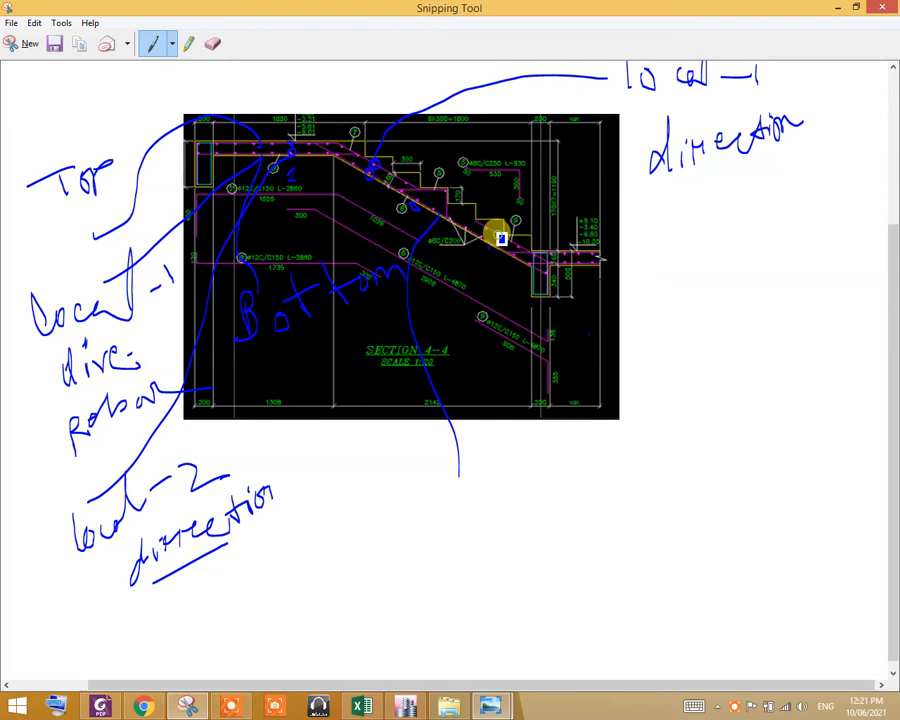
{"action": "left_click_drag", "start_coordinate": [490, 235], "coordinate": [460, 530]}
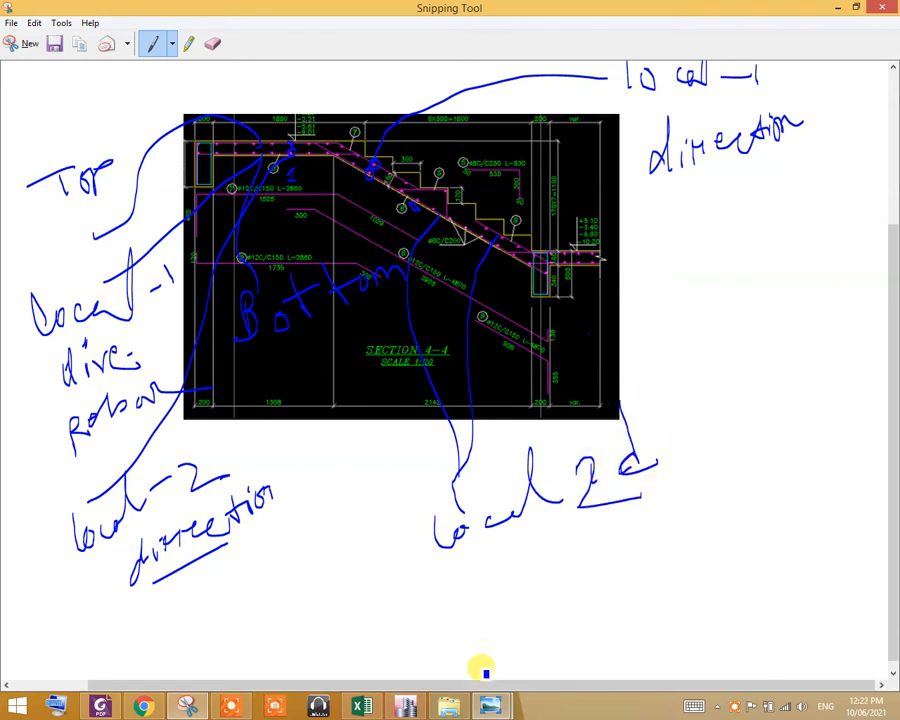
{"action": "mouse_move", "coordinate": [490, 707]}
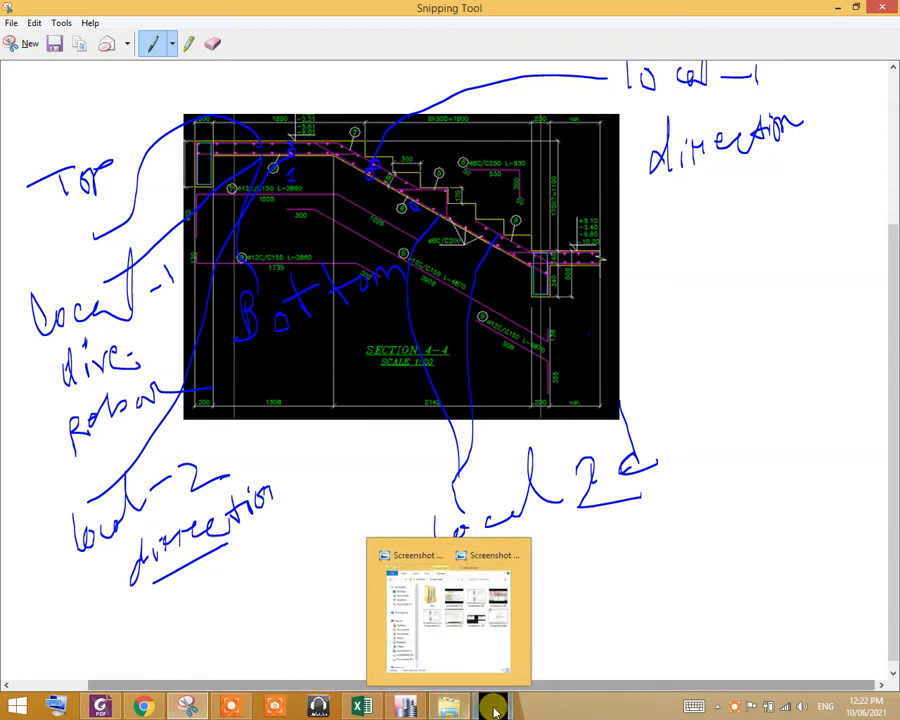
{"action": "left_click", "coordinate": [492, 612]}
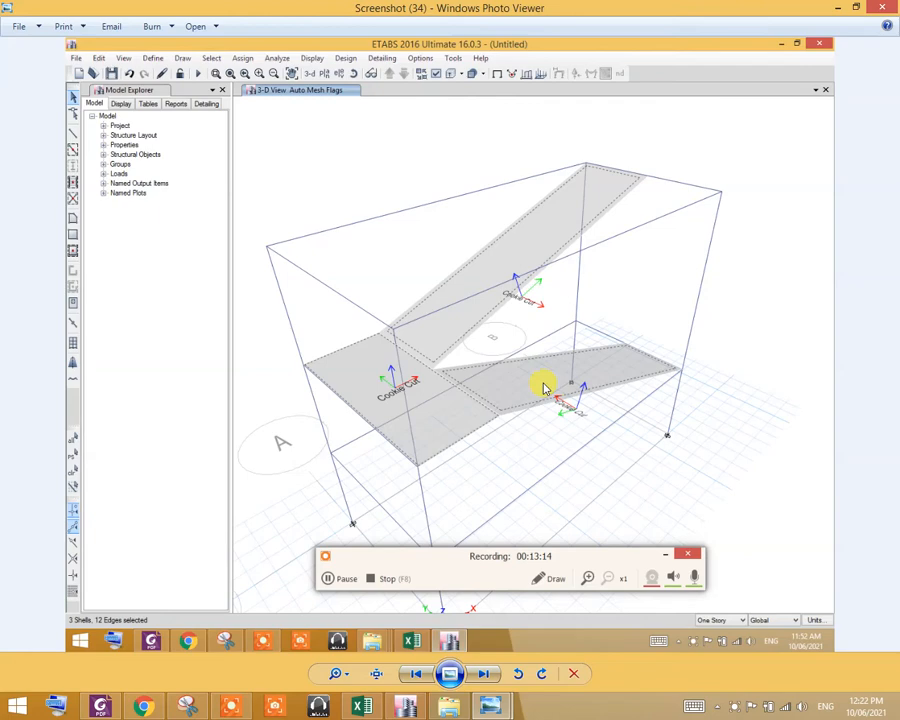
{"action": "mouse_move", "coordinate": [638, 403]}
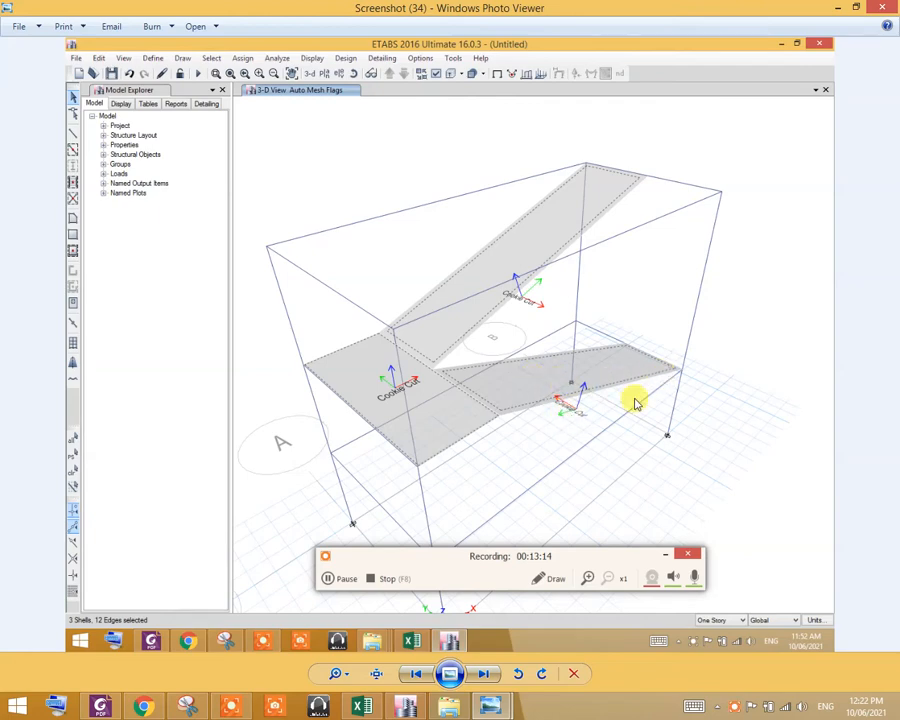
{"action": "mouse_move", "coordinate": [673, 293]}
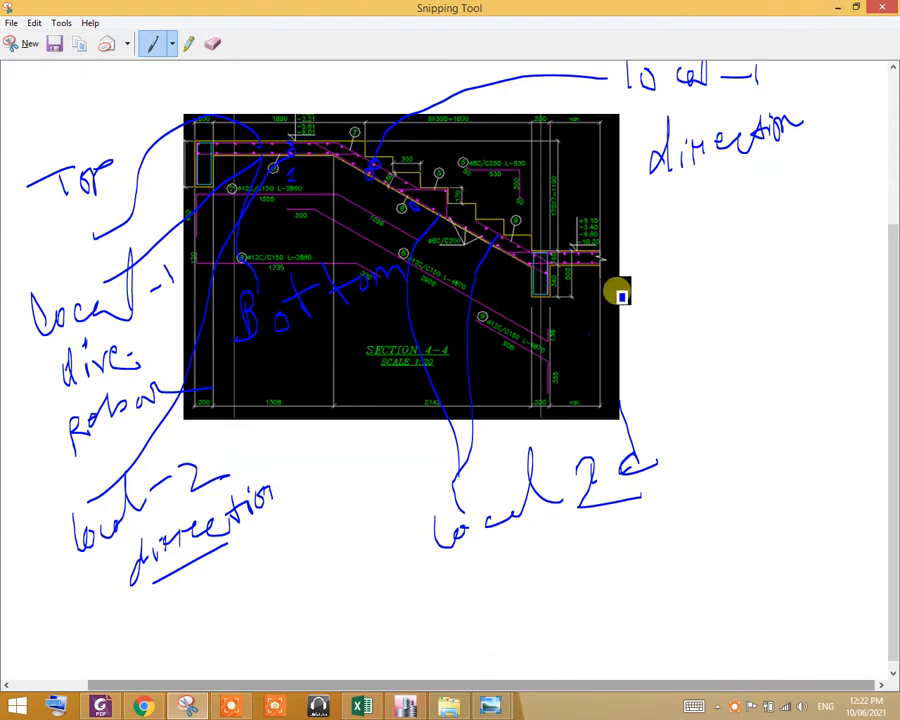
{"action": "mouse_move", "coordinate": [503, 243]}
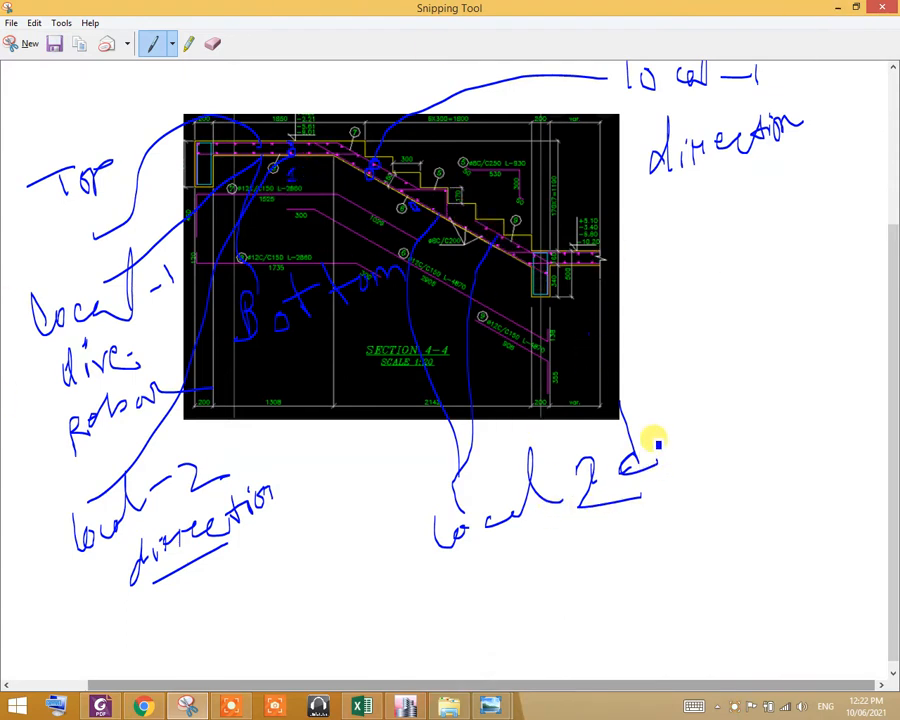
Finish writing 'local 2 direction' and circle the note with a leader line.
{"action": "left_click_drag", "start_coordinate": [655, 455], "coordinate": [680, 430]}
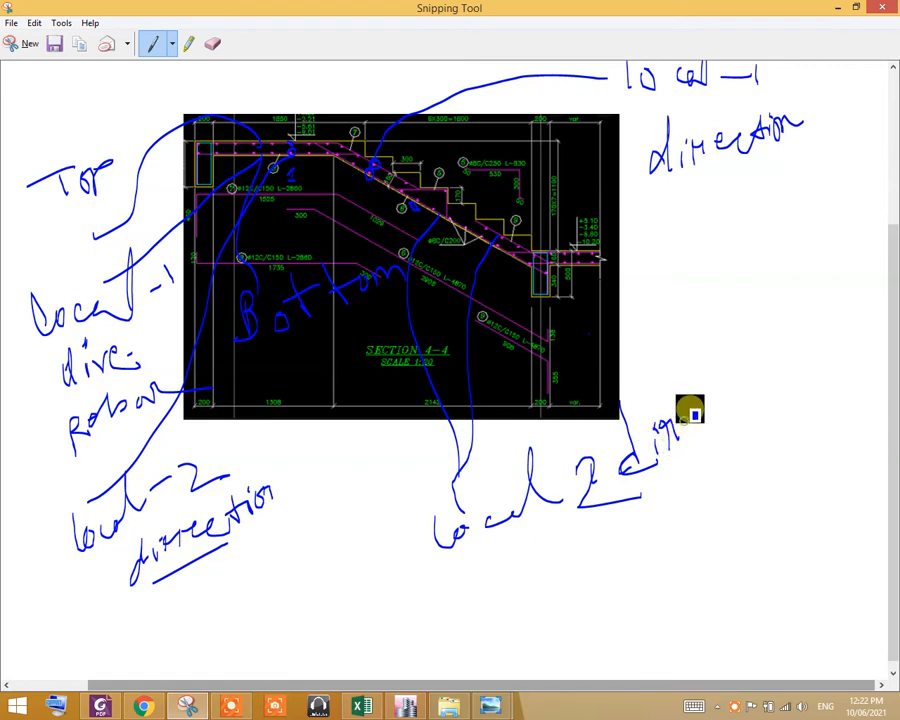
{"action": "left_click_drag", "start_coordinate": [680, 420], "coordinate": [760, 390]}
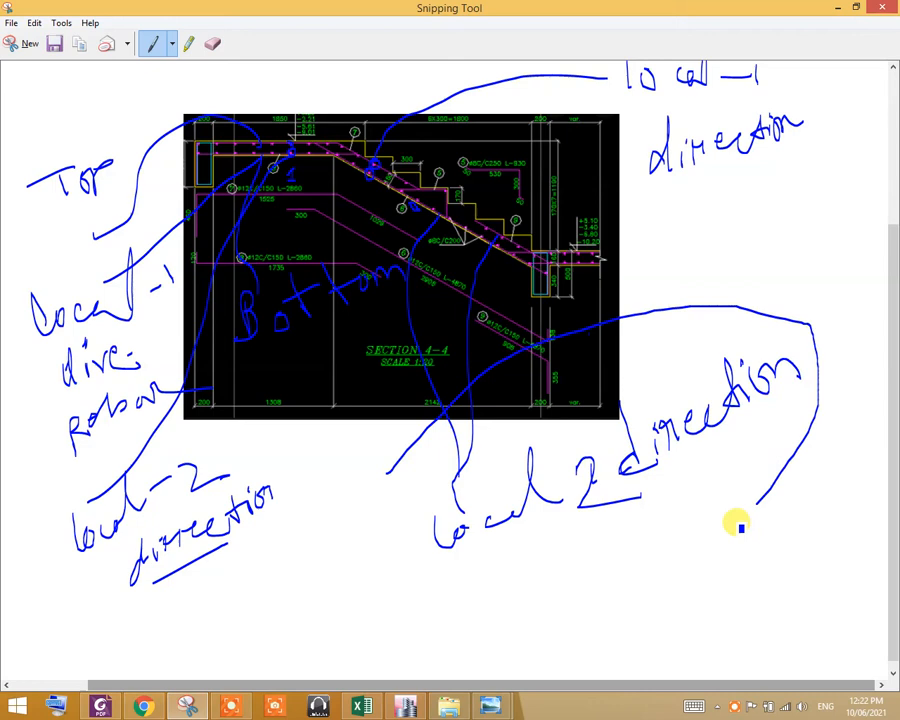
{"action": "left_click_drag", "start_coordinate": [735, 525], "coordinate": [645, 425]}
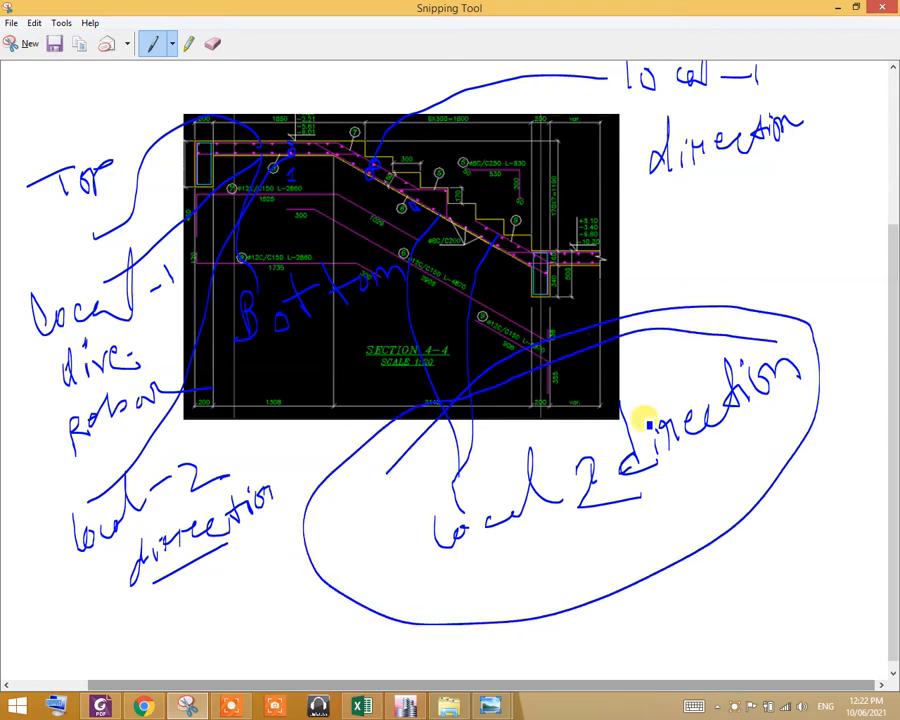
{"action": "mouse_move", "coordinate": [825, 265]}
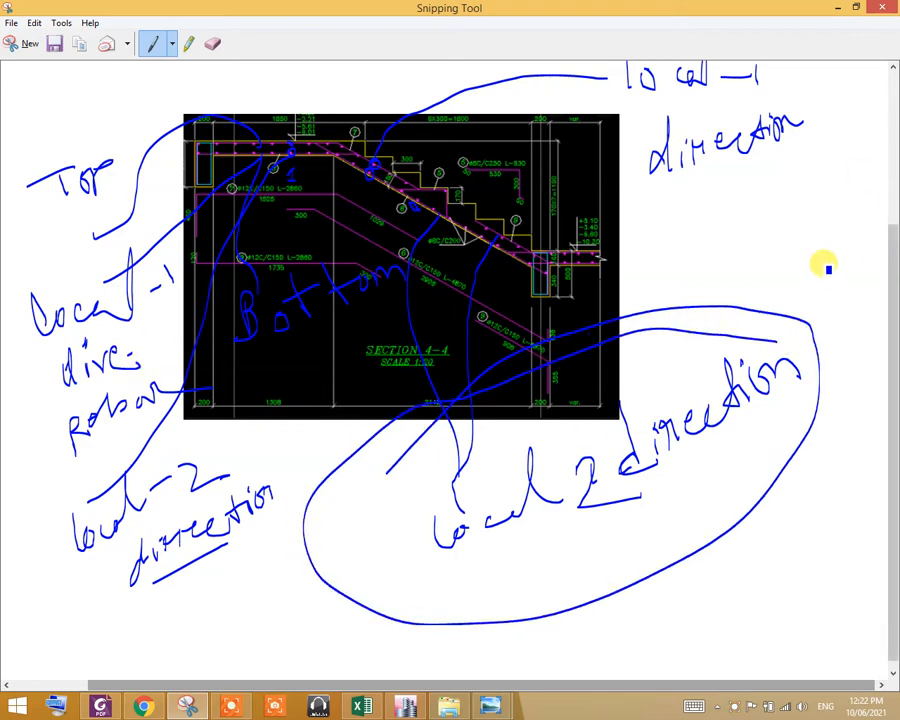
{"action": "mouse_move", "coordinate": [630, 277]}
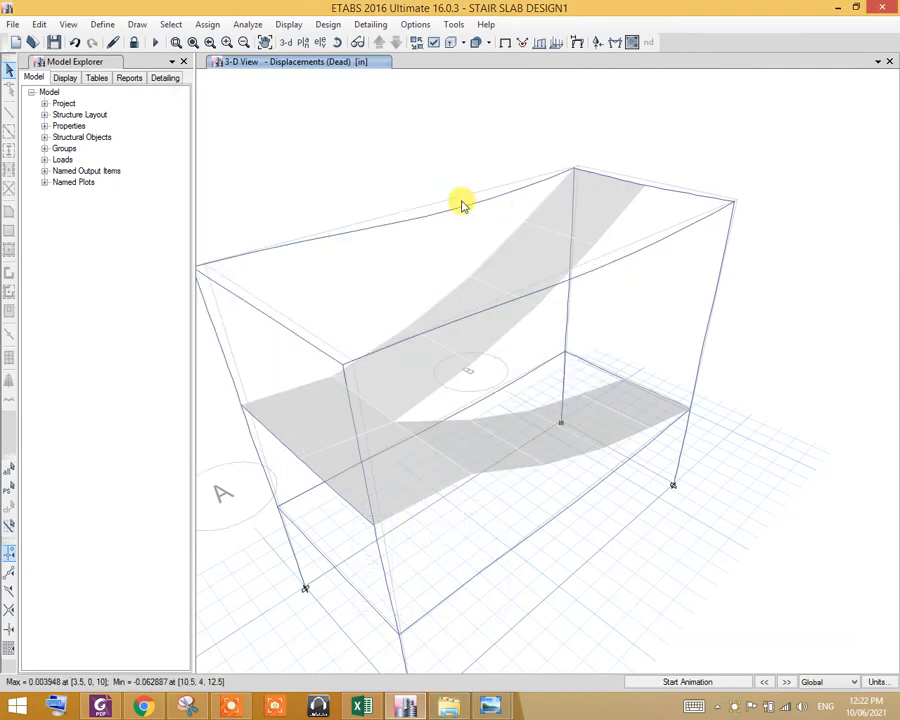
Show direction 2 bottom rebar contours, then open and close the slab design settings.
{"action": "left_click", "coordinate": [328, 24]}
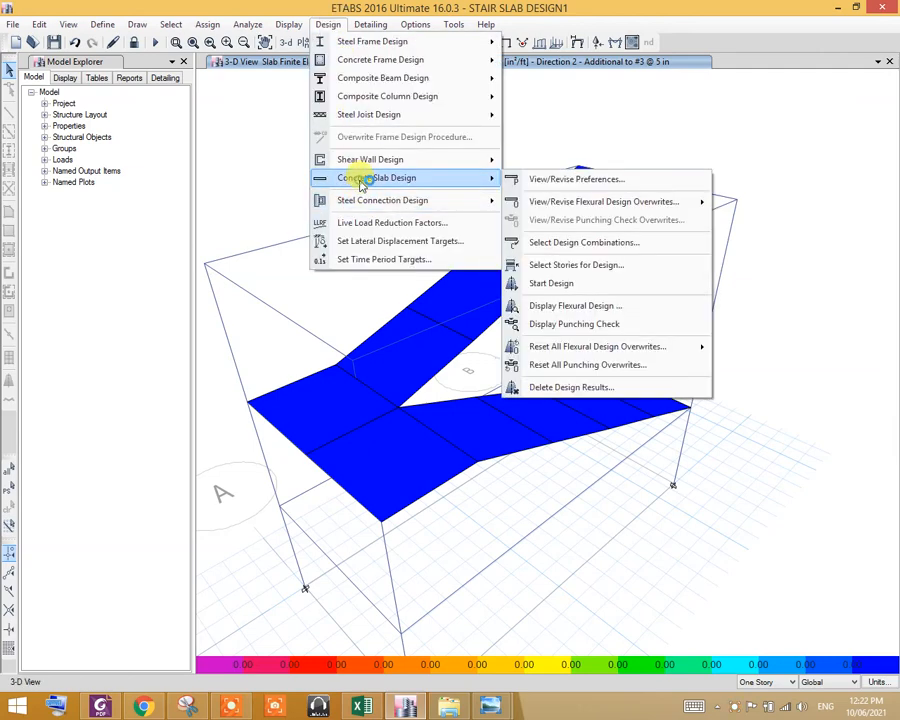
{"action": "mouse_move", "coordinate": [575, 305]}
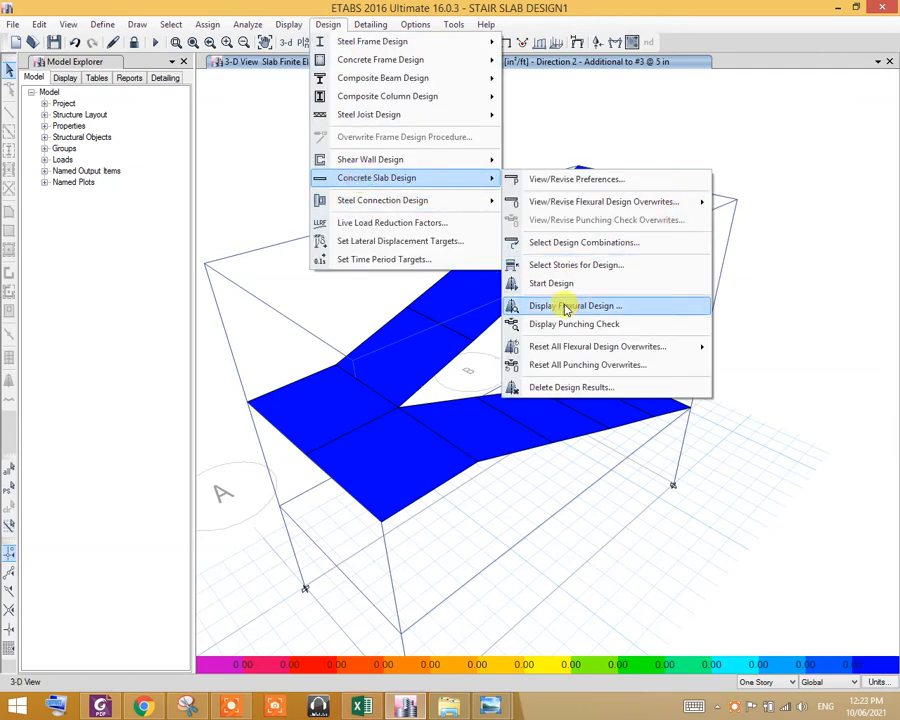
{"action": "mouse_move", "coordinate": [578, 316]}
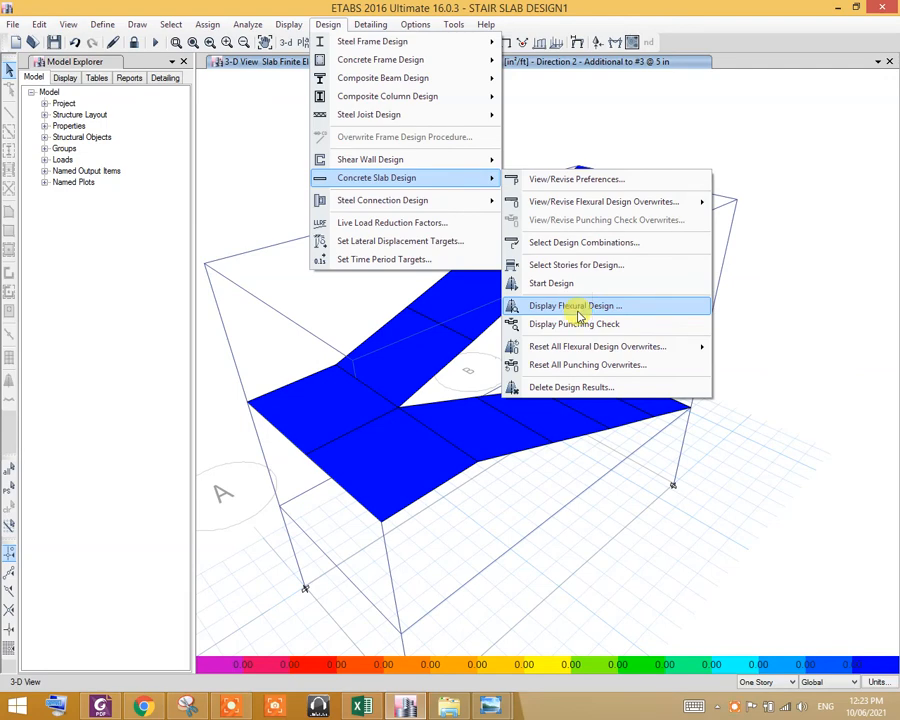
{"action": "left_click", "coordinate": [575, 305]}
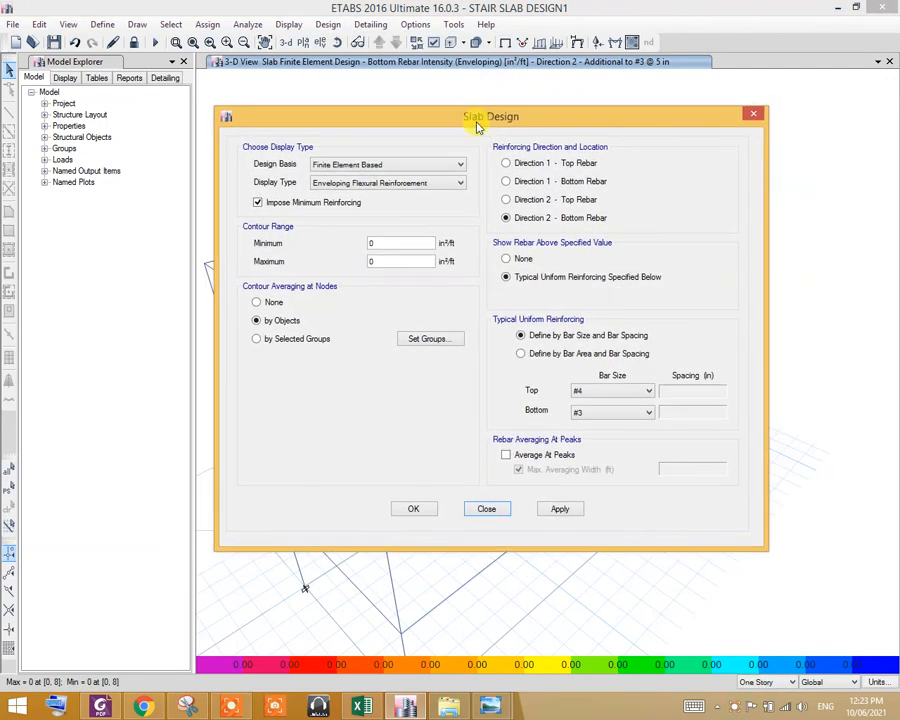
{"action": "left_click", "coordinate": [486, 508]}
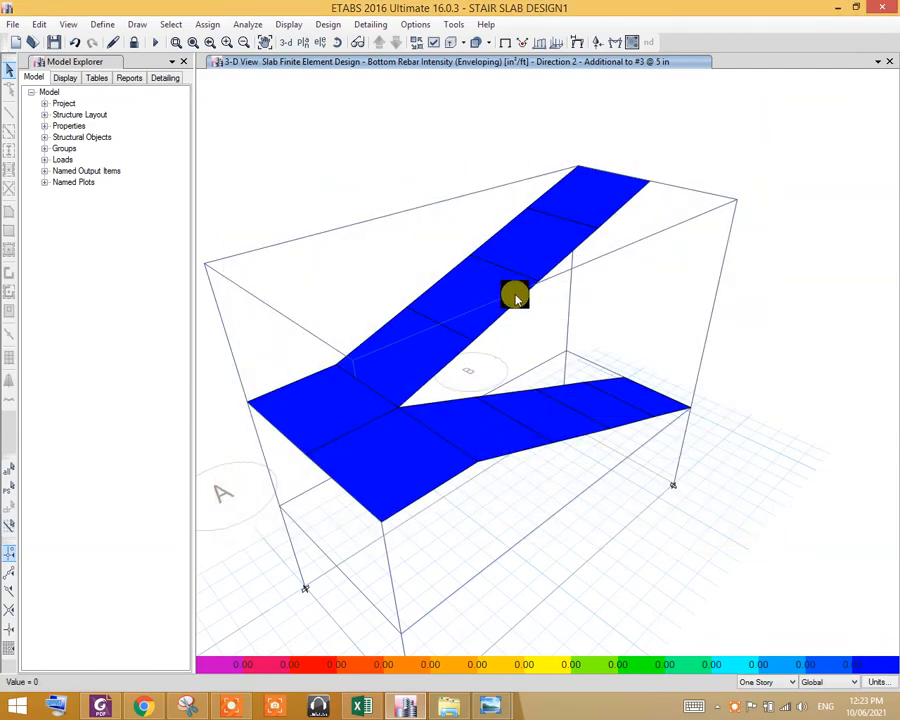
{"action": "mouse_move", "coordinate": [580, 180]}
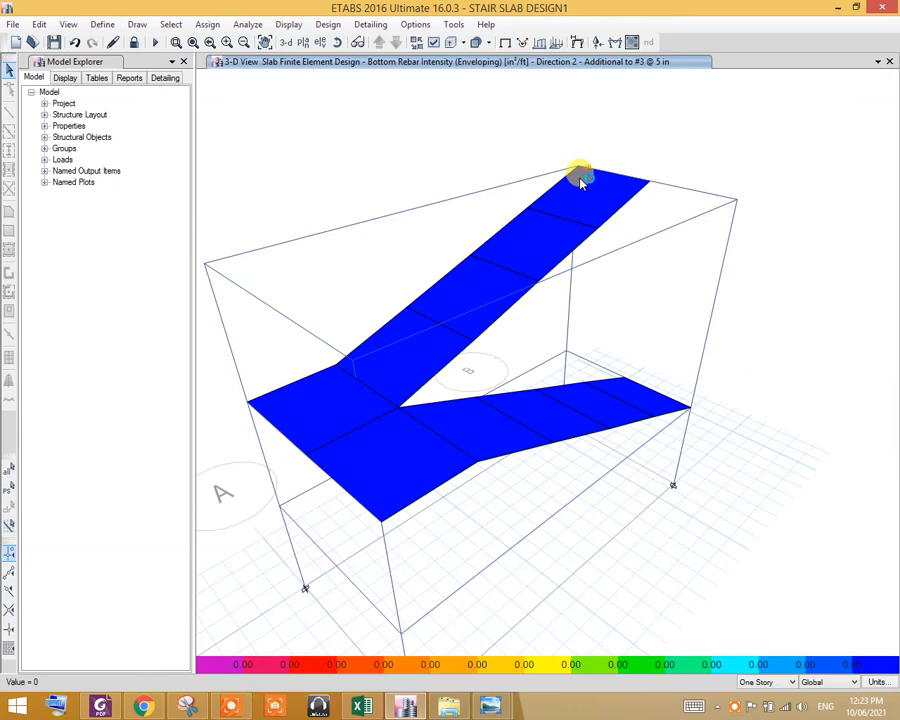
{"action": "mouse_move", "coordinate": [414, 243]}
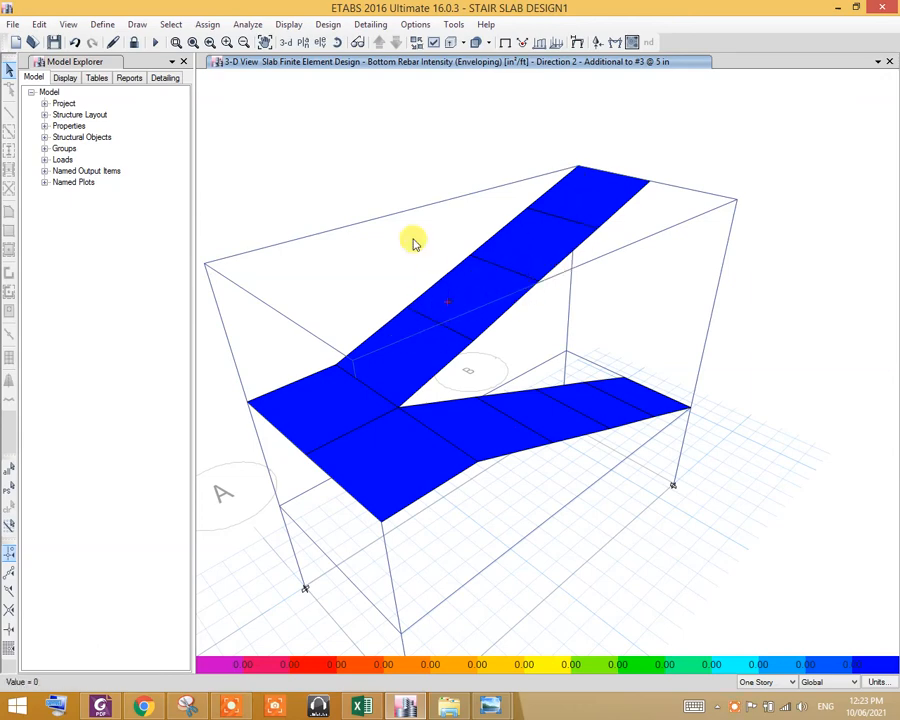
{"action": "mouse_move", "coordinate": [370, 166]}
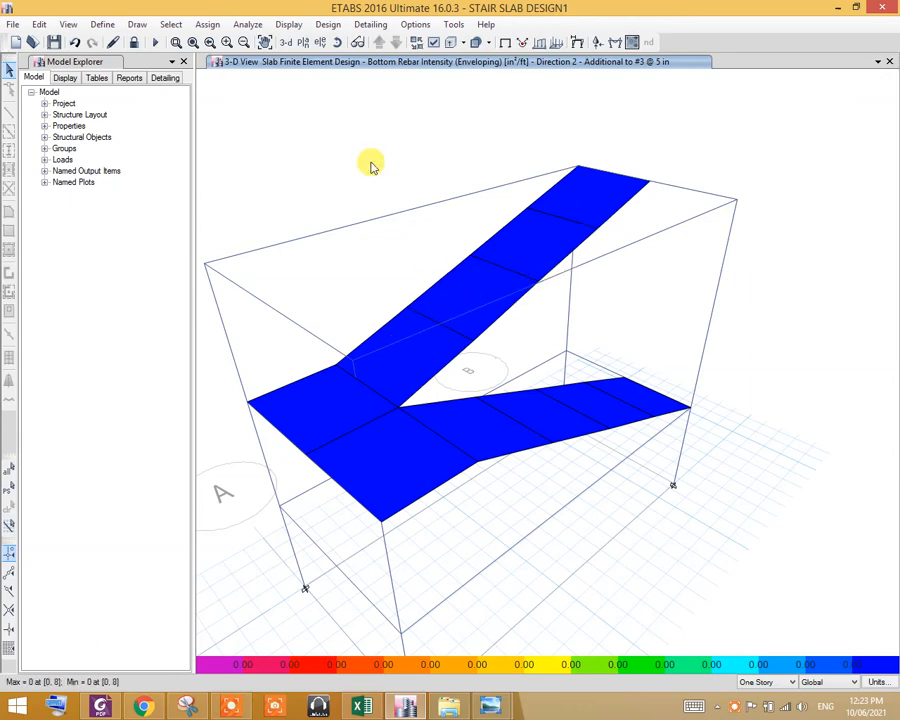
{"action": "mouse_move", "coordinate": [468, 145]}
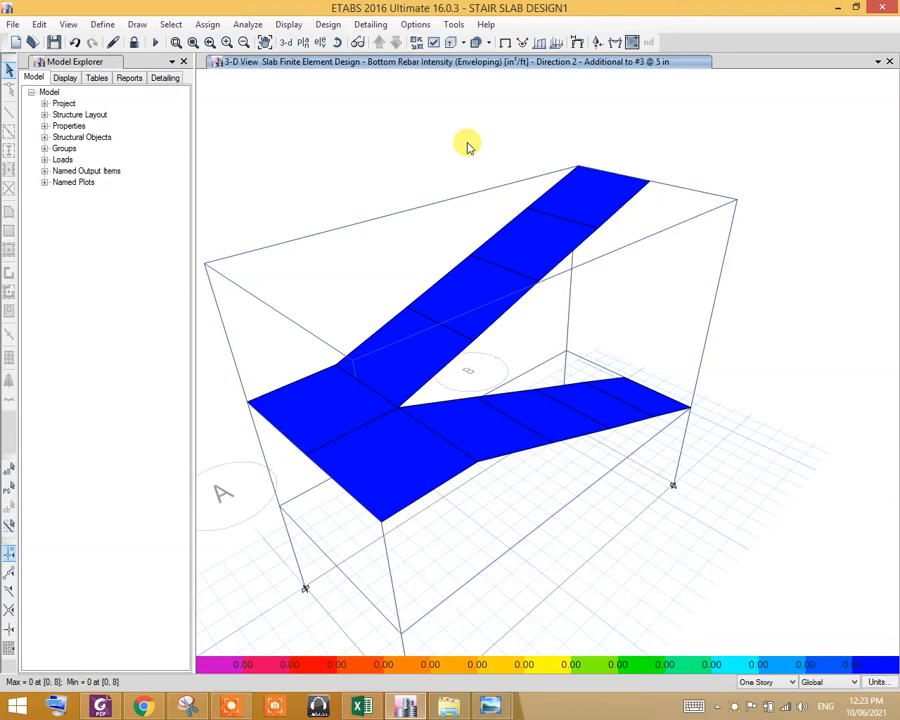
{"action": "mouse_move", "coordinate": [481, 155]}
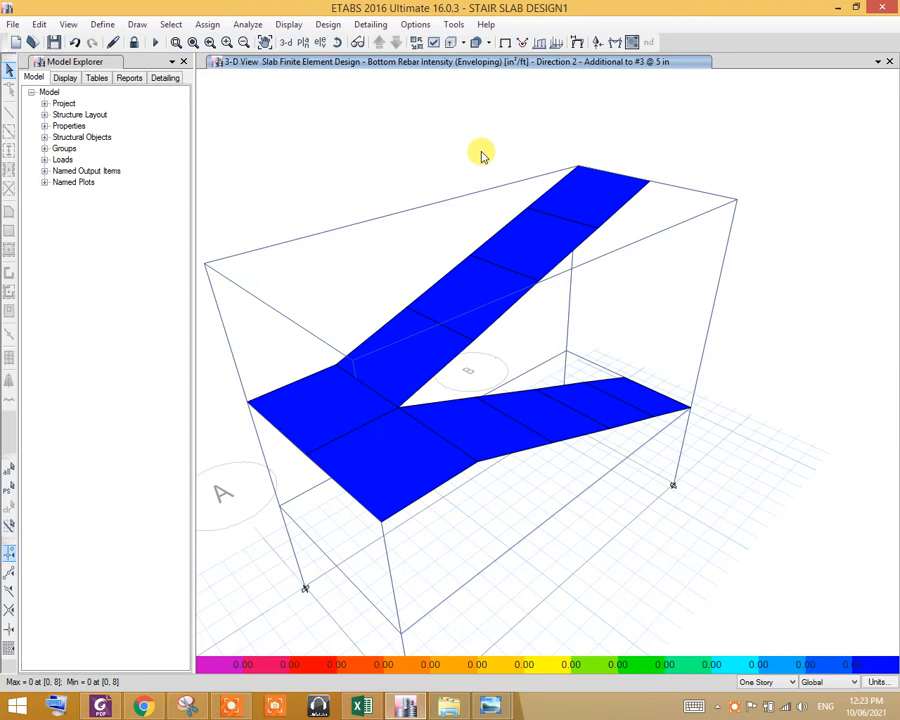
{"action": "mouse_move", "coordinate": [562, 172]}
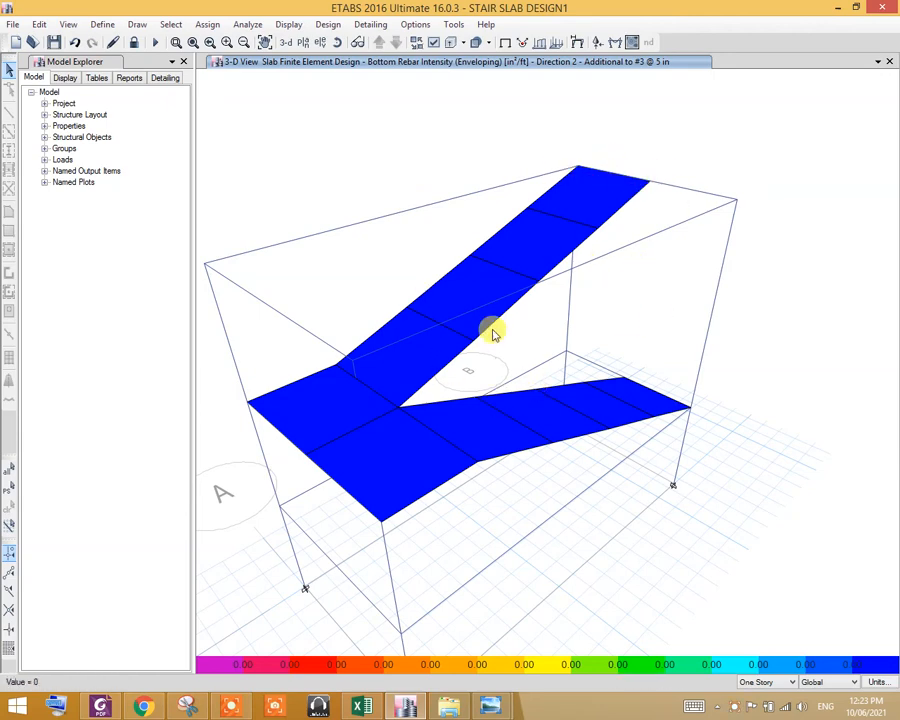
{"action": "mouse_move", "coordinate": [543, 268]}
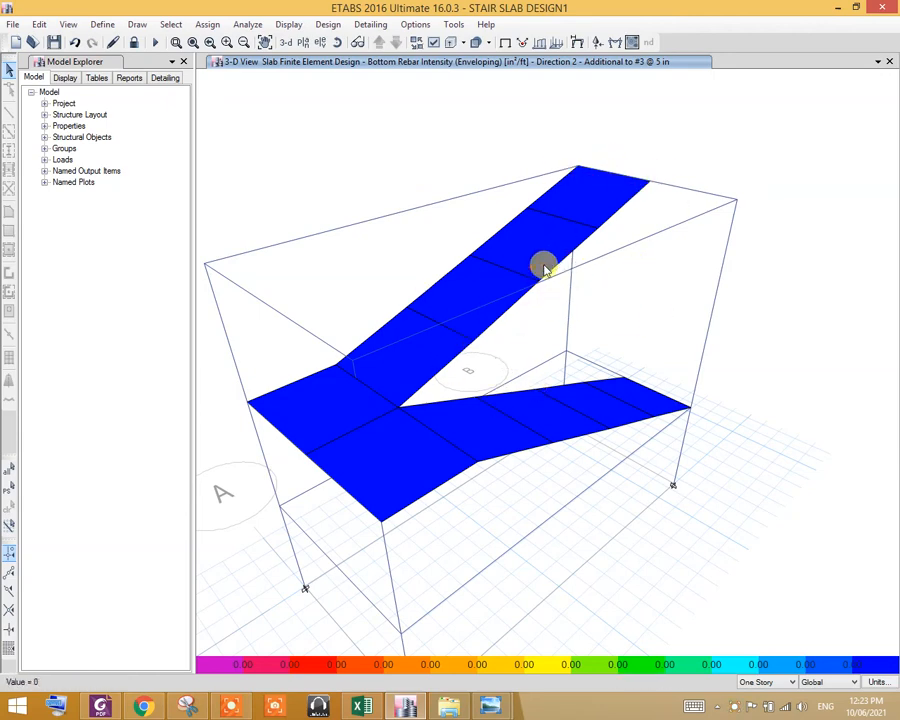
{"action": "mouse_move", "coordinate": [497, 233]}
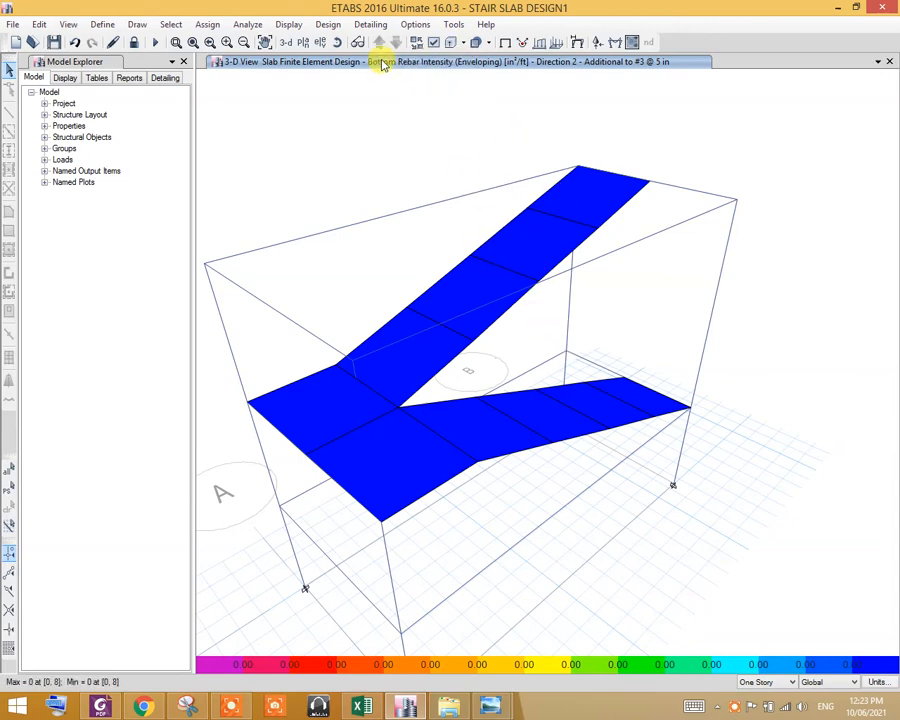
{"action": "left_click", "coordinate": [328, 24]}
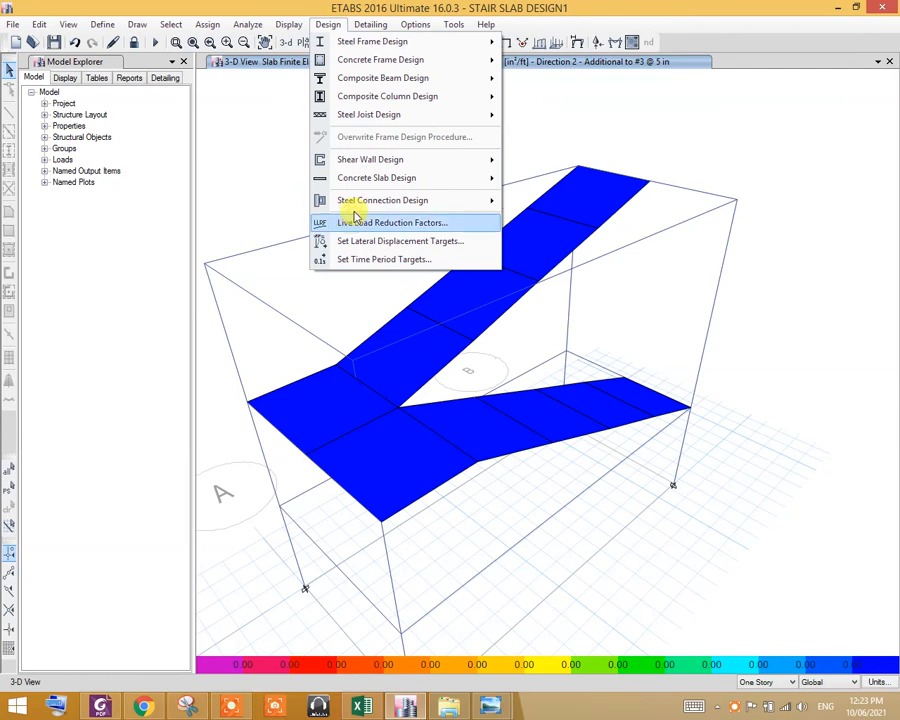
{"action": "mouse_move", "coordinate": [377, 178]}
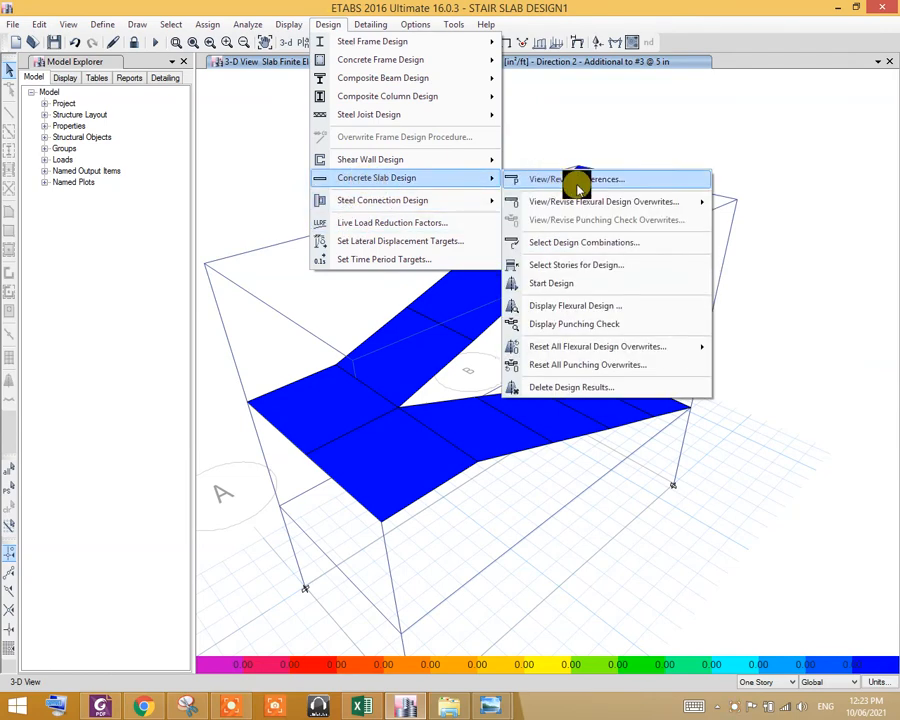
{"action": "mouse_move", "coordinate": [550, 305]}
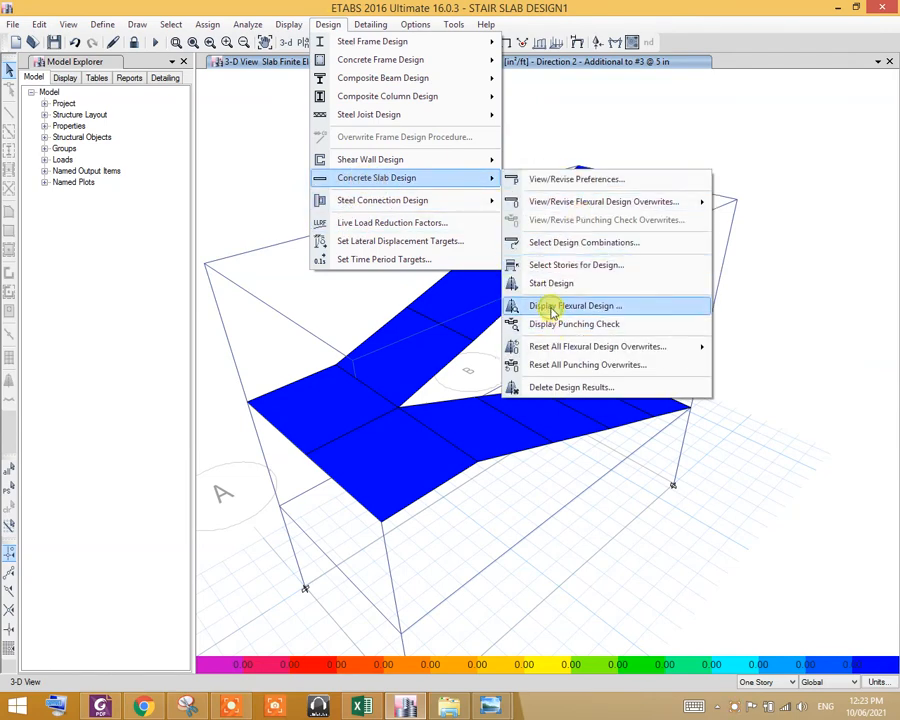
{"action": "left_click", "coordinate": [575, 305]}
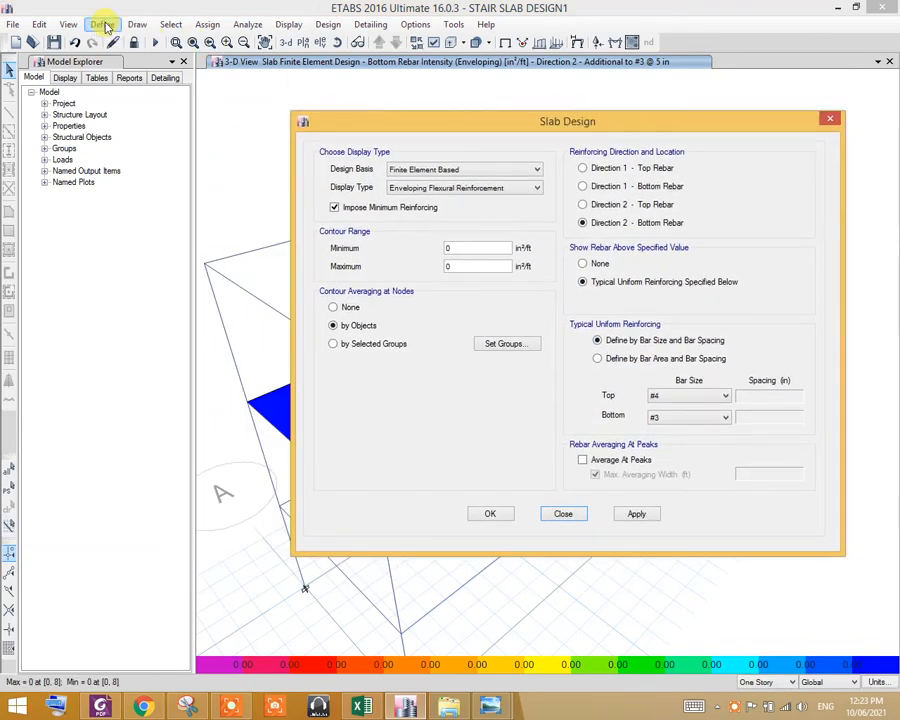
{"action": "left_click", "coordinate": [102, 24]}
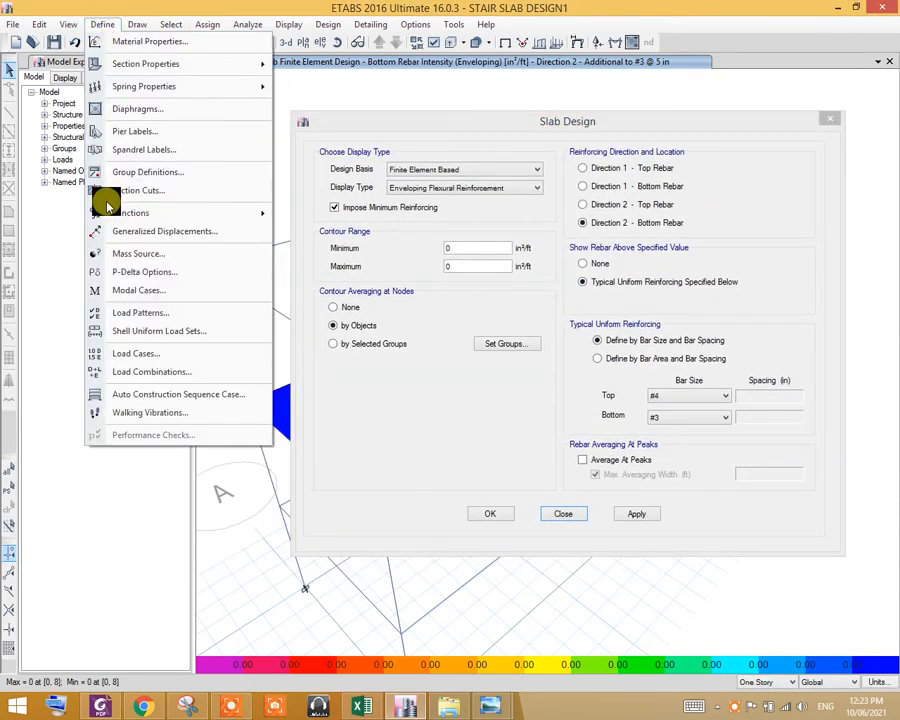
{"action": "left_click", "coordinate": [152, 371]}
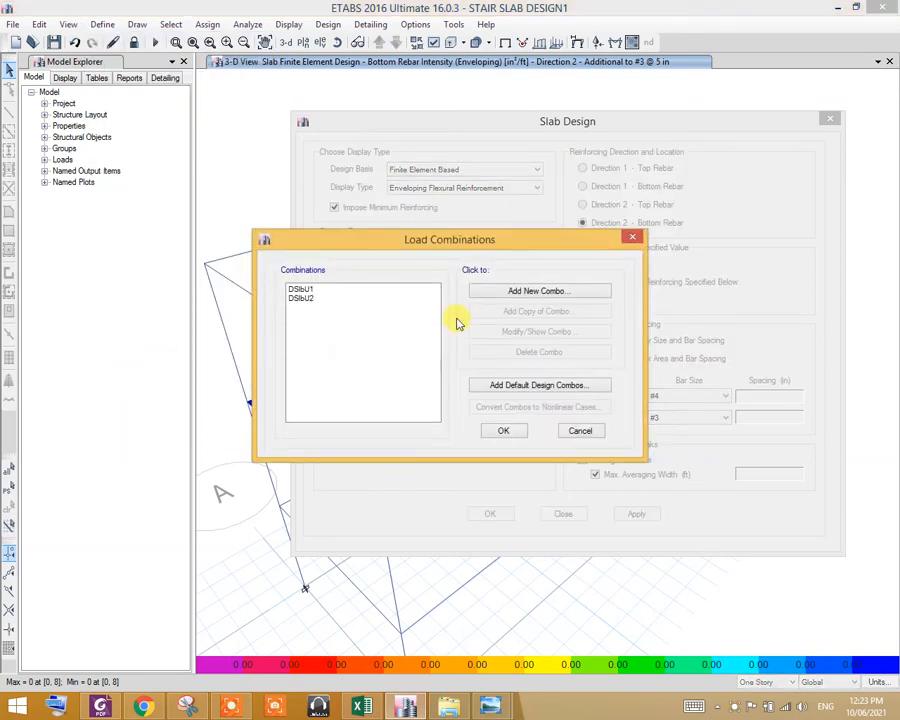
{"action": "left_click", "coordinate": [302, 289]}
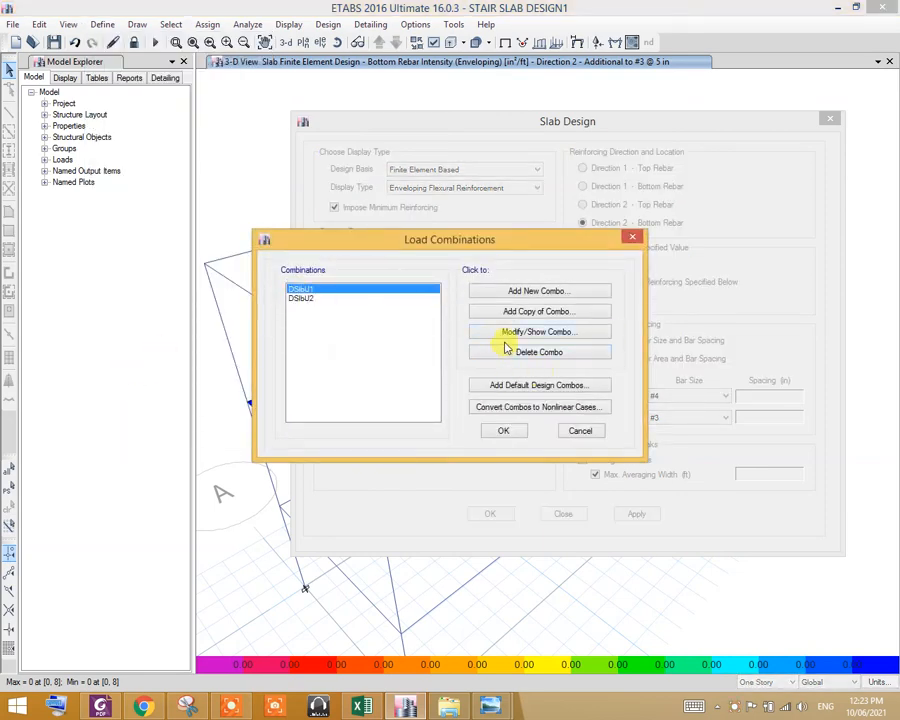
{"action": "left_click", "coordinate": [539, 331]}
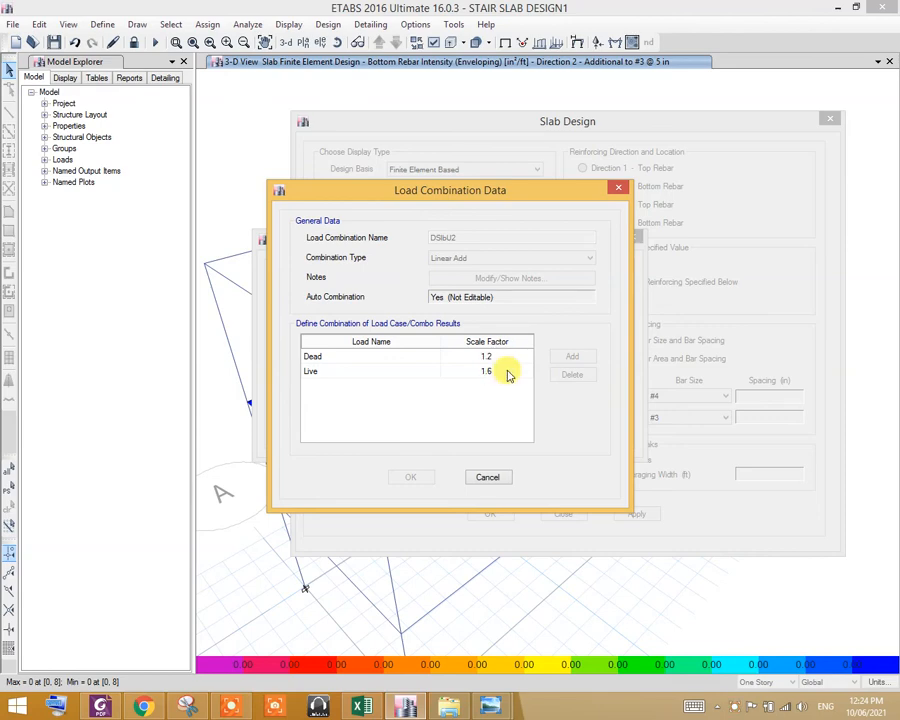
{"action": "left_click", "coordinate": [410, 476]}
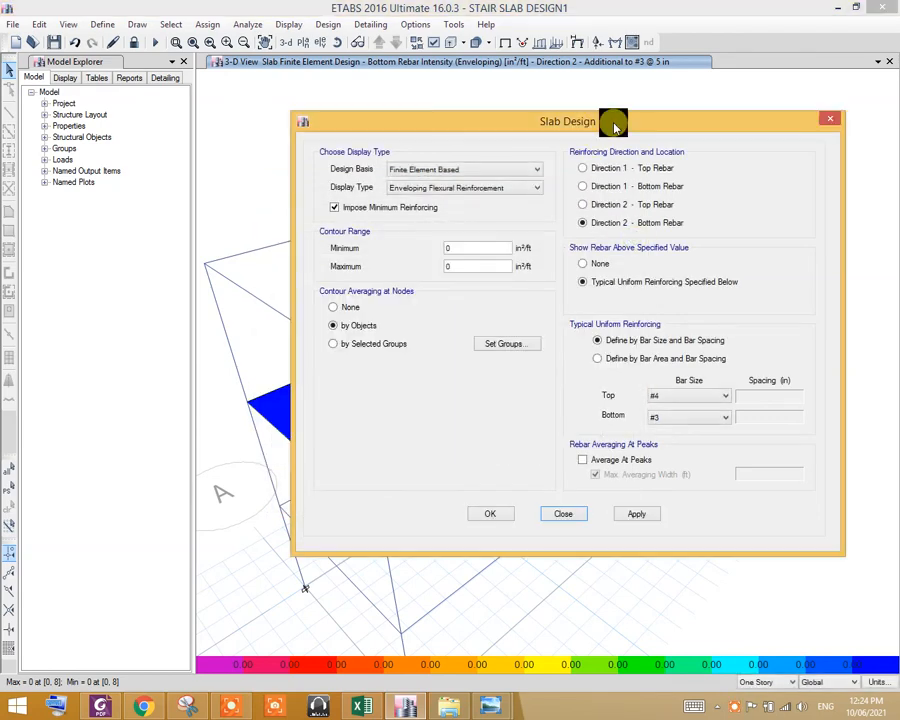
Move the Slab Design dialog aside and define typical reinforcing by bar size and spacing.
{"action": "left_click_drag", "start_coordinate": [567, 121], "coordinate": [724, 102]}
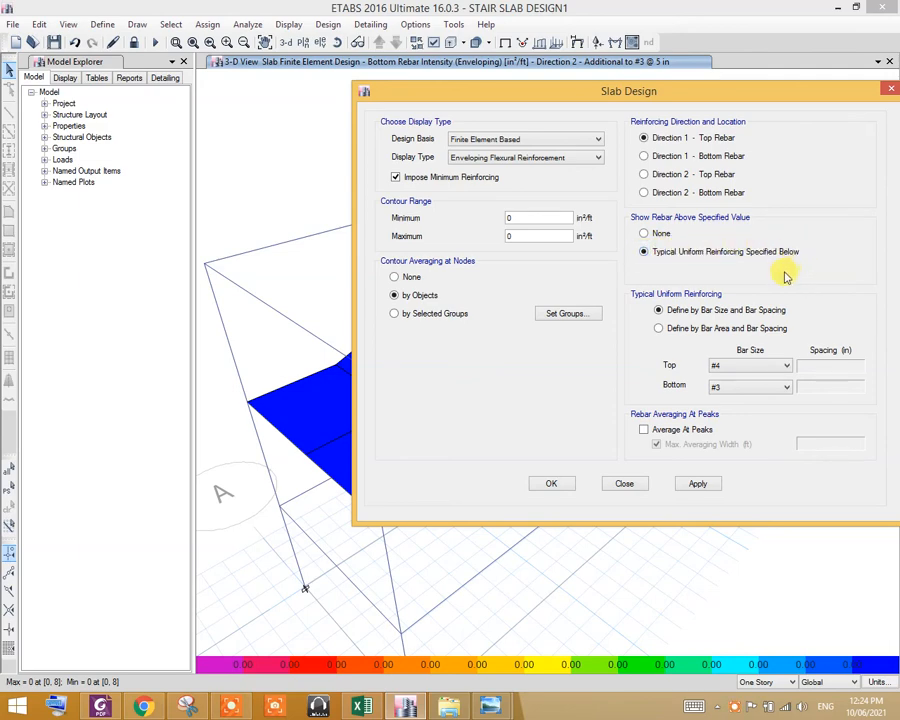
{"action": "mouse_move", "coordinate": [630, 295]}
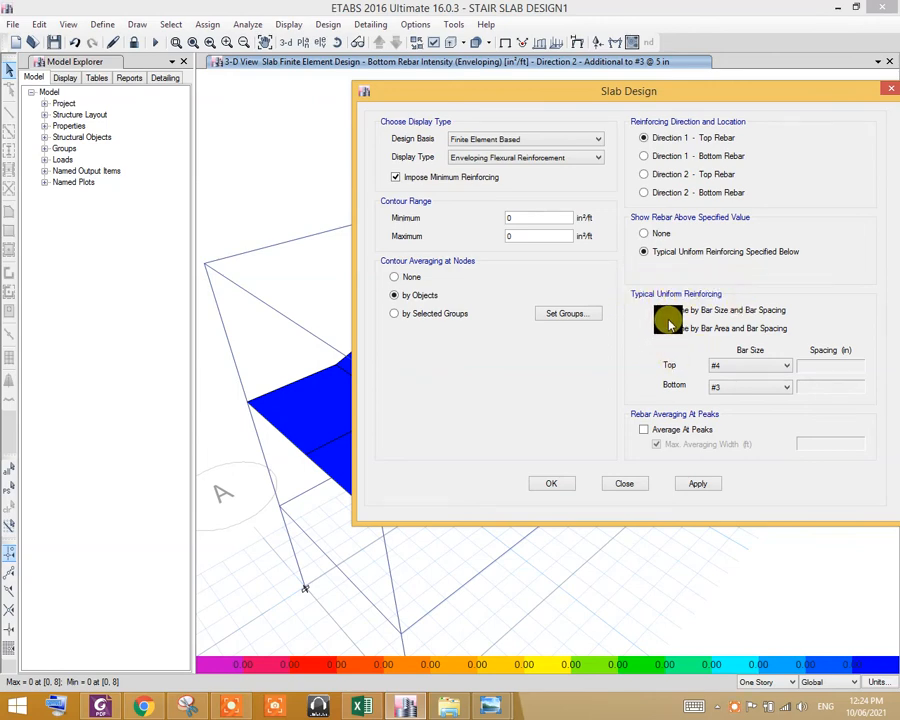
{"action": "left_click", "coordinate": [658, 310]}
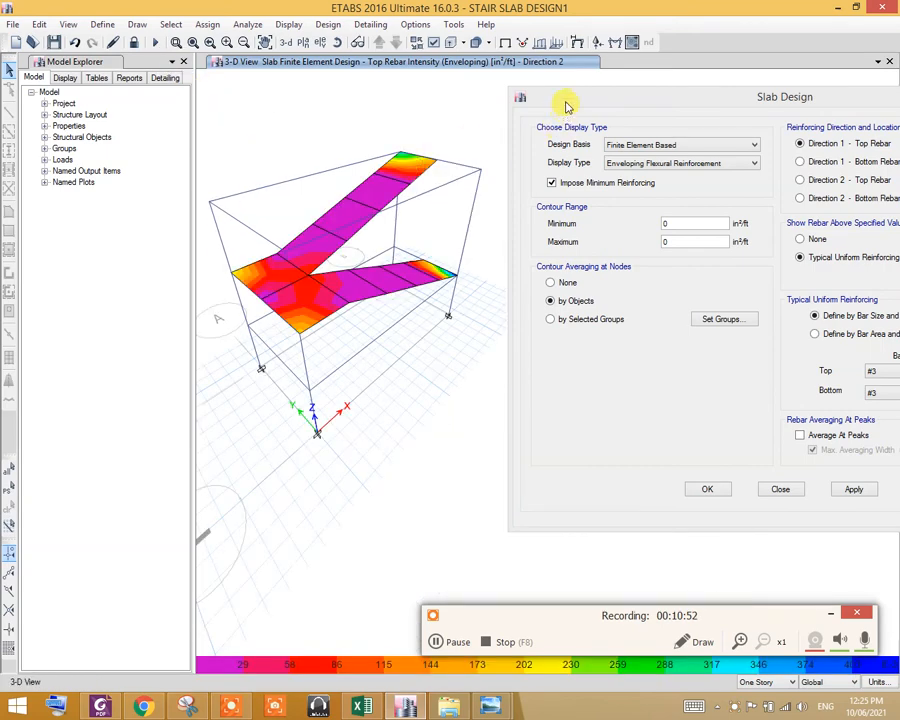
Drag the Slab Design dialog into view and clear of the 3-D stair model.
{"action": "left_click_drag", "start_coordinate": [785, 96], "coordinate": [694, 86]}
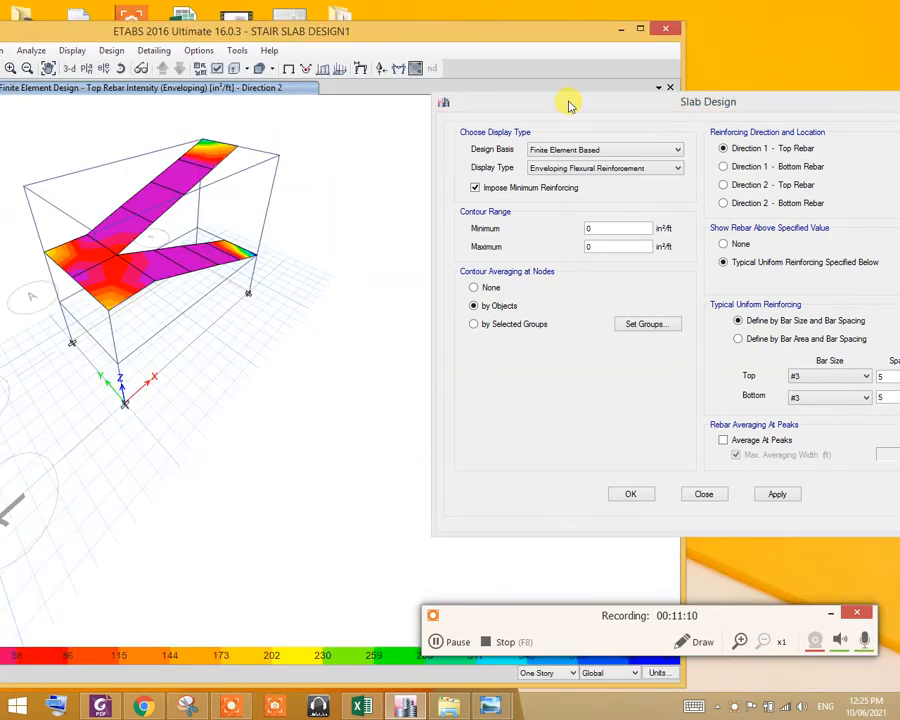
{"action": "left_click_drag", "start_coordinate": [568, 105], "coordinate": [581, 42]}
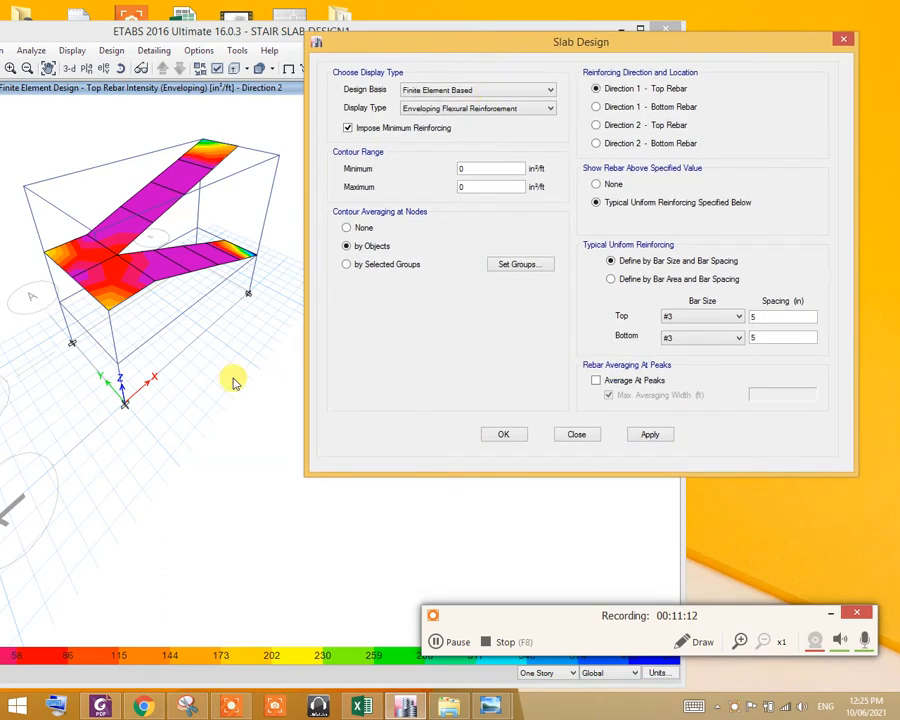
{"action": "mouse_move", "coordinate": [252, 258]}
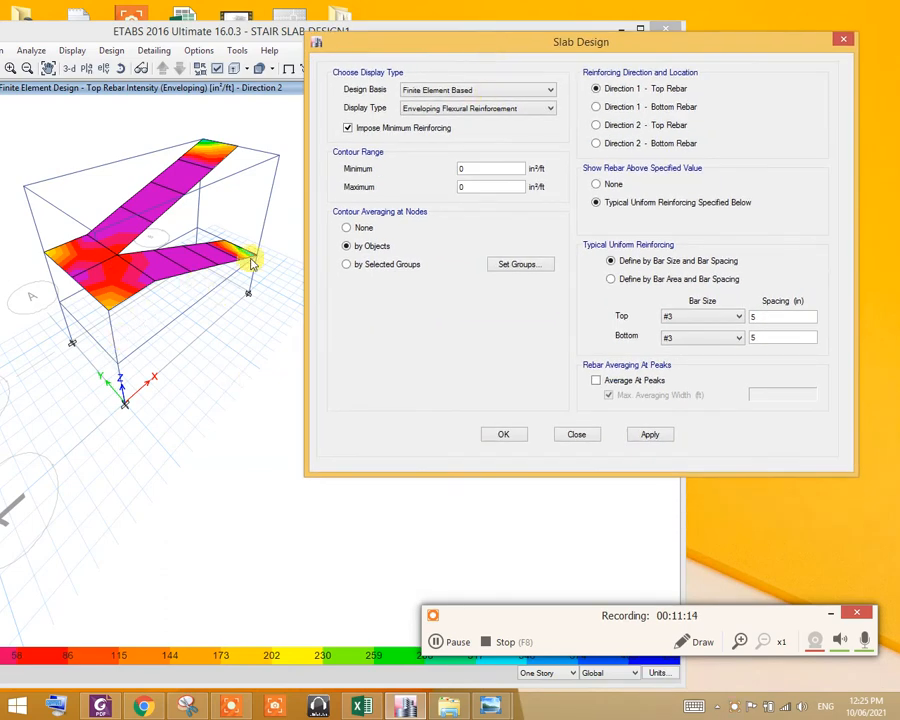
{"action": "mouse_move", "coordinate": [185, 175]}
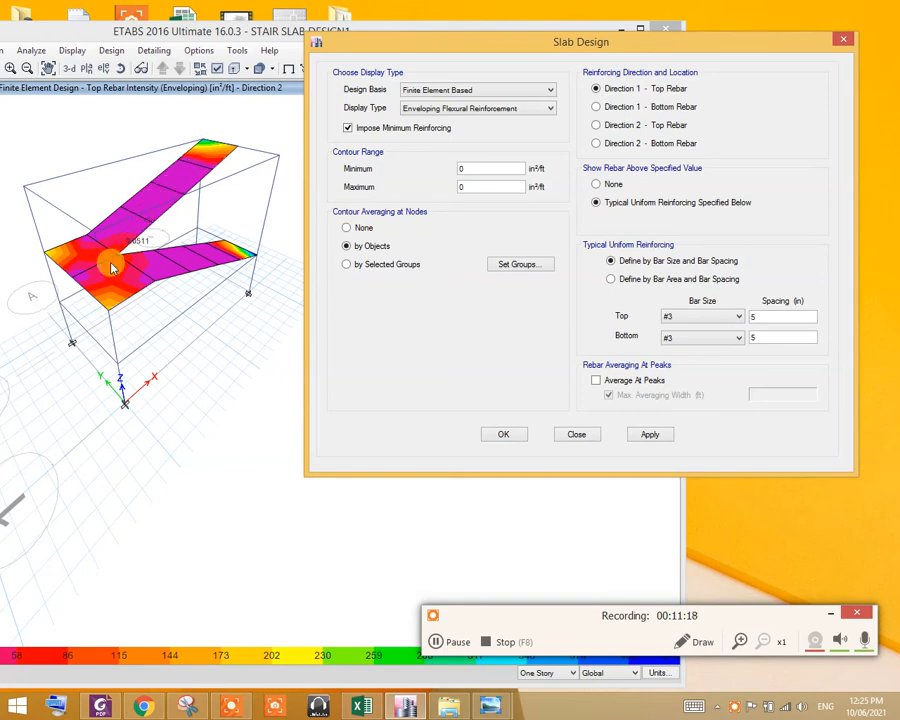
{"action": "mouse_move", "coordinate": [190, 265]}
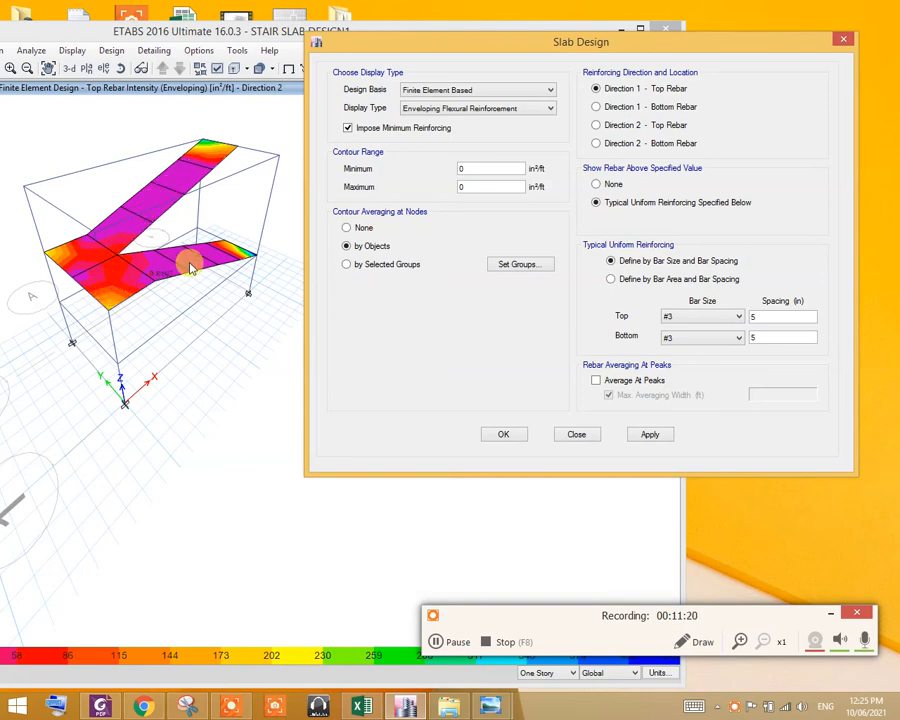
{"action": "mouse_move", "coordinate": [210, 160]}
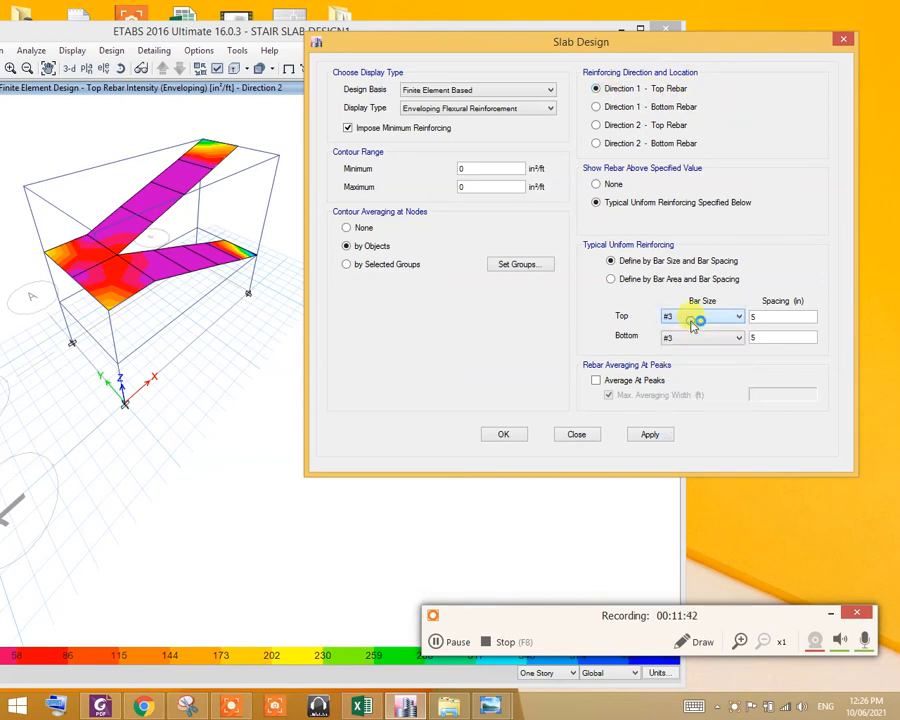
Set Direction 1 top bars to #5 and test 10 in and 7 in spacing.
{"action": "left_click", "coordinate": [705, 316]}
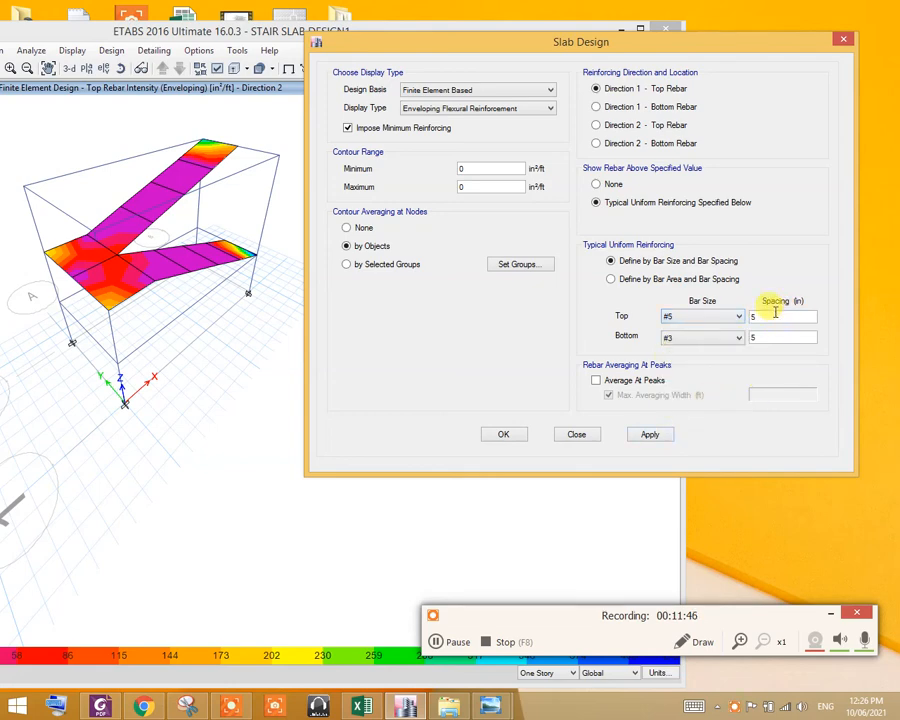
{"action": "triple_click", "coordinate": [783, 316]}
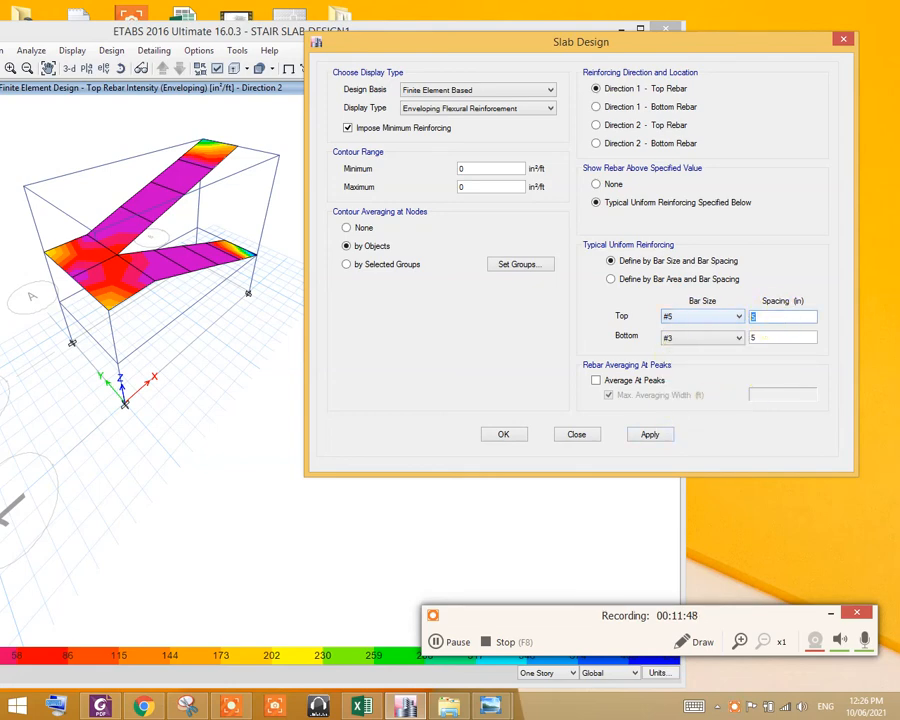
{"action": "left_click", "coordinate": [650, 434]}
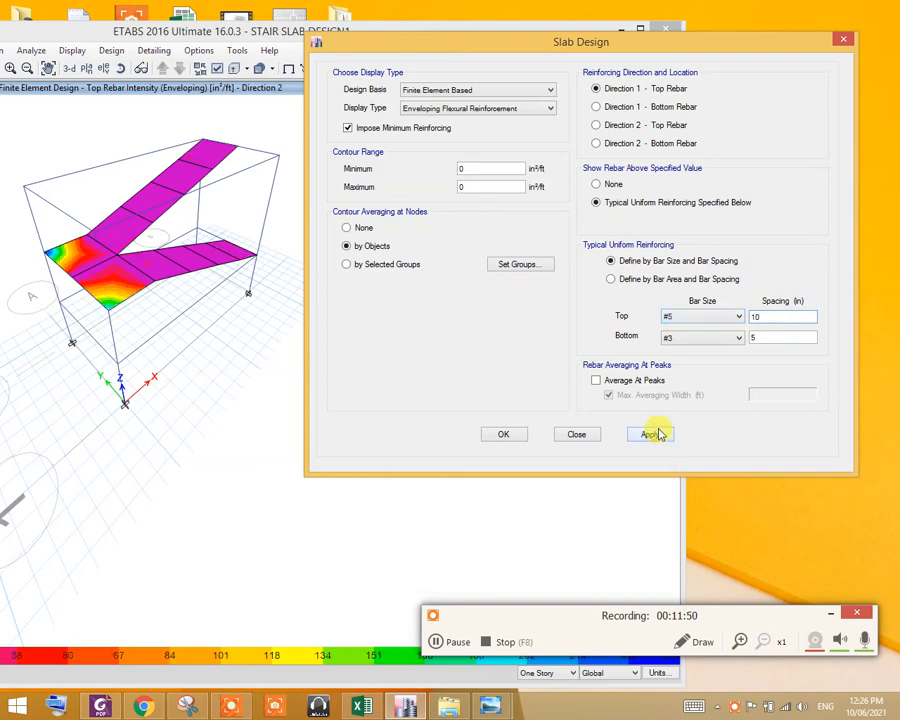
{"action": "left_click", "coordinate": [650, 433]}
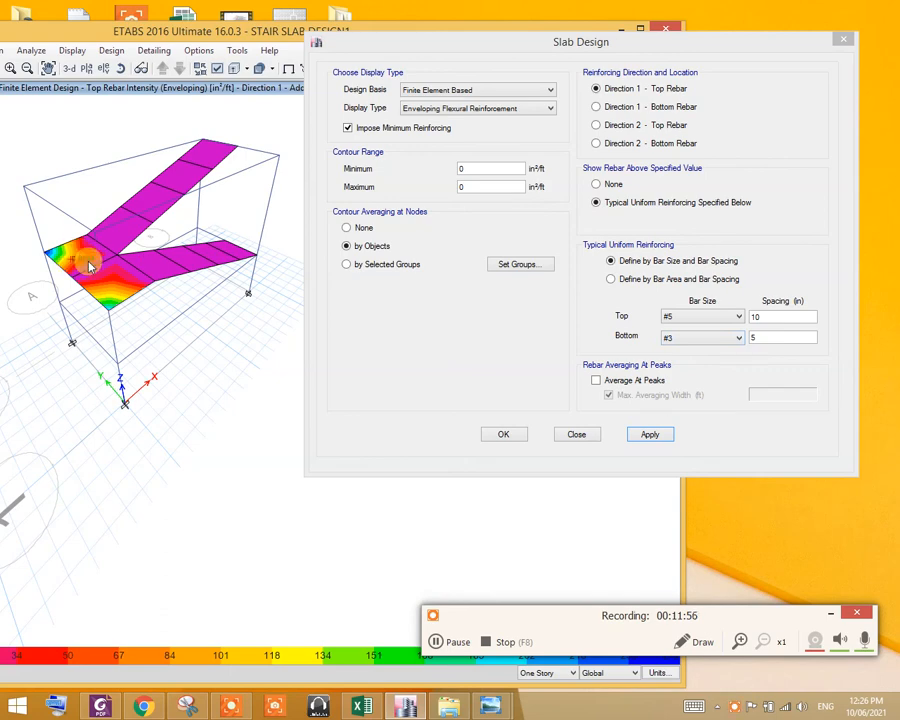
{"action": "triple_click", "coordinate": [783, 316]}
{"action": "type", "text": "7"}
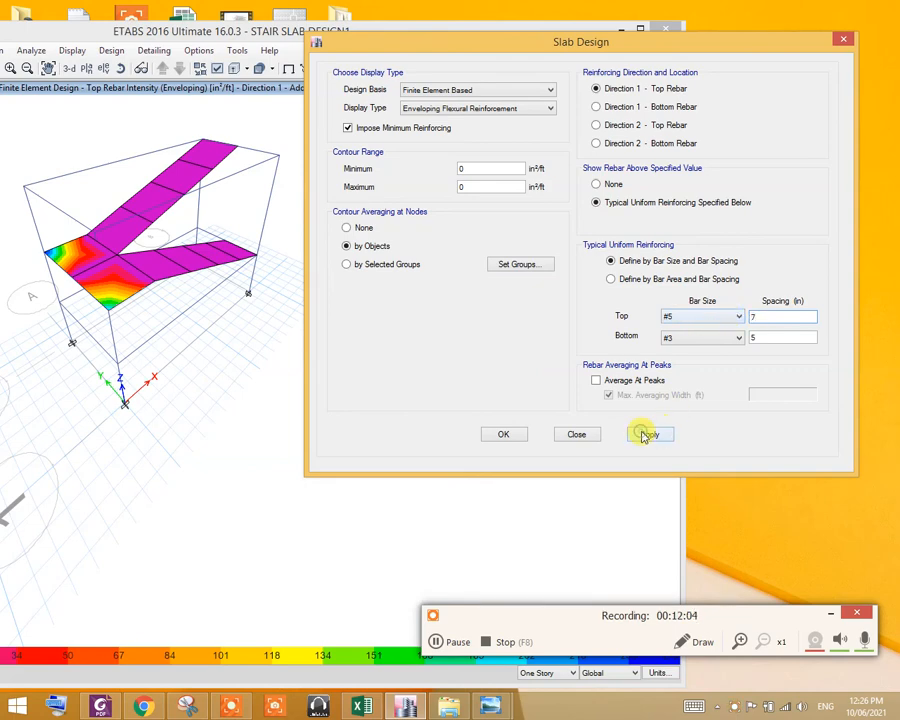
{"action": "left_click", "coordinate": [650, 433]}
{"action": "type", "text": "5"}
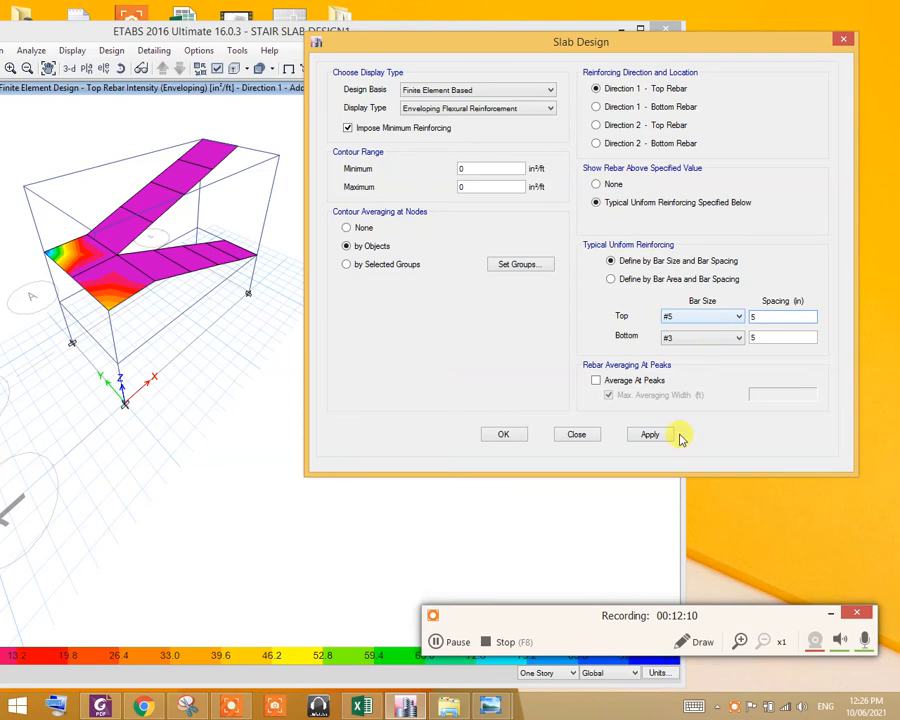
Test 5 in and 6 in top spacing, then settle on 5.5 in.
{"action": "left_click", "coordinate": [649, 434]}
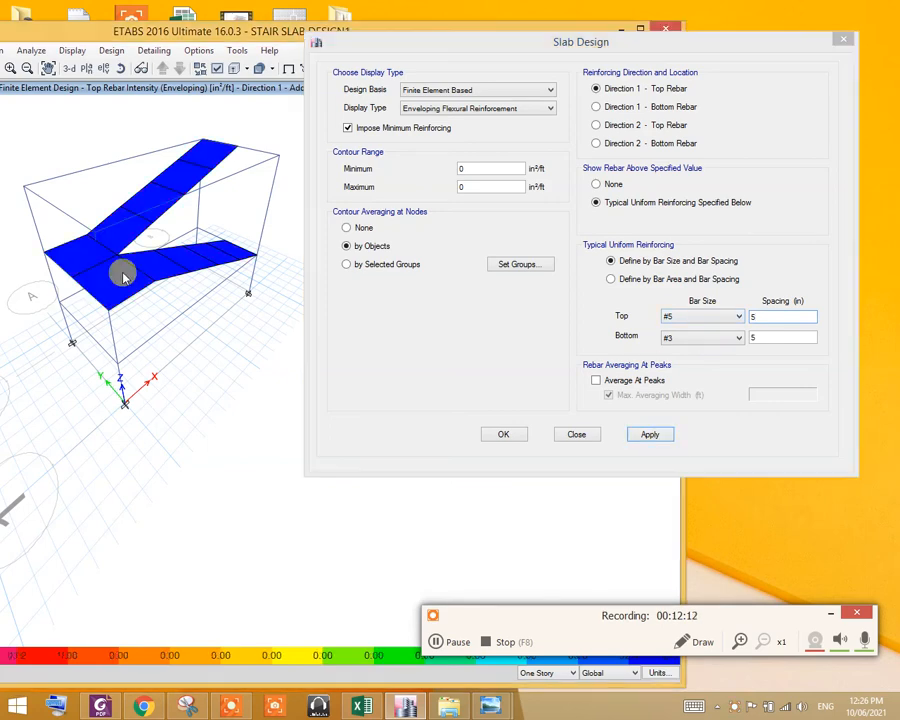
{"action": "mouse_move", "coordinate": [88, 258]}
{"action": "type", "text": ".5"}
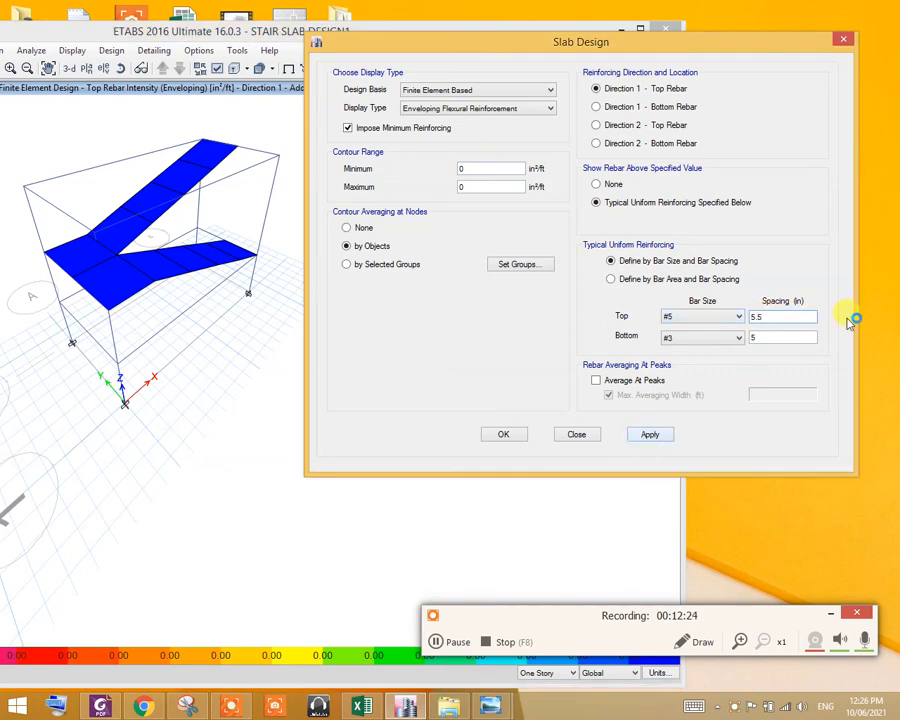
{"action": "triple_click", "coordinate": [783, 317]}
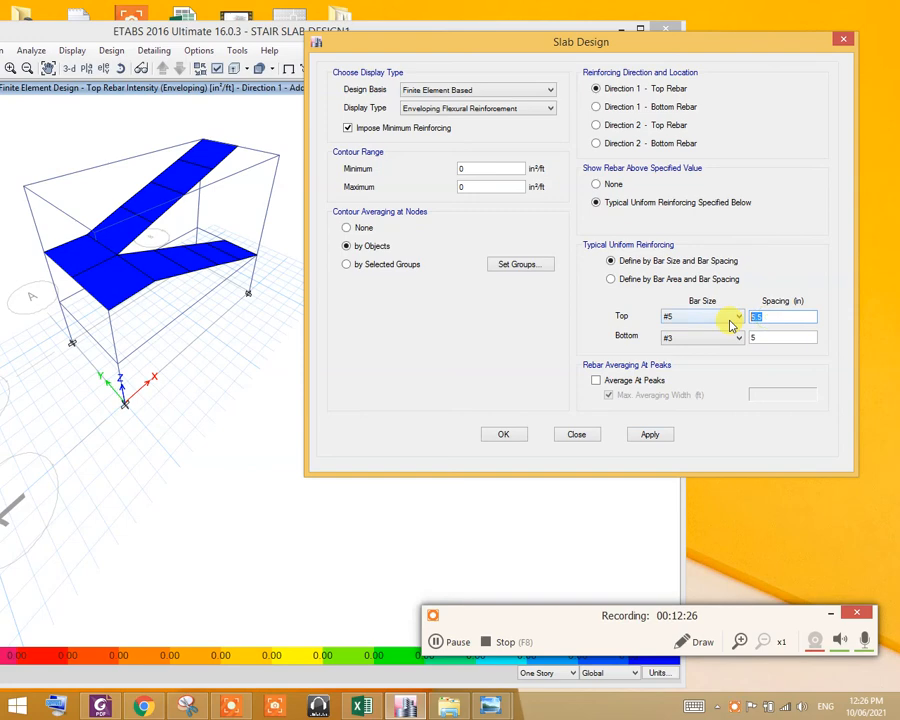
{"action": "left_click", "coordinate": [649, 434]}
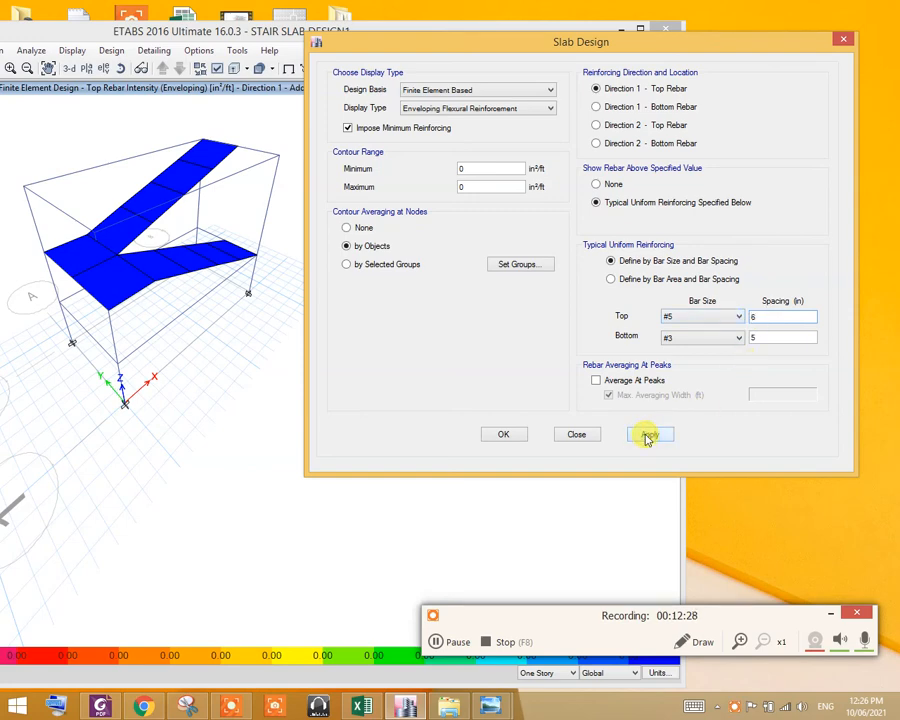
{"action": "left_click", "coordinate": [649, 433]}
{"action": "type", "text": "5"}
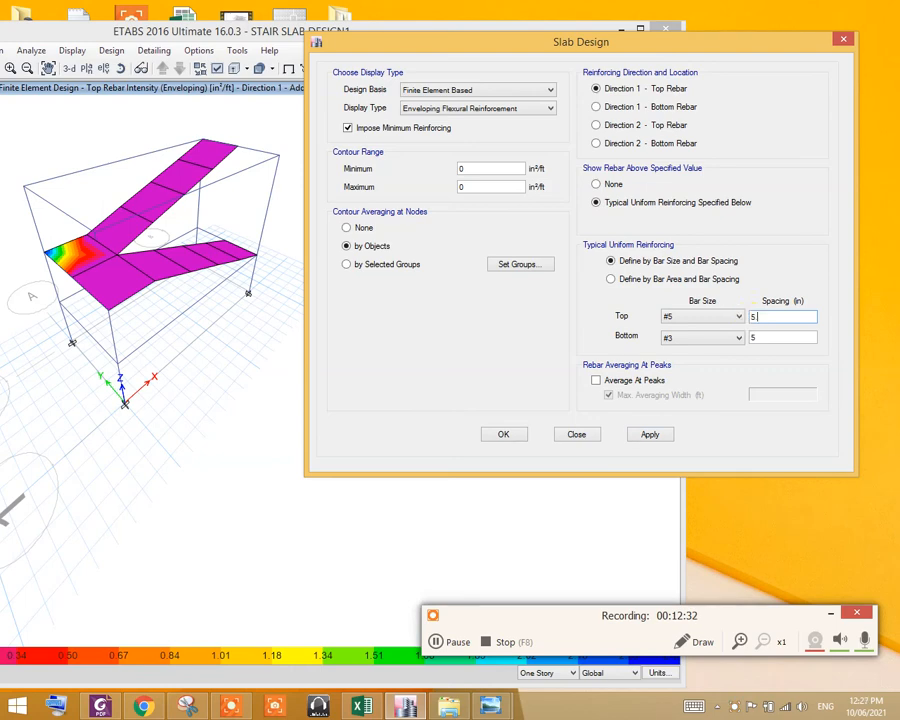
{"action": "type", "text": ".5"}
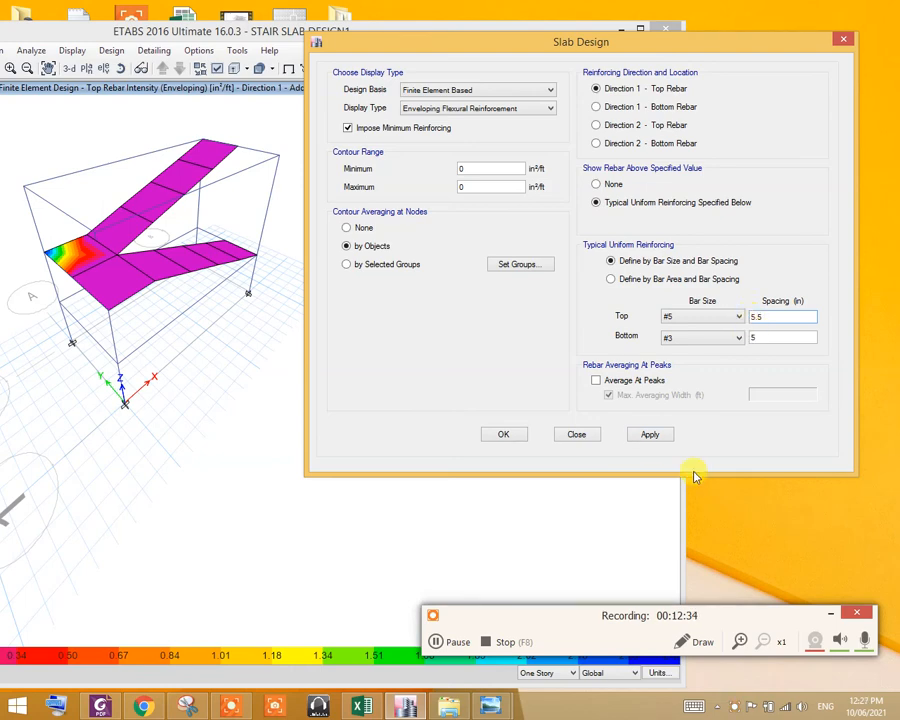
{"action": "left_click", "coordinate": [649, 434]}
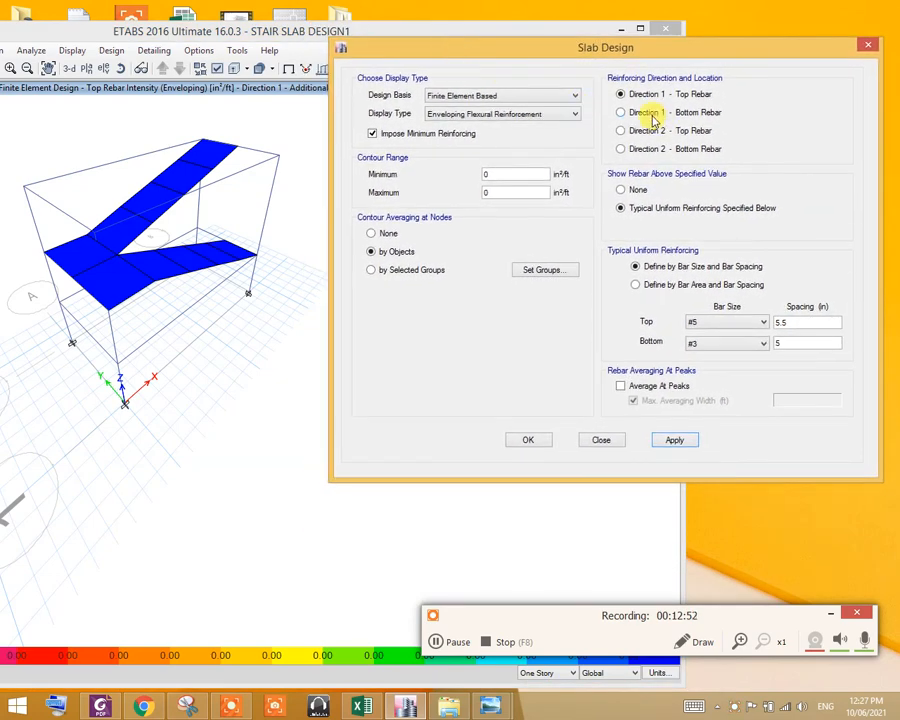
Switch to Direction 1 bottom rebar and apply #3 bottom bars at 7.5 in.
{"action": "left_click", "coordinate": [620, 112]}
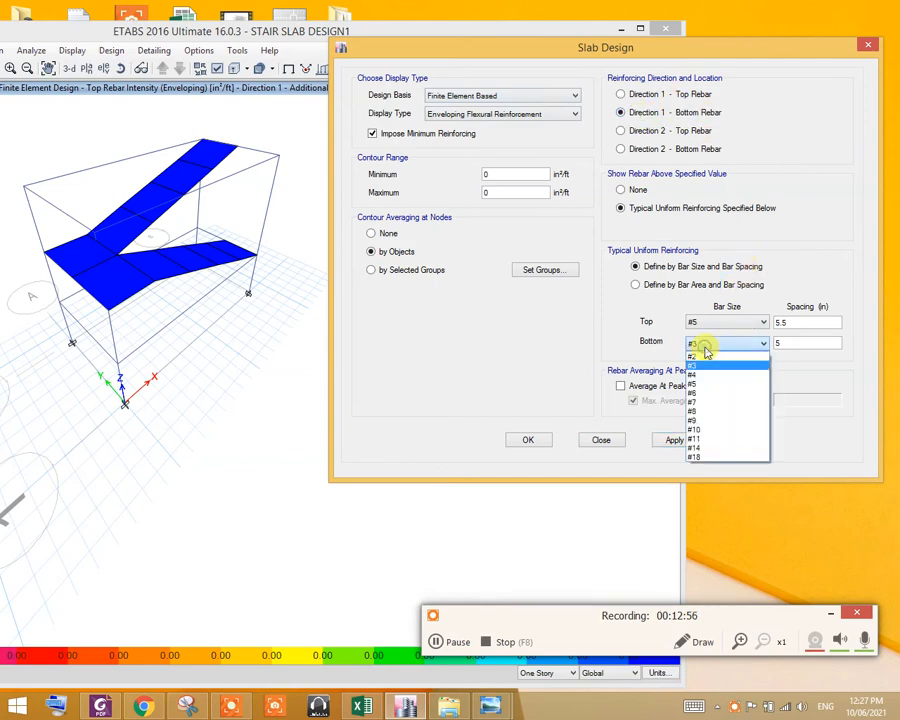
{"action": "left_click", "coordinate": [693, 364]}
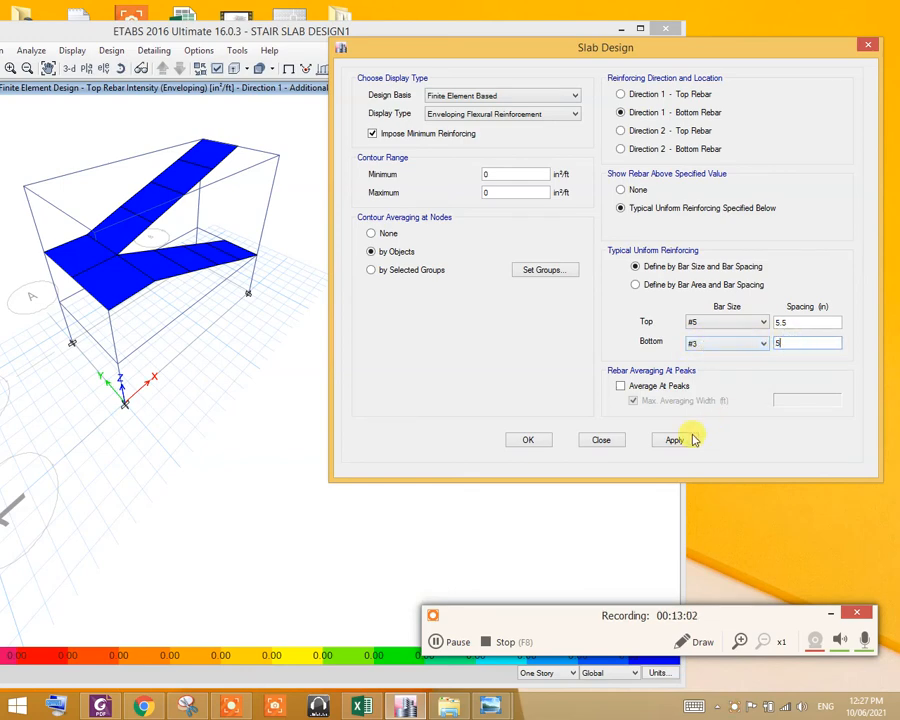
{"action": "left_click", "coordinate": [674, 440]}
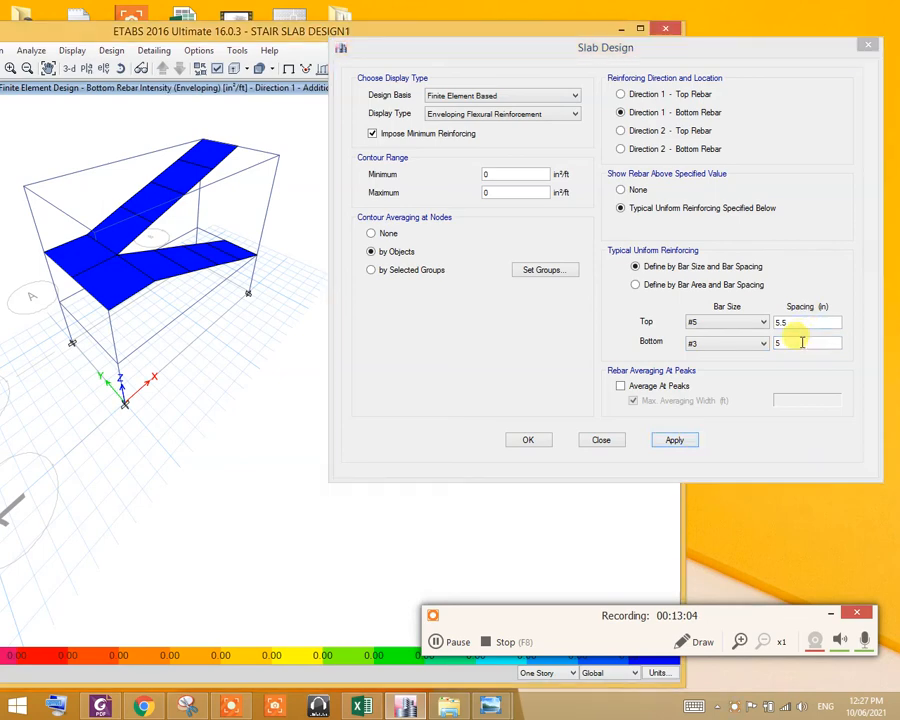
{"action": "triple_click", "coordinate": [807, 342]}
{"action": "type", "text": "8"}
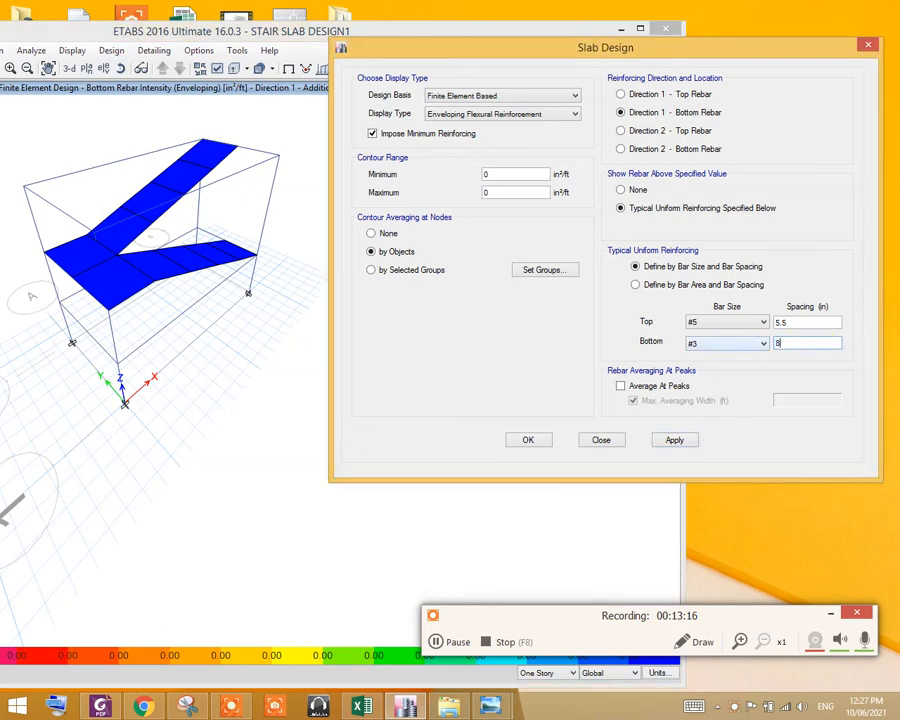
{"action": "left_click", "coordinate": [673, 440]}
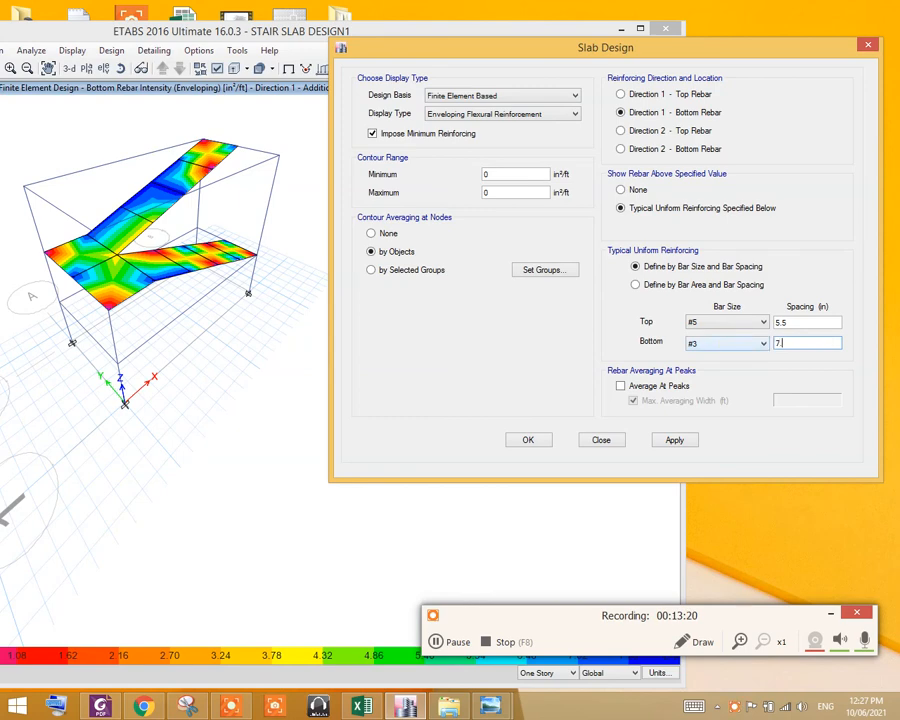
{"action": "left_click", "coordinate": [674, 440]}
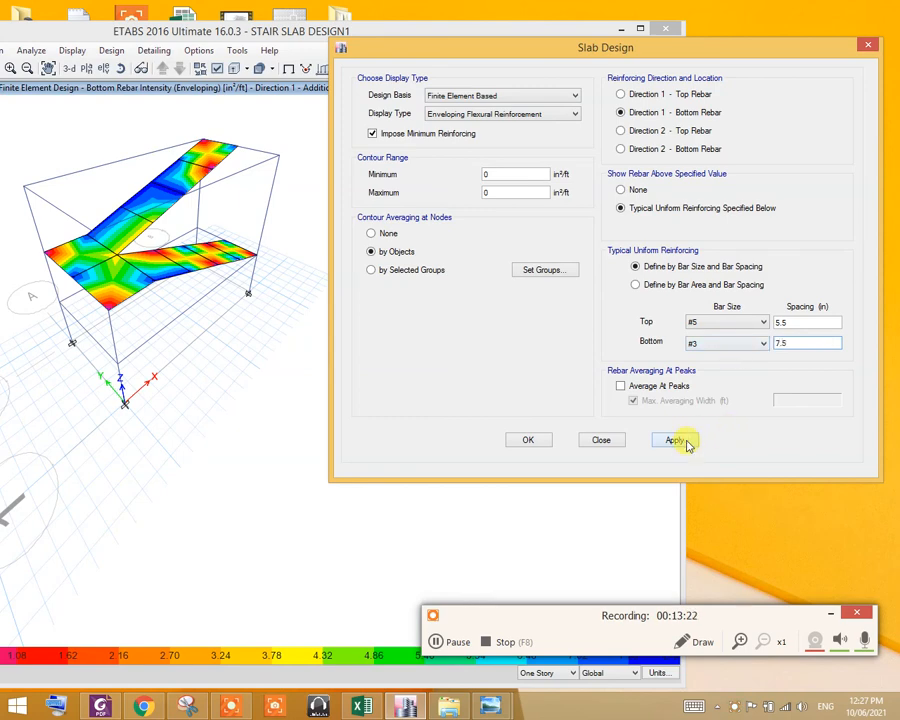
{"action": "left_click", "coordinate": [674, 440]}
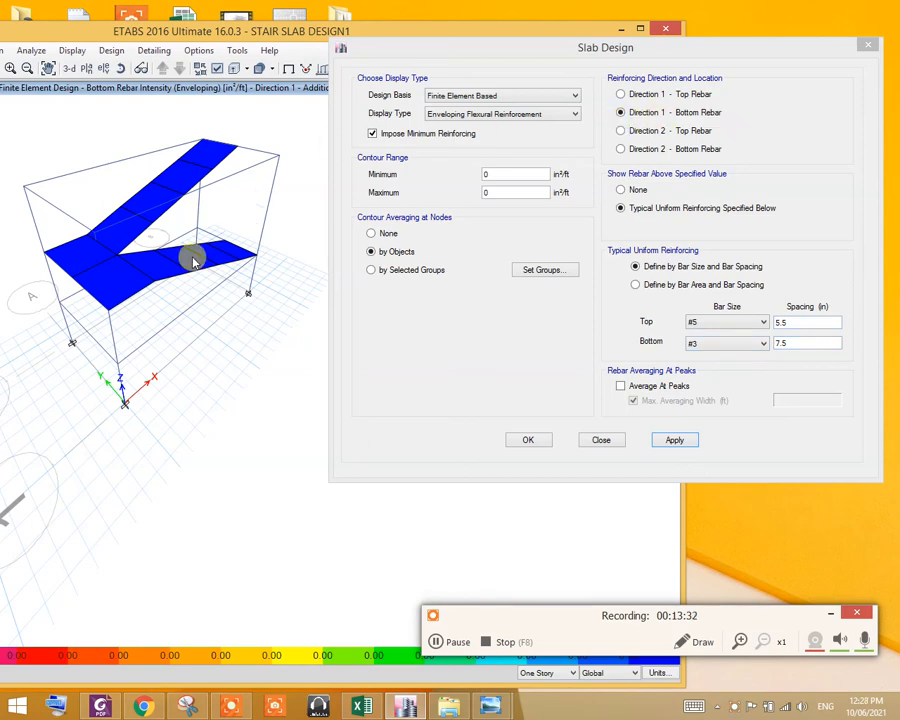
{"action": "mouse_move", "coordinate": [220, 262]}
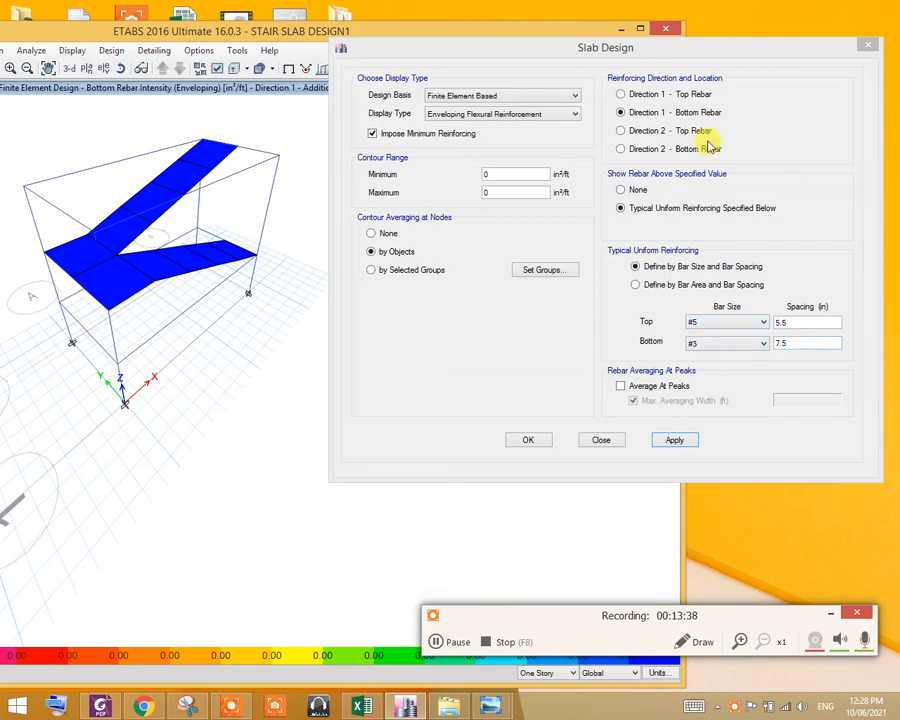
Show Direction 2 top rebar and trial #3 top bars at 4.5 in spacing.
{"action": "left_click", "coordinate": [620, 130]}
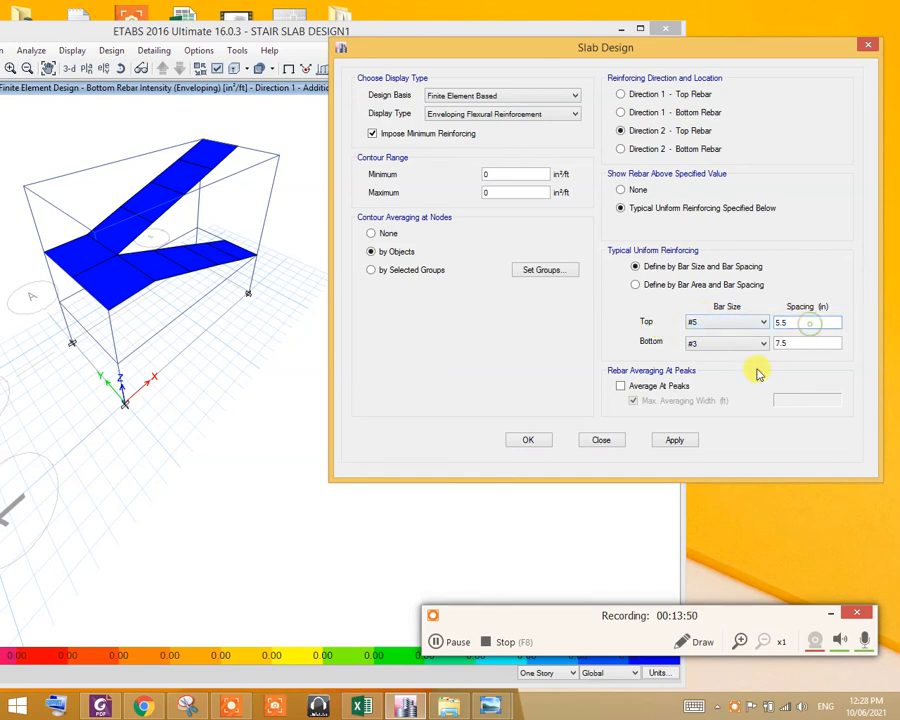
{"action": "left_click", "coordinate": [674, 440]}
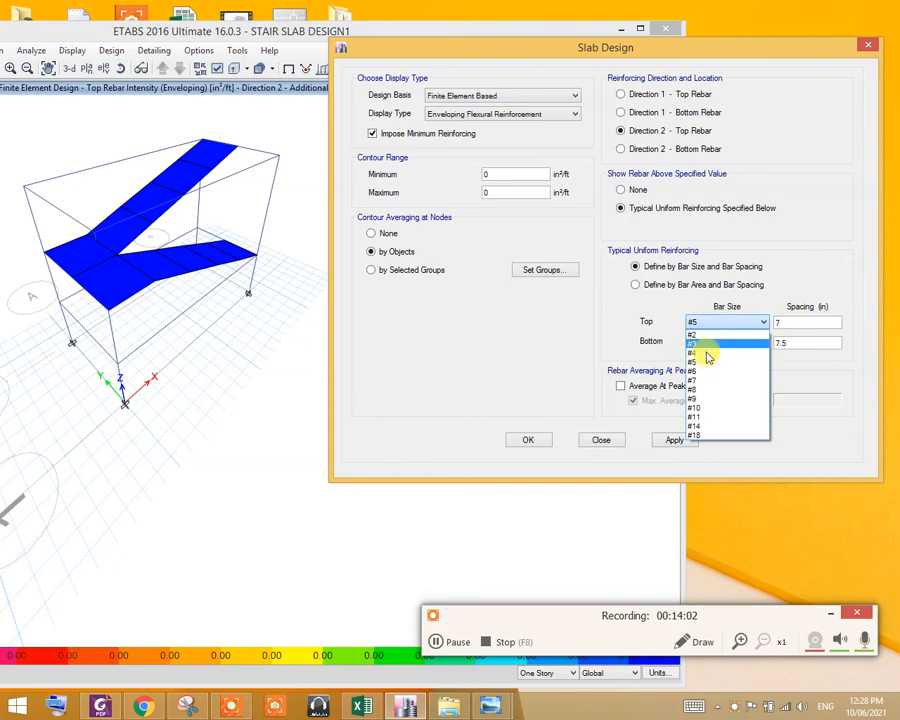
{"action": "left_click", "coordinate": [700, 353]}
{"action": "type", "text": "5"}
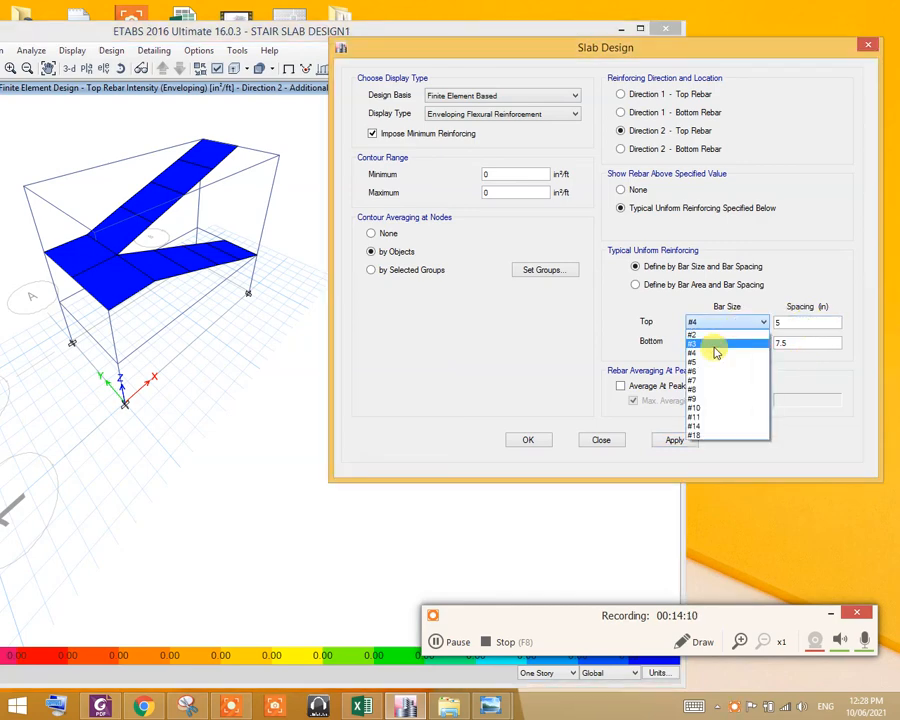
{"action": "left_click", "coordinate": [692, 343]}
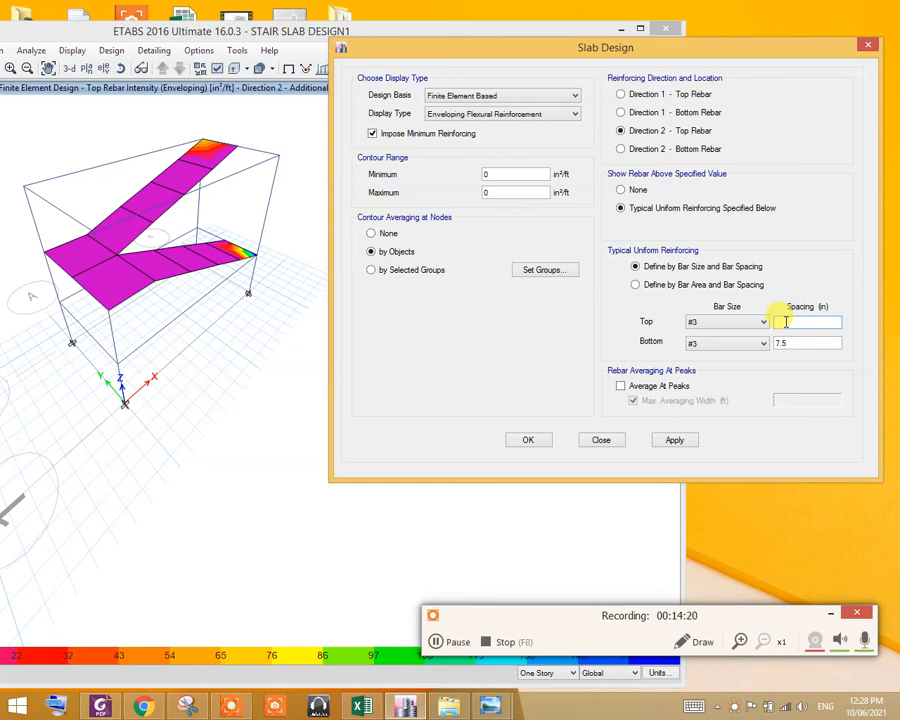
{"action": "type", "text": "4.5"}
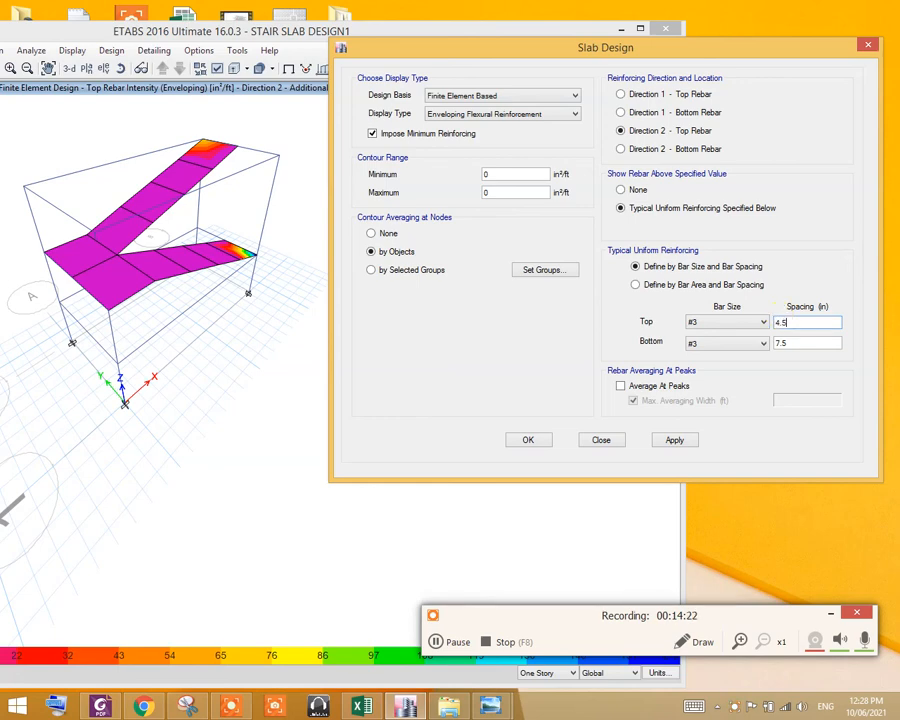
{"action": "left_click", "coordinate": [674, 440]}
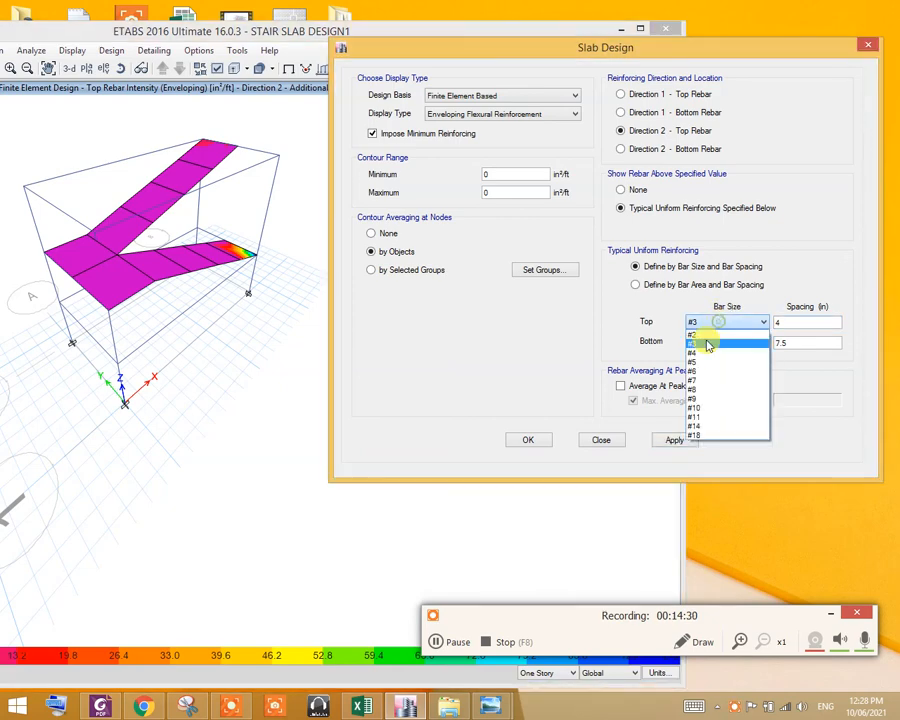
Switch top bars to #4, test 5 and 6 in, then apply 5.5 in.
{"action": "left_click", "coordinate": [692, 343]}
{"action": "type", "text": "5"}
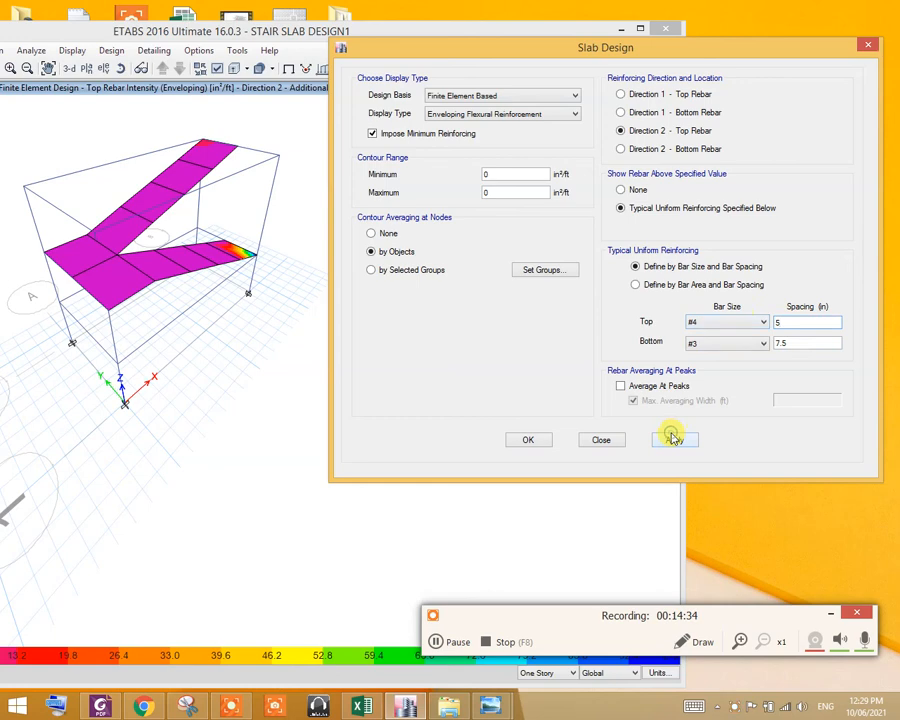
{"action": "left_click", "coordinate": [674, 440]}
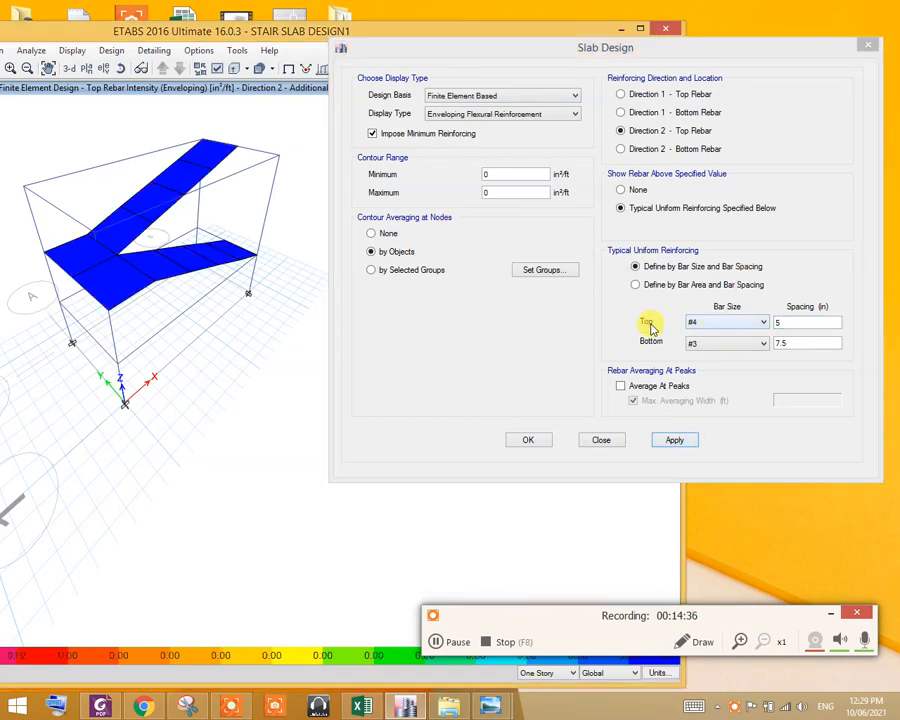
{"action": "left_click", "coordinate": [805, 321]}
{"action": "type", "text": "6"}
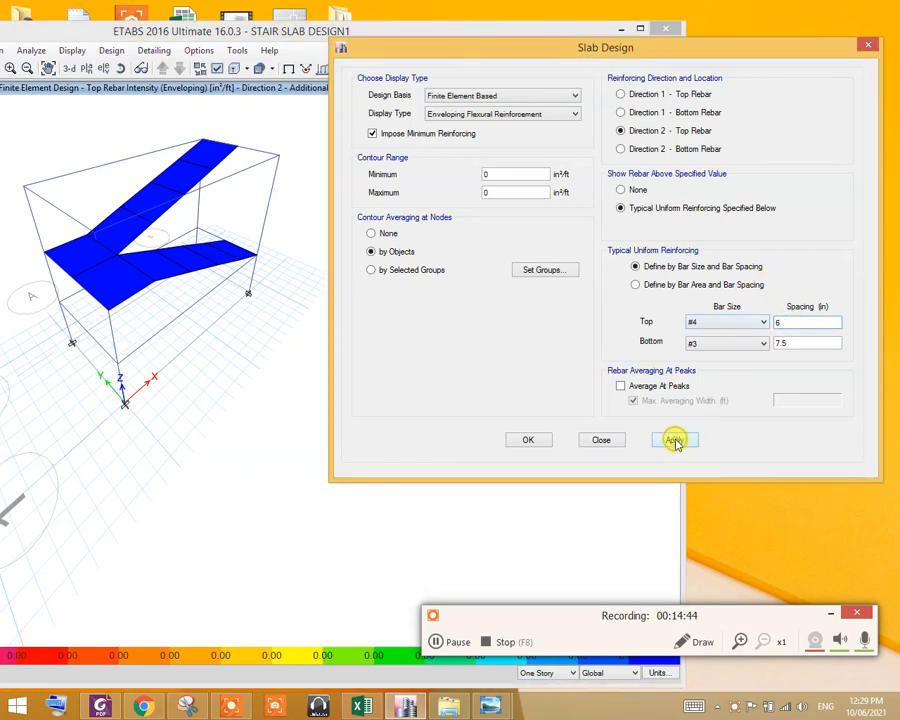
{"action": "left_click", "coordinate": [674, 440]}
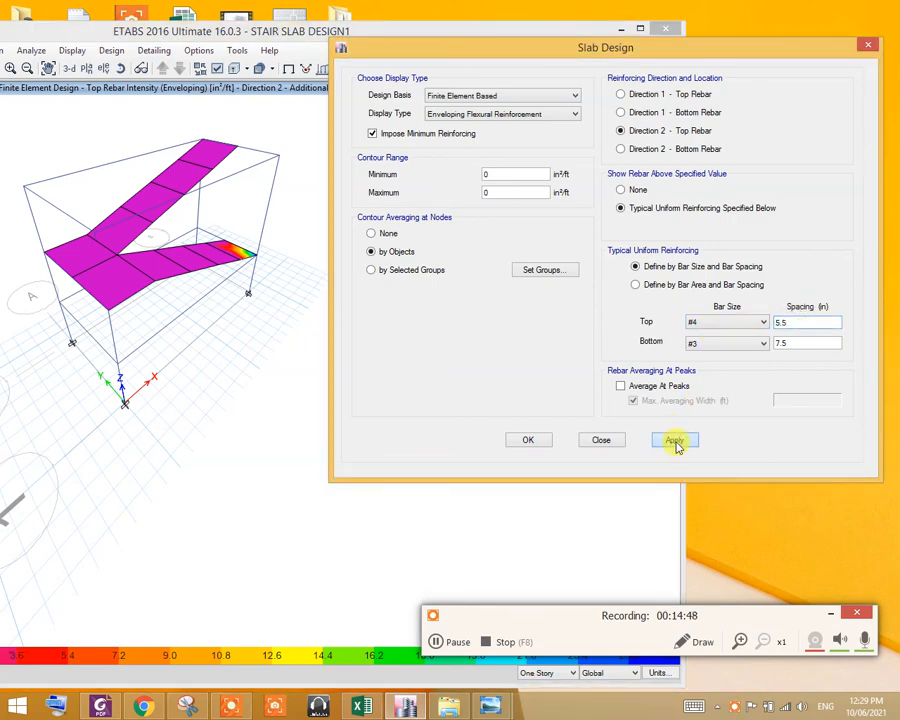
{"action": "left_click", "coordinate": [674, 440]}
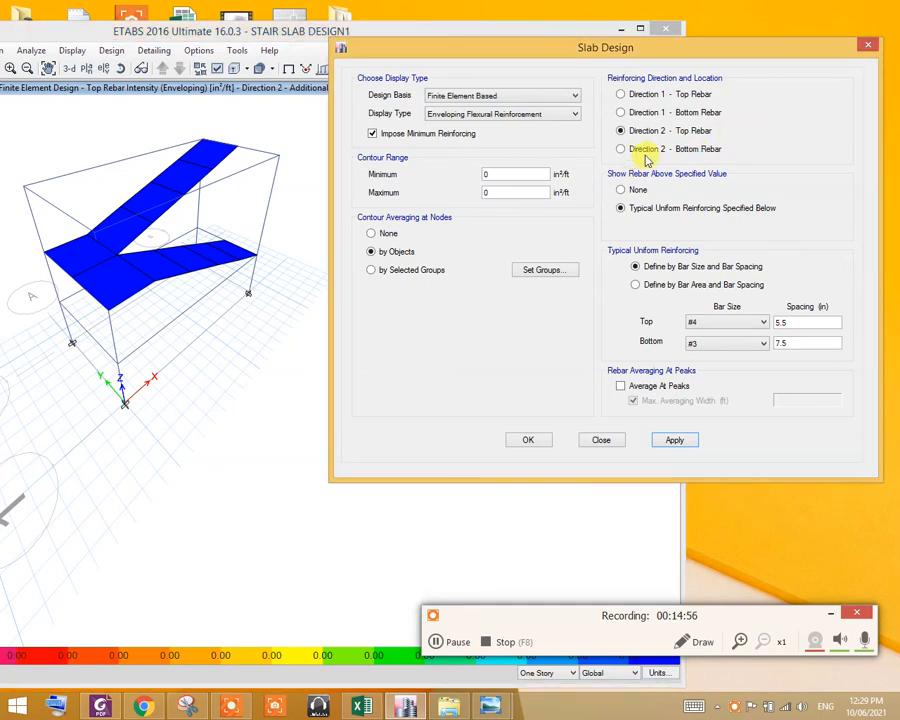
Show Direction 2 bottom rebar, trial 5 and 5.5 in, keeping #3 at 5 in.
{"action": "left_click", "coordinate": [620, 149]}
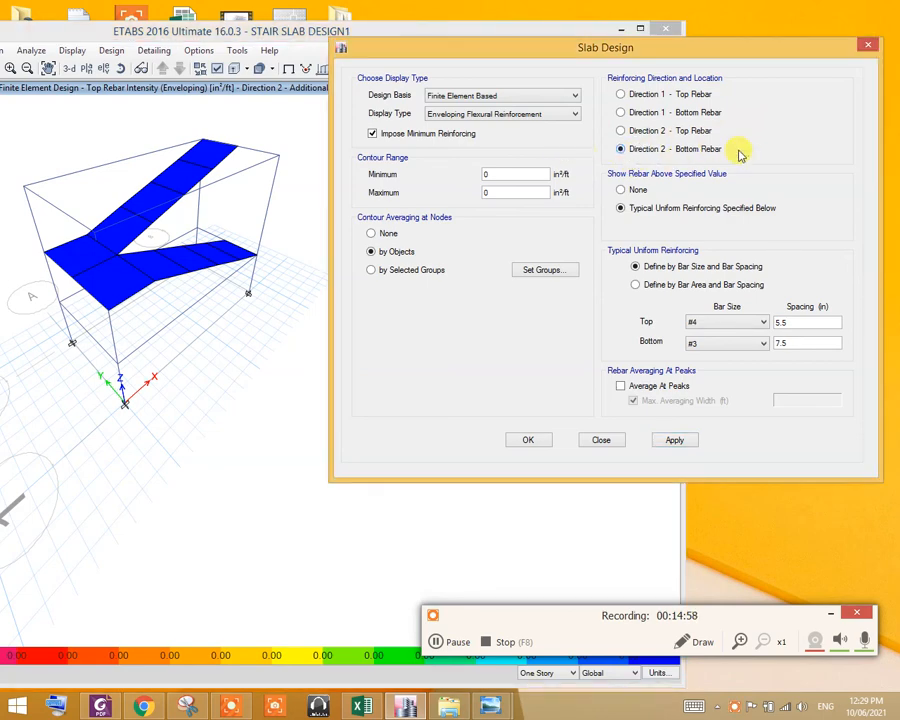
{"action": "mouse_move", "coordinate": [717, 365]}
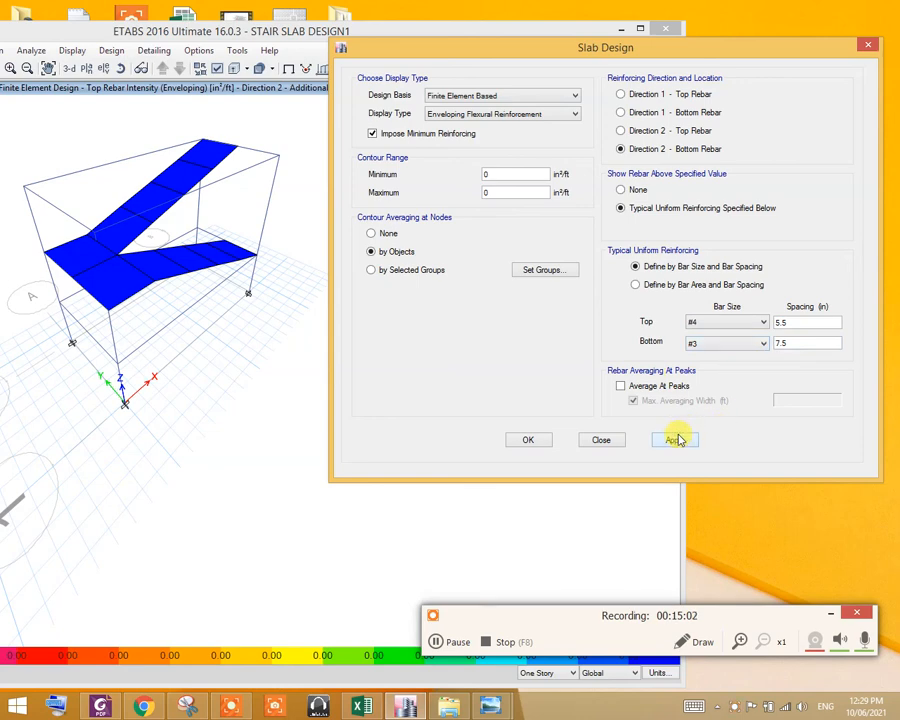
{"action": "left_click", "coordinate": [674, 440]}
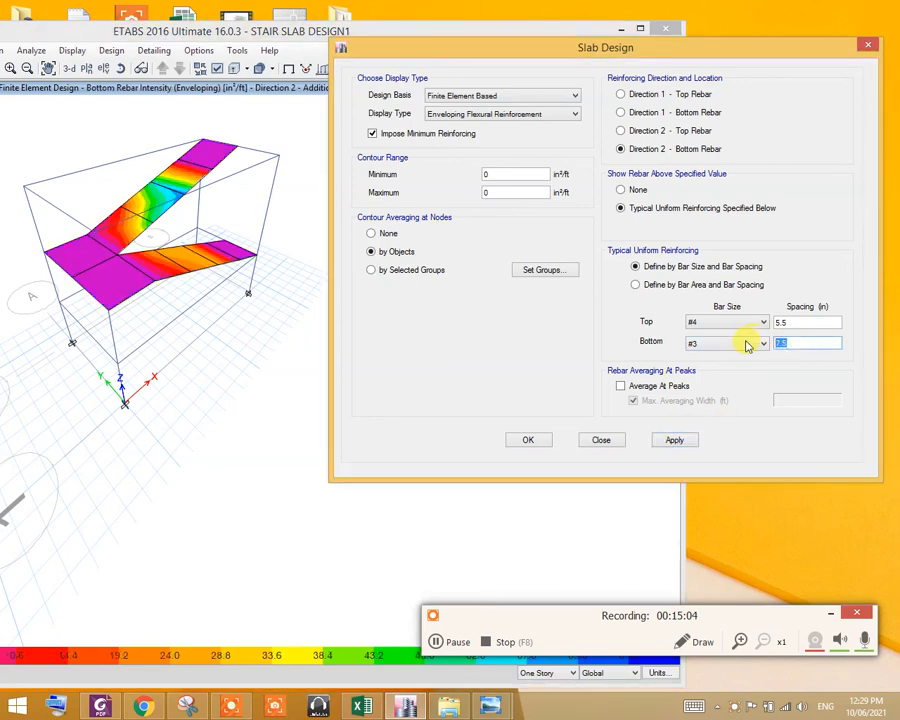
{"action": "left_click", "coordinate": [674, 440]}
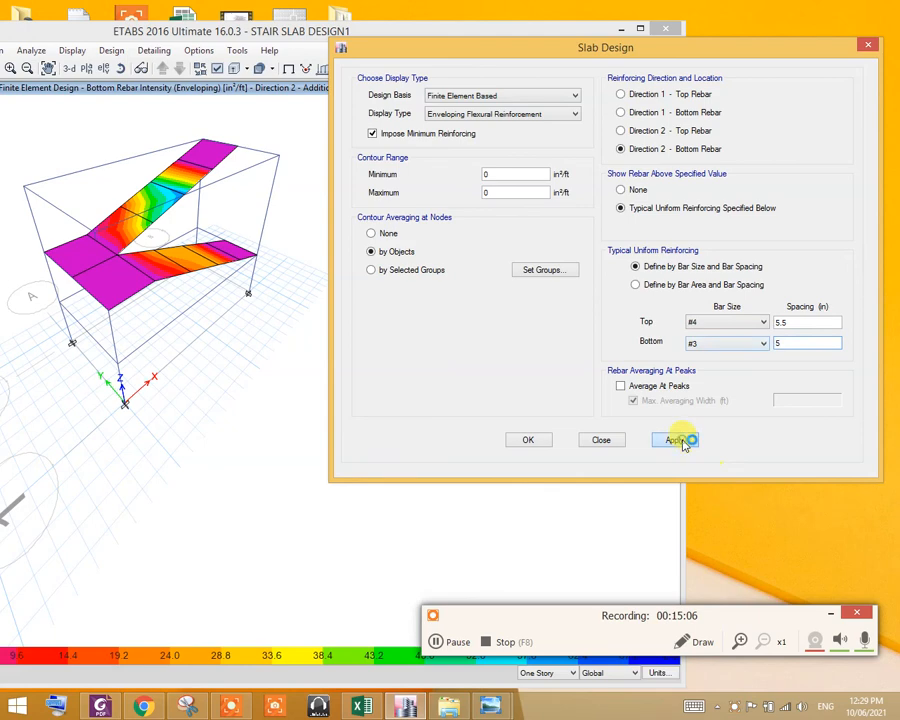
{"action": "left_click", "coordinate": [674, 440]}
{"action": "type", "text": ".5"}
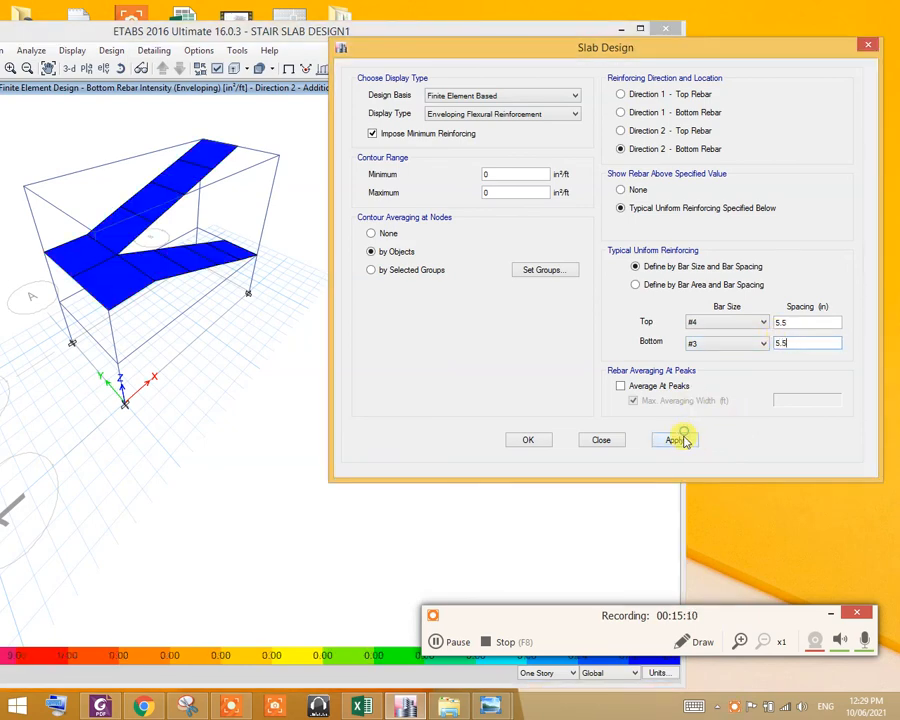
{"action": "left_click", "coordinate": [674, 440]}
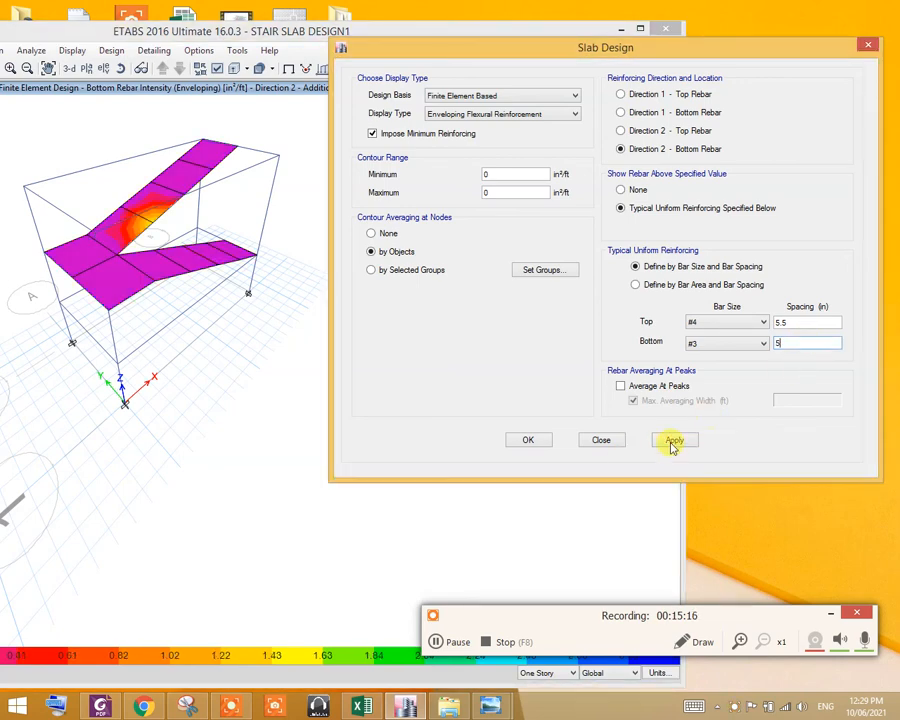
{"action": "left_click", "coordinate": [674, 440]}
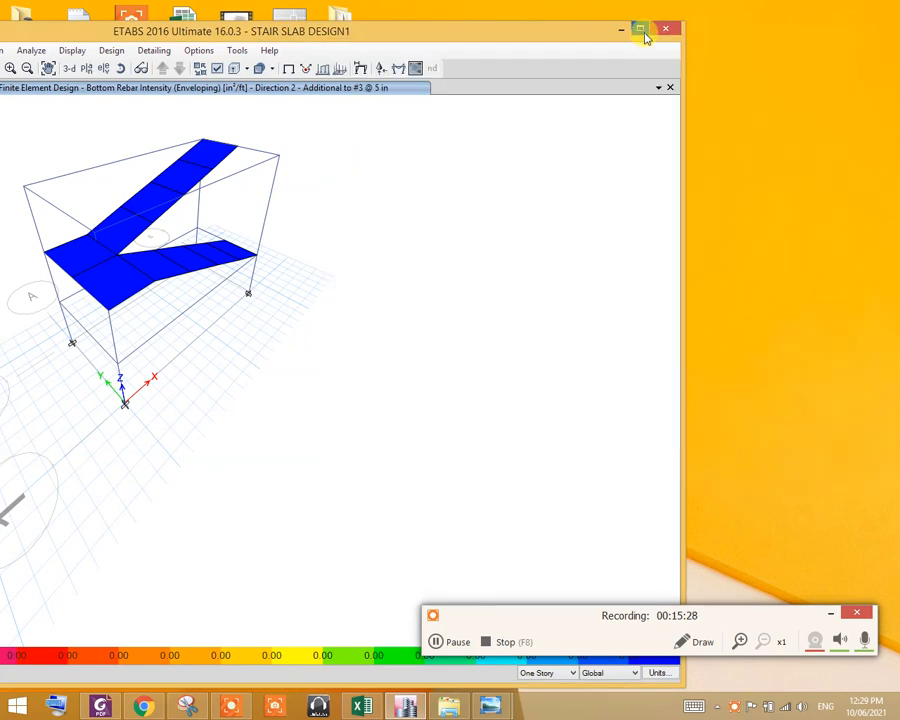
Maximize the ETABS window.
{"action": "left_click", "coordinate": [640, 29]}
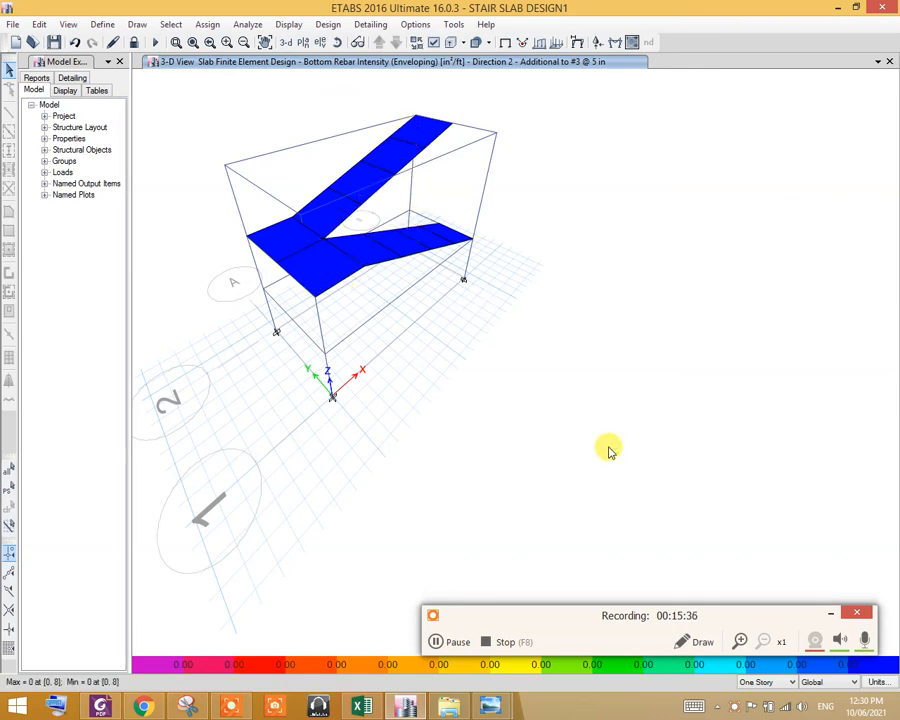
{"action": "mouse_move", "coordinate": [576, 582]}
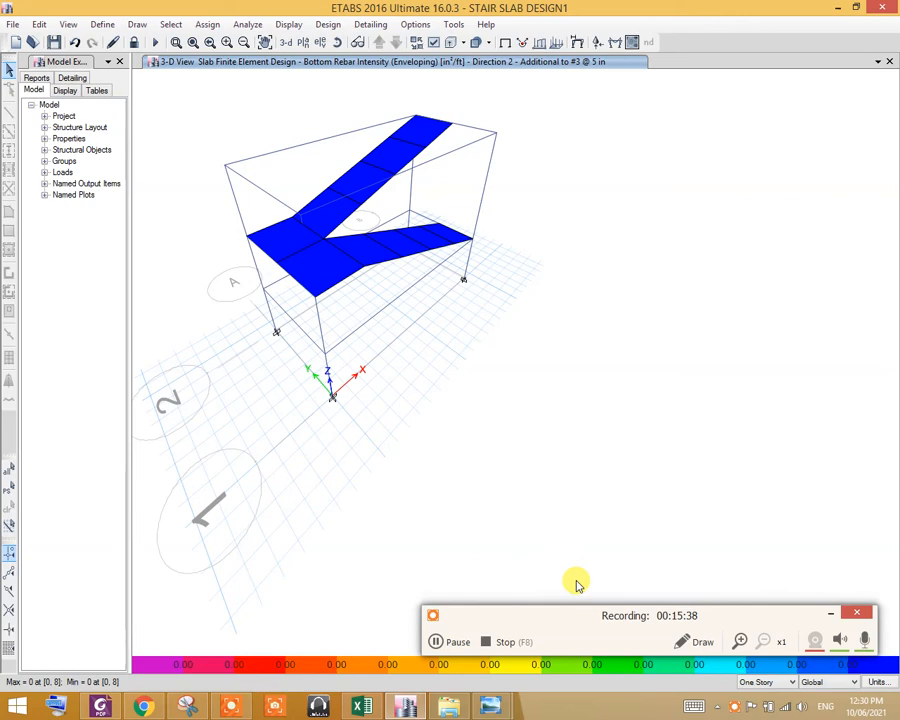
{"action": "mouse_move", "coordinate": [419, 512]}
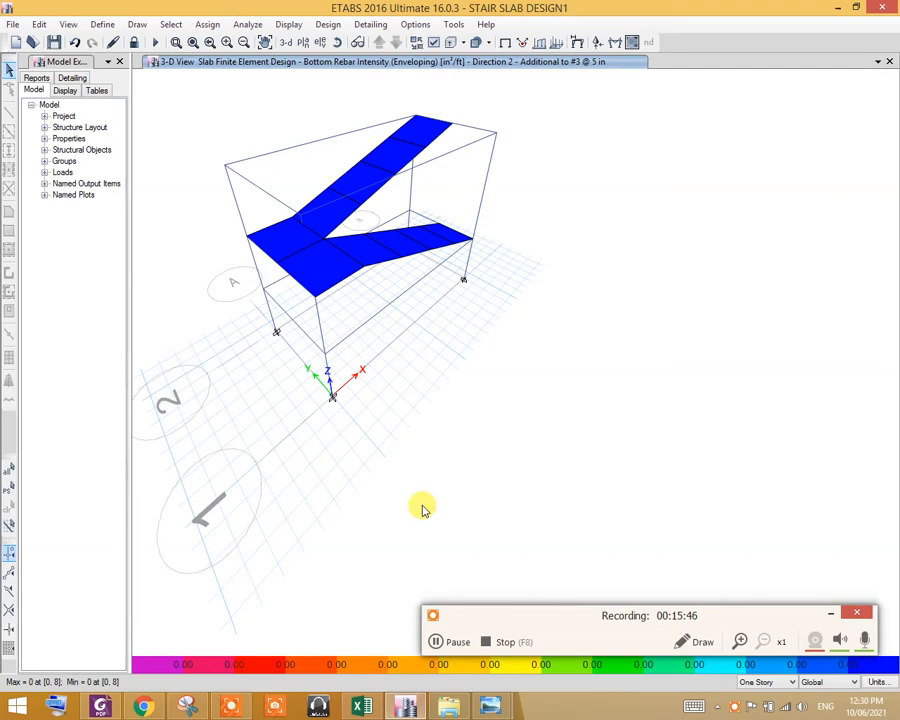
{"action": "mouse_move", "coordinate": [427, 613]}
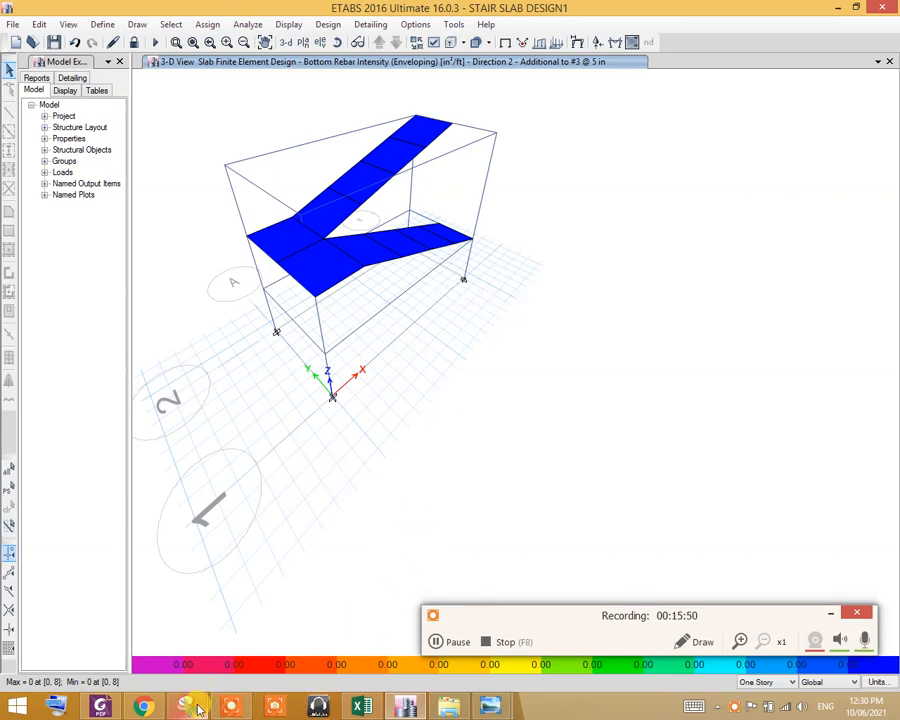
Switch to the annotated stair section sketch in Snipping Tool.
{"action": "left_click", "coordinate": [187, 707]}
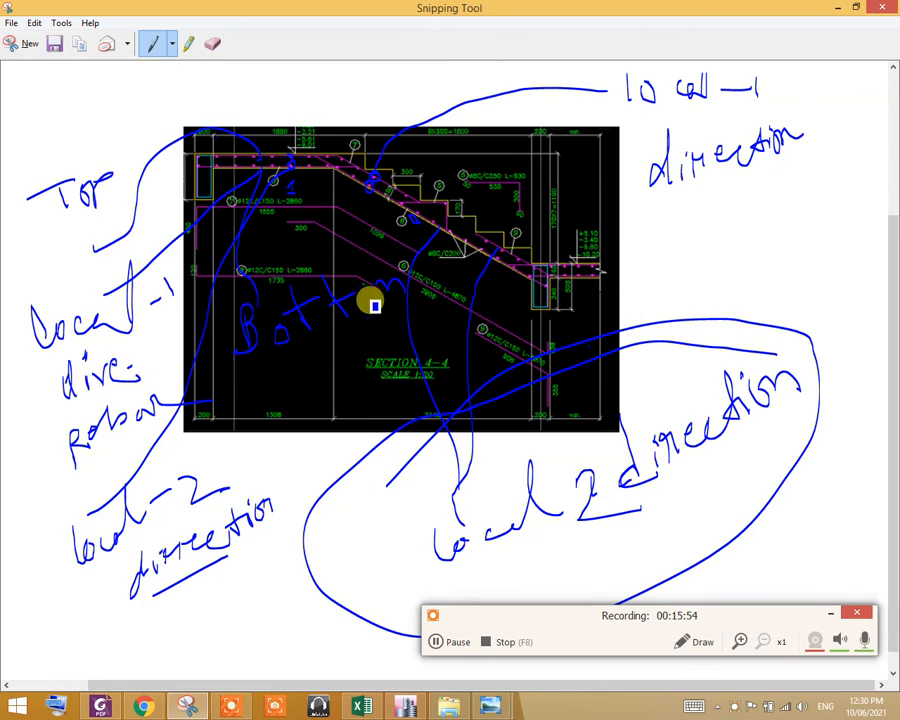
{"action": "mouse_move", "coordinate": [360, 218]}
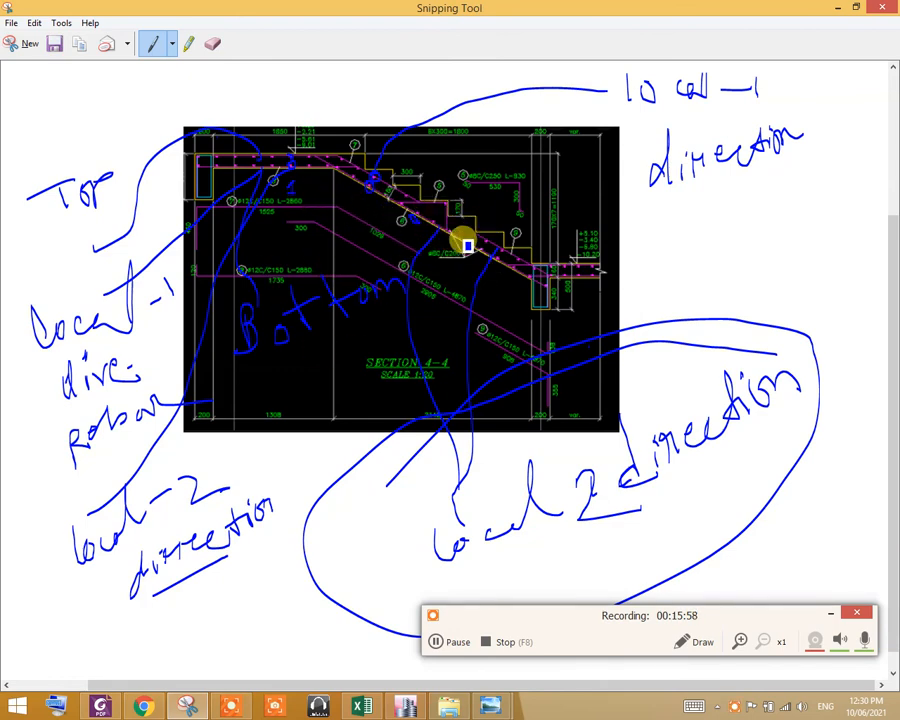
{"action": "mouse_move", "coordinate": [248, 290]}
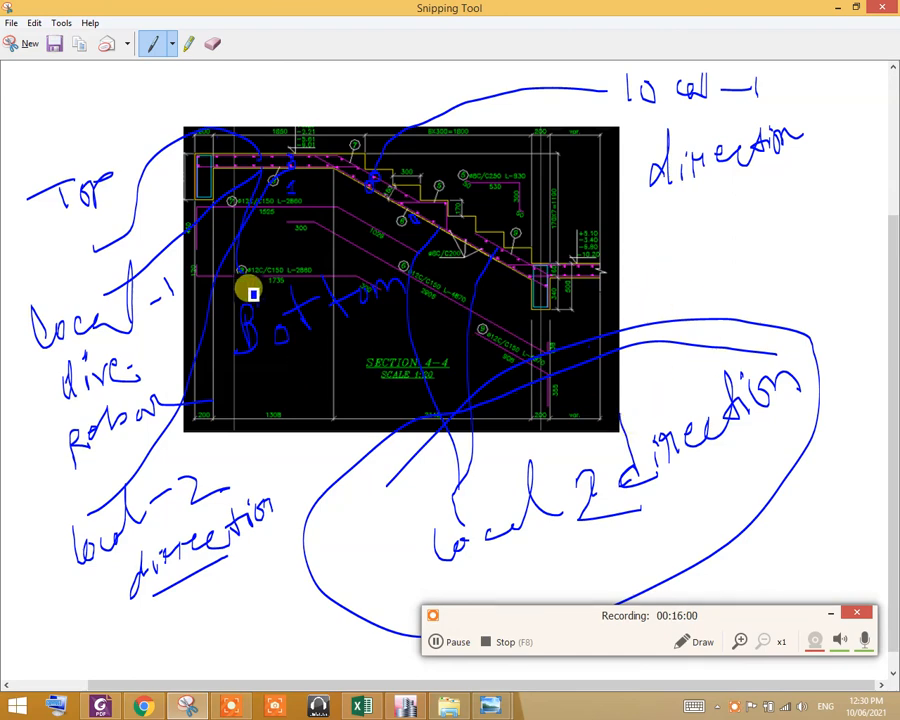
{"action": "mouse_move", "coordinate": [333, 257]}
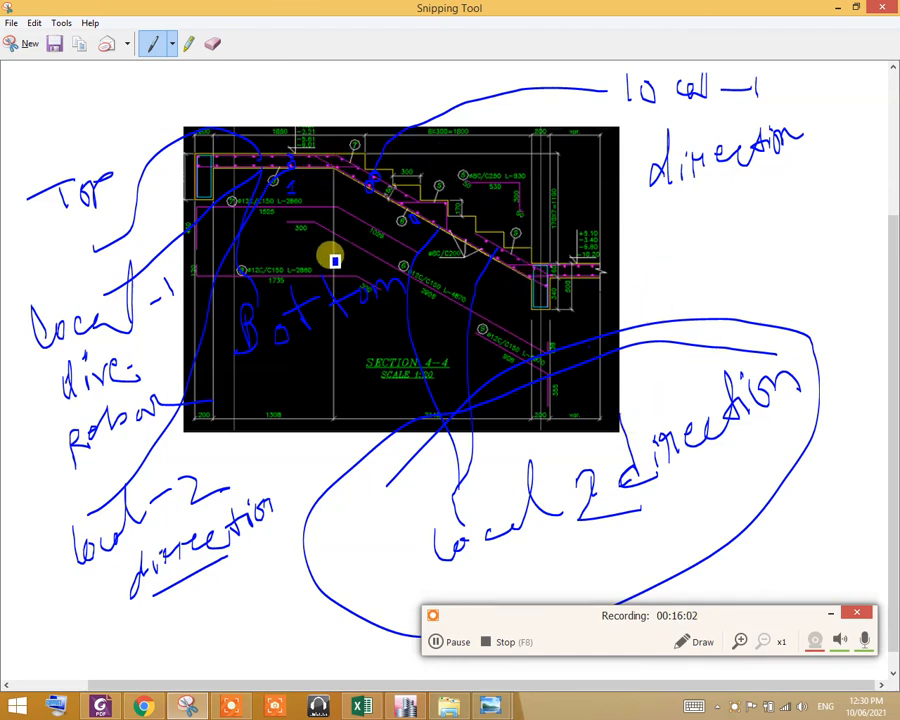